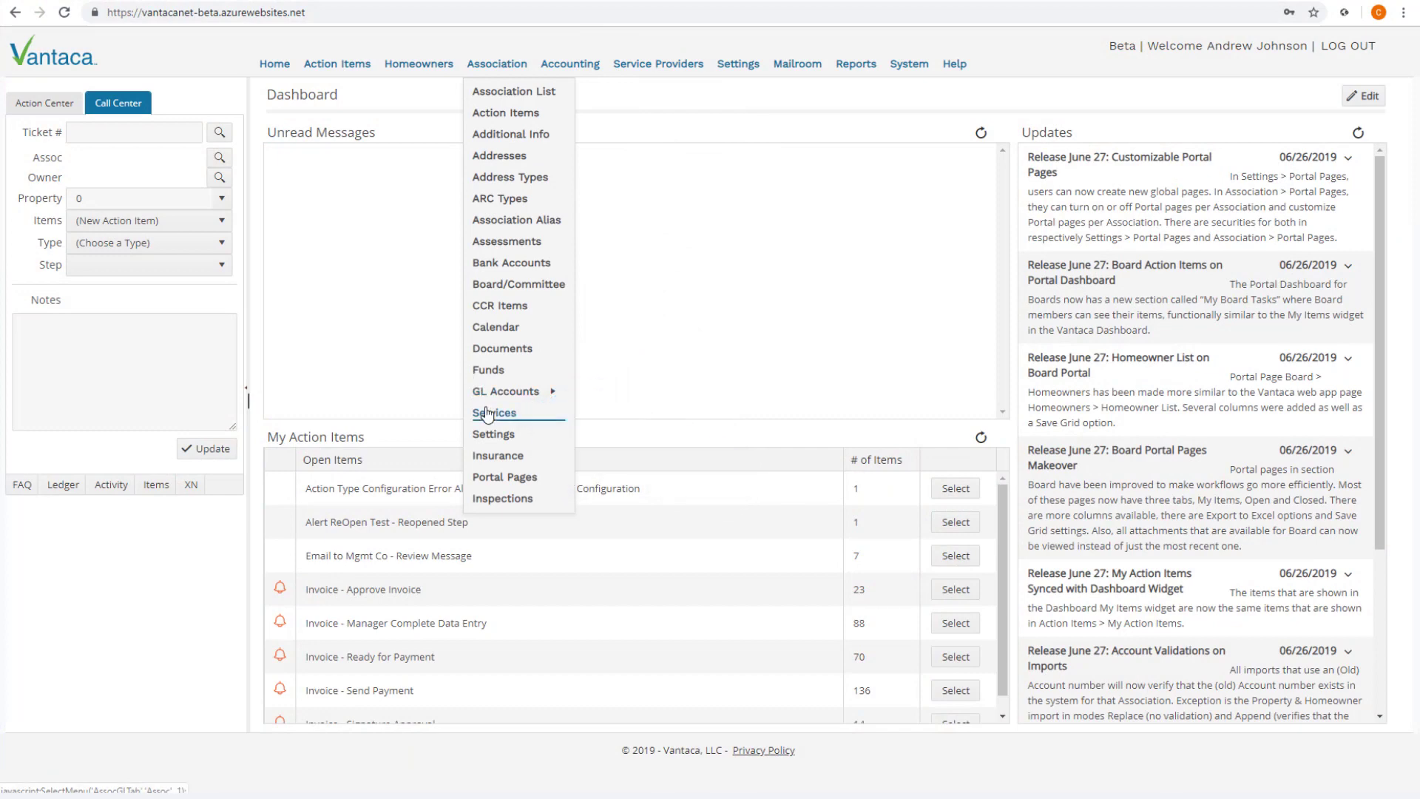
Step: Show Presidential Hills' services and expand Landscaping to reveal its Vinnie Vendor contract
{"action": "left_click", "coordinate": [495, 412]}
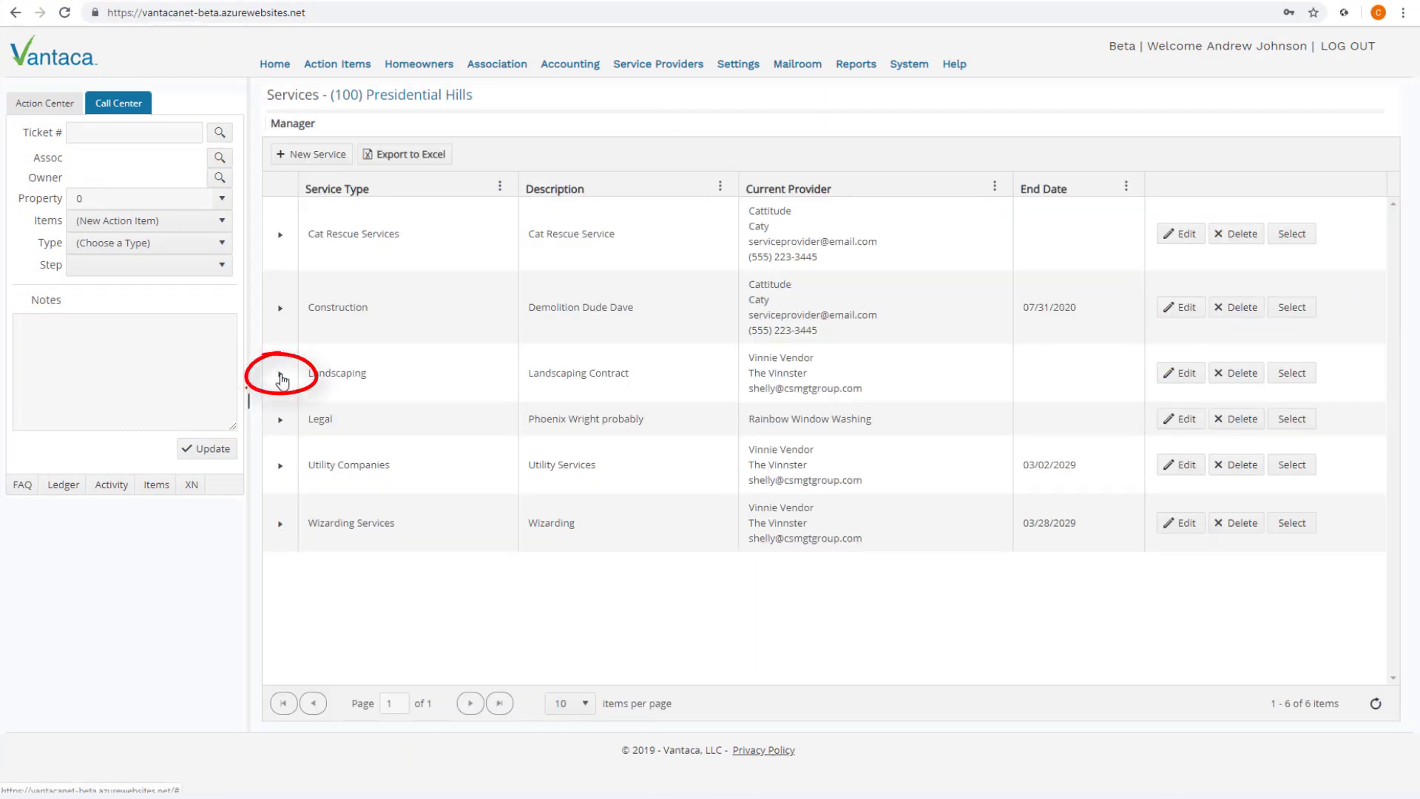
{"action": "left_click", "coordinate": [281, 378]}
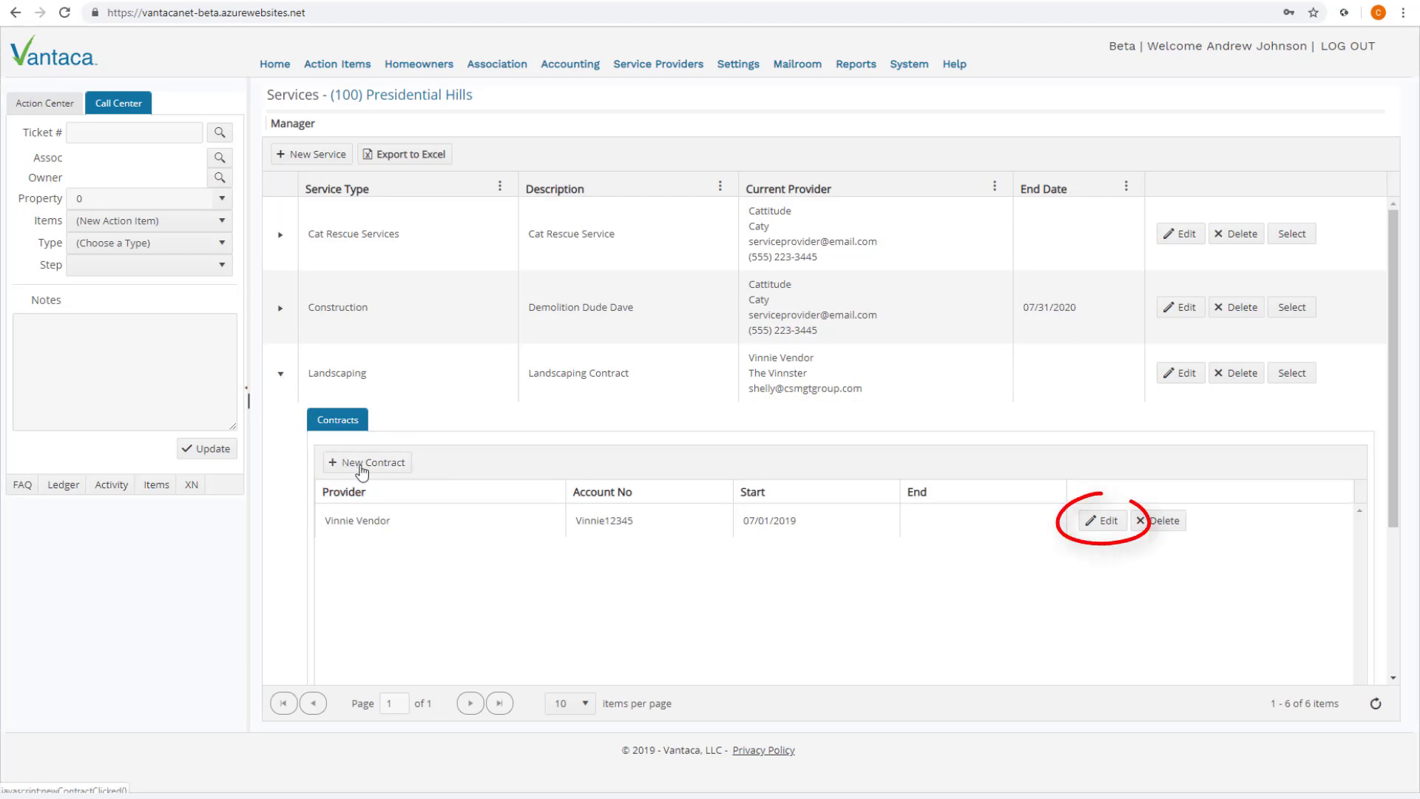
Step: Start a new Landscaping contract with Vinnie Vendor as provider
{"action": "left_click", "coordinate": [366, 461]}
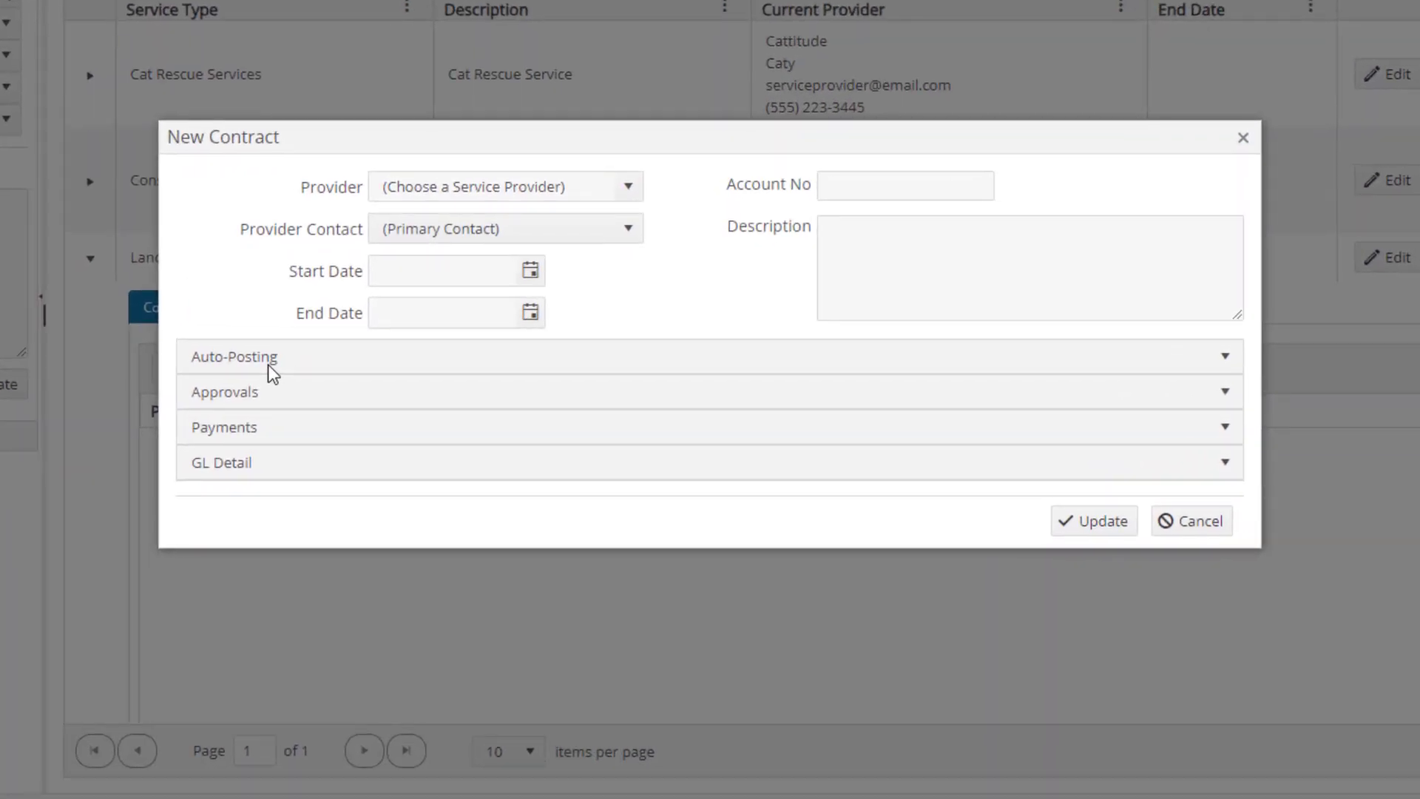
{"action": "mouse_move", "coordinate": [444, 227]}
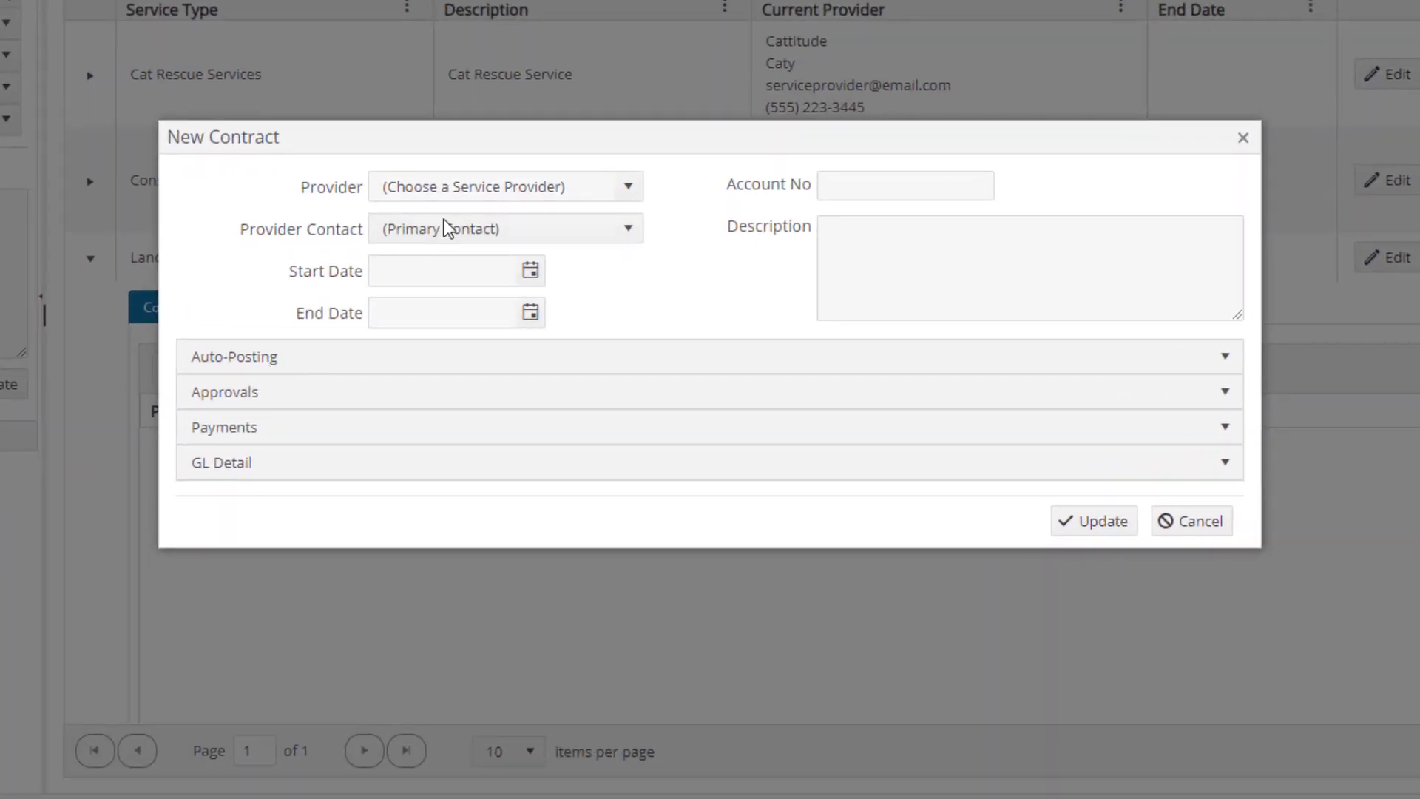
{"action": "left_click", "coordinate": [503, 187]}
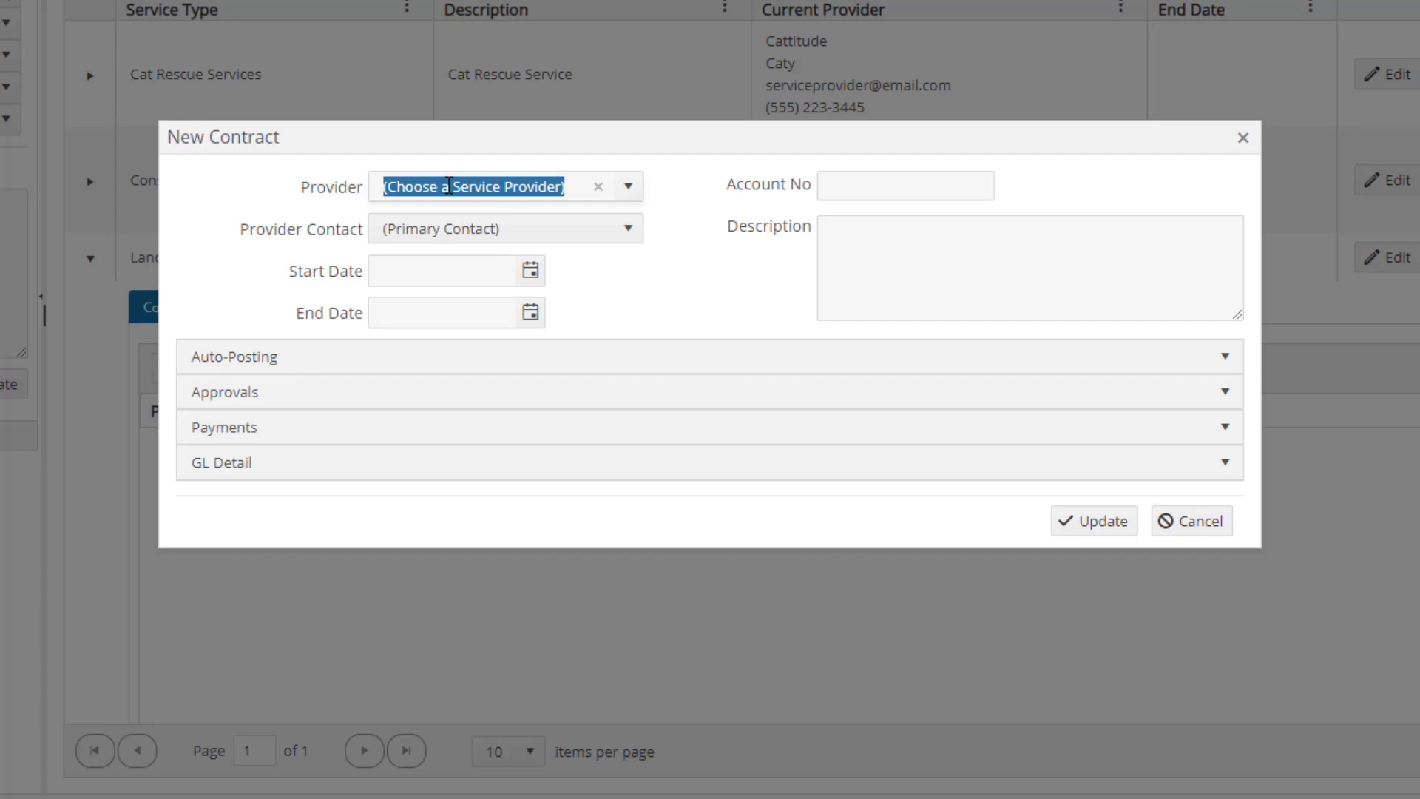
{"action": "type", "text": "vinn"}
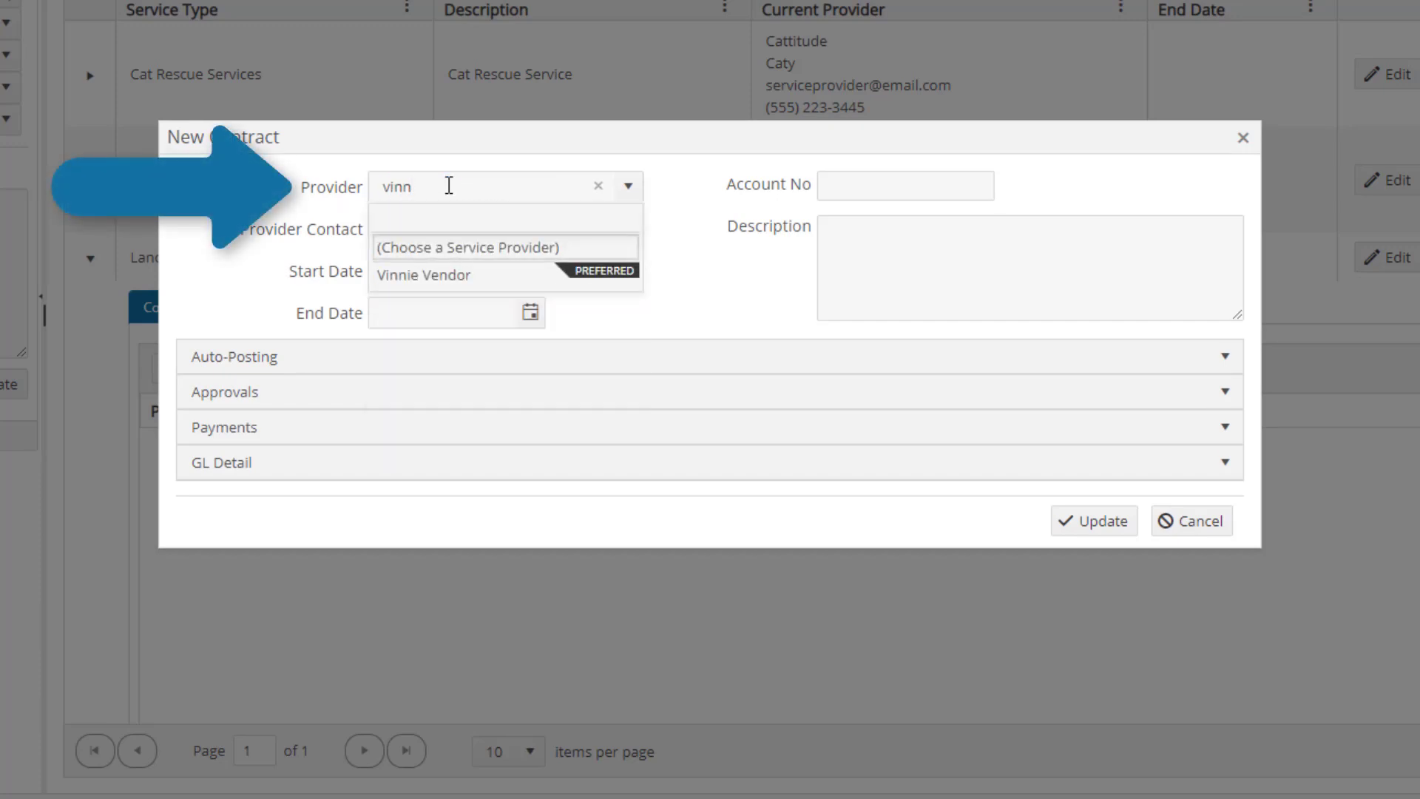
{"action": "left_click", "coordinate": [422, 275]}
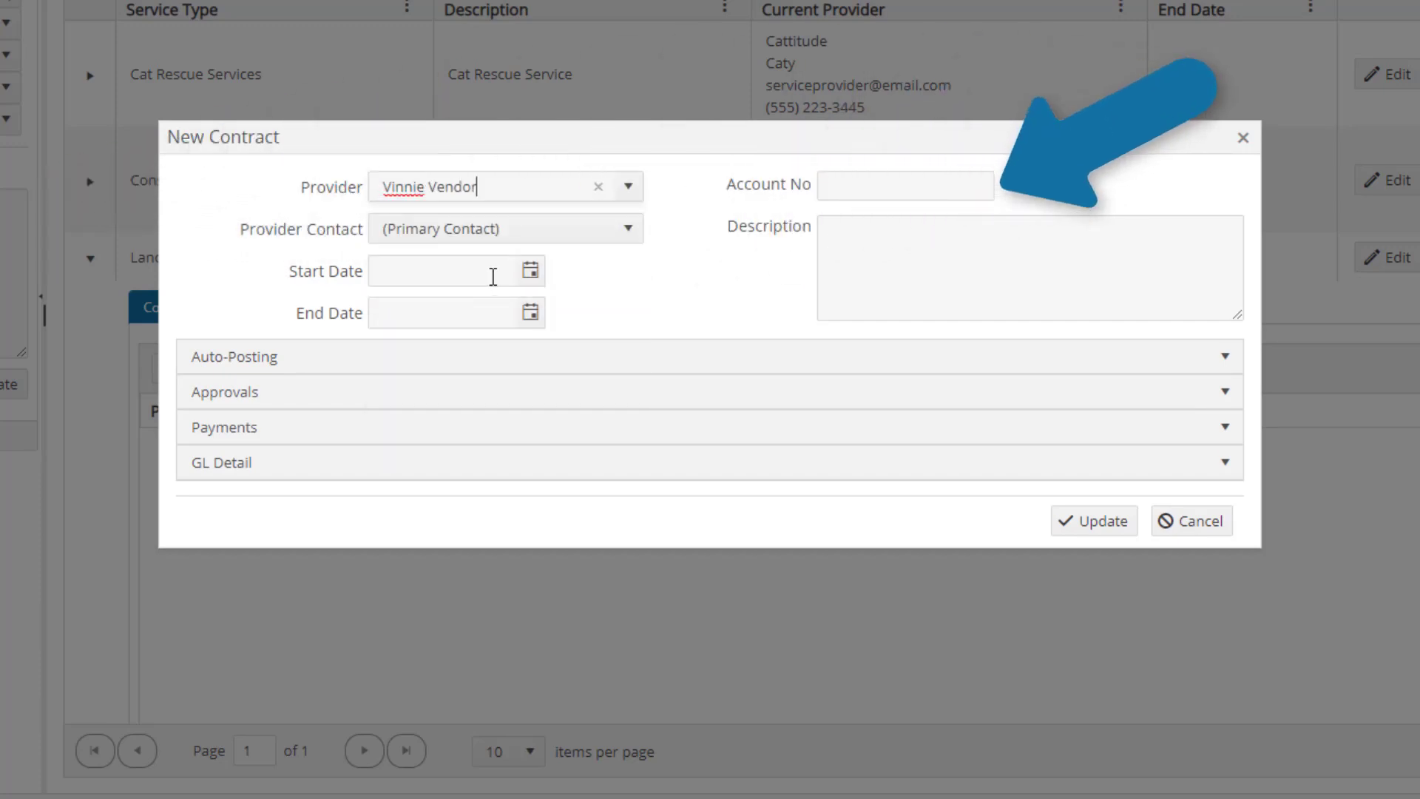
{"action": "mouse_move", "coordinate": [612, 272]}
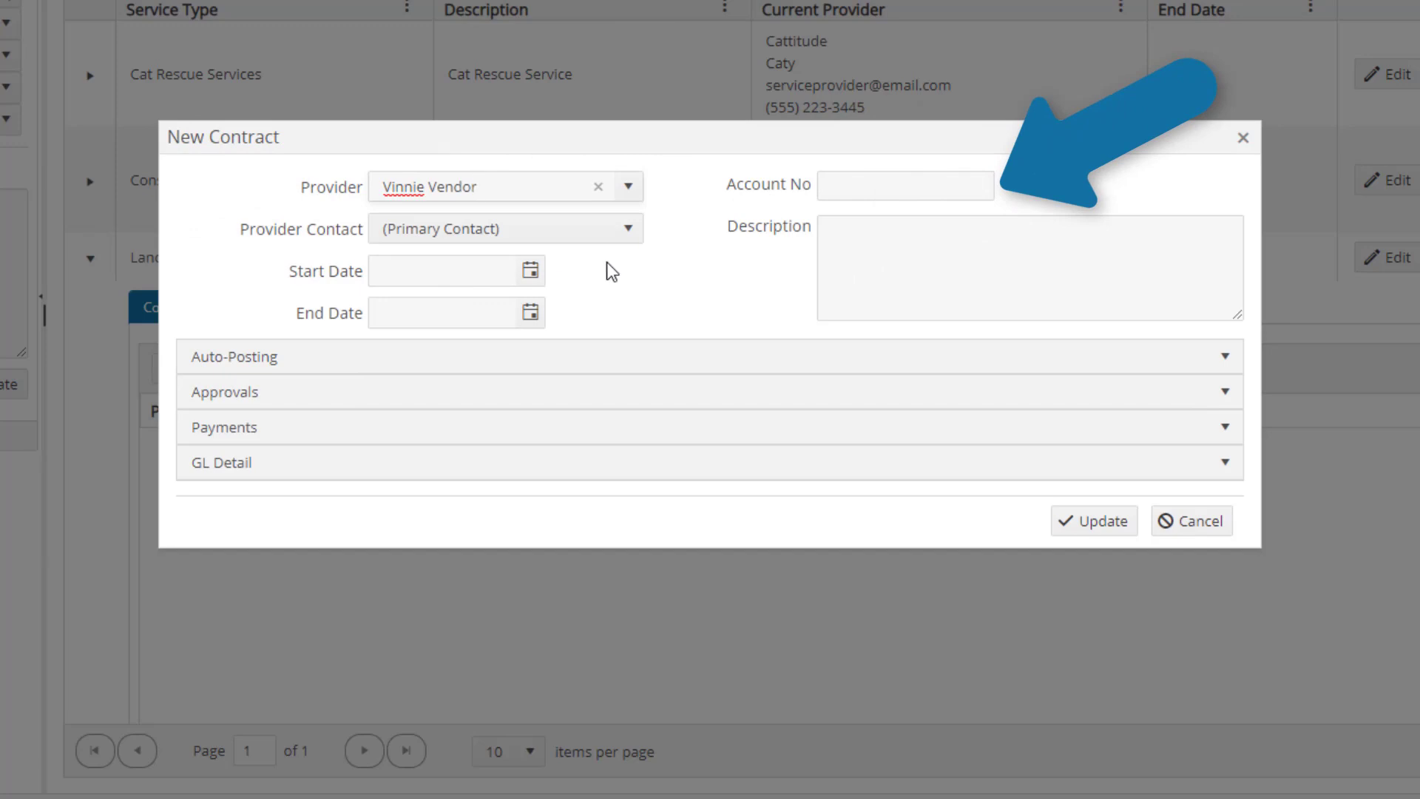
Step: Enter account number Vinnie12345 on the new contract
{"action": "left_click", "coordinate": [903, 185]}
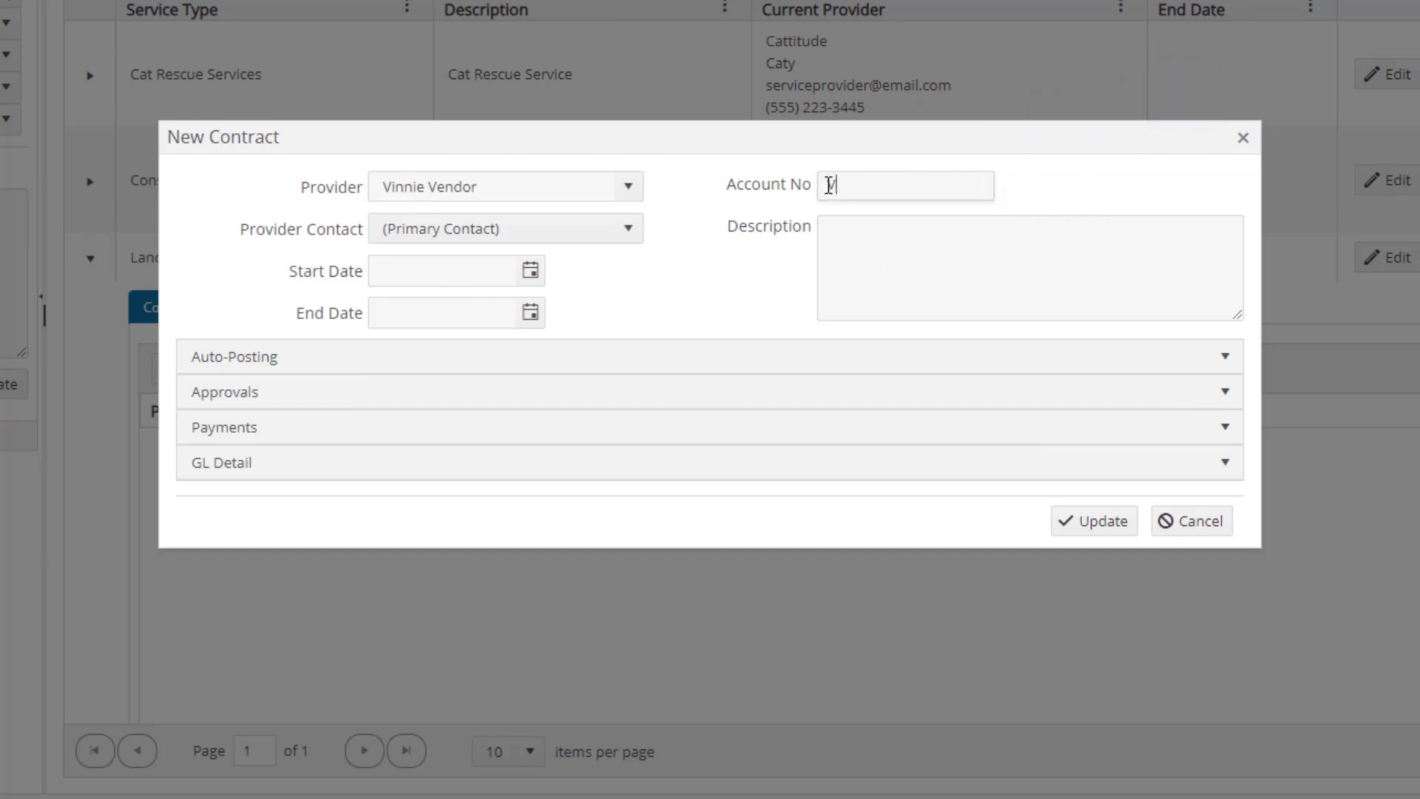
{"action": "type", "text": "Vinnie1234"}
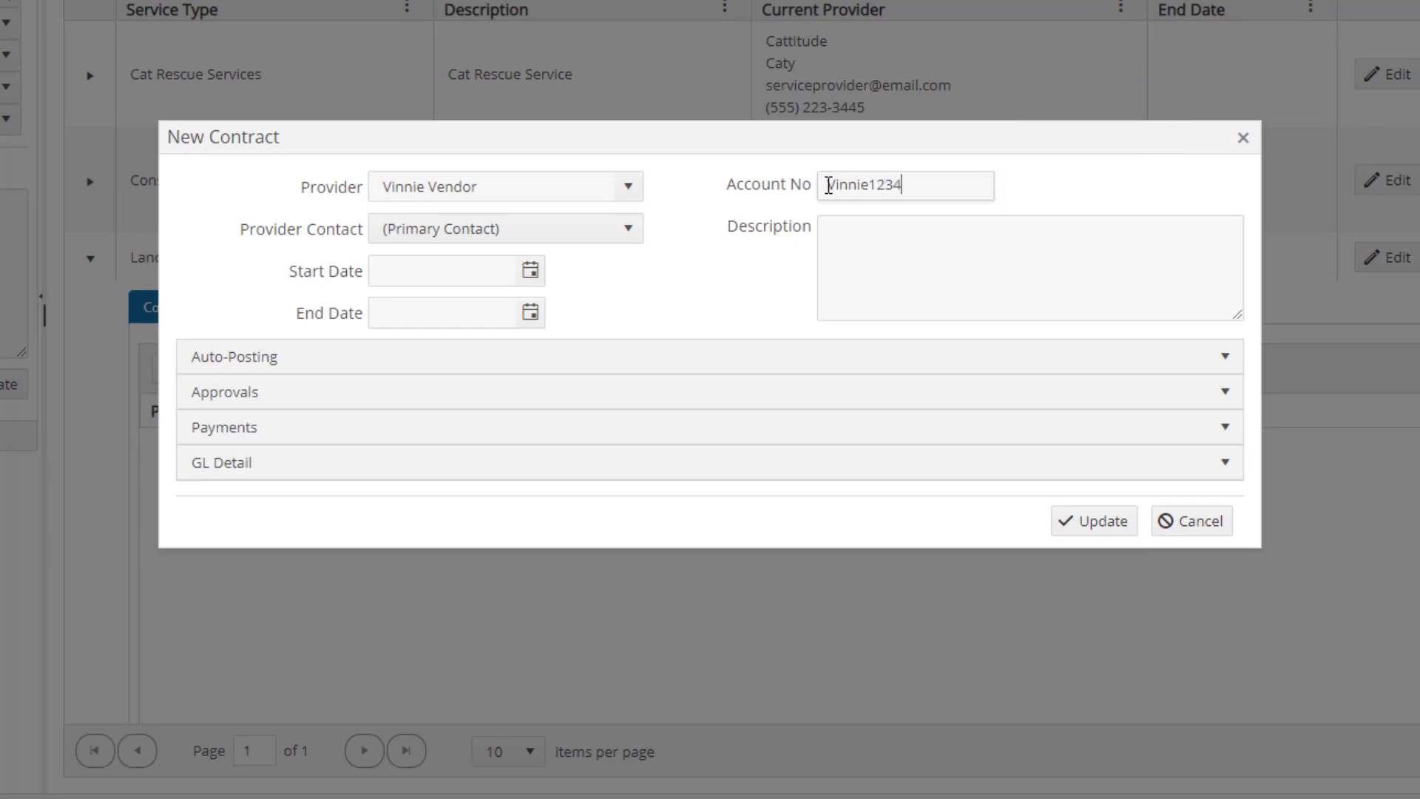
{"action": "type", "text": "5"}
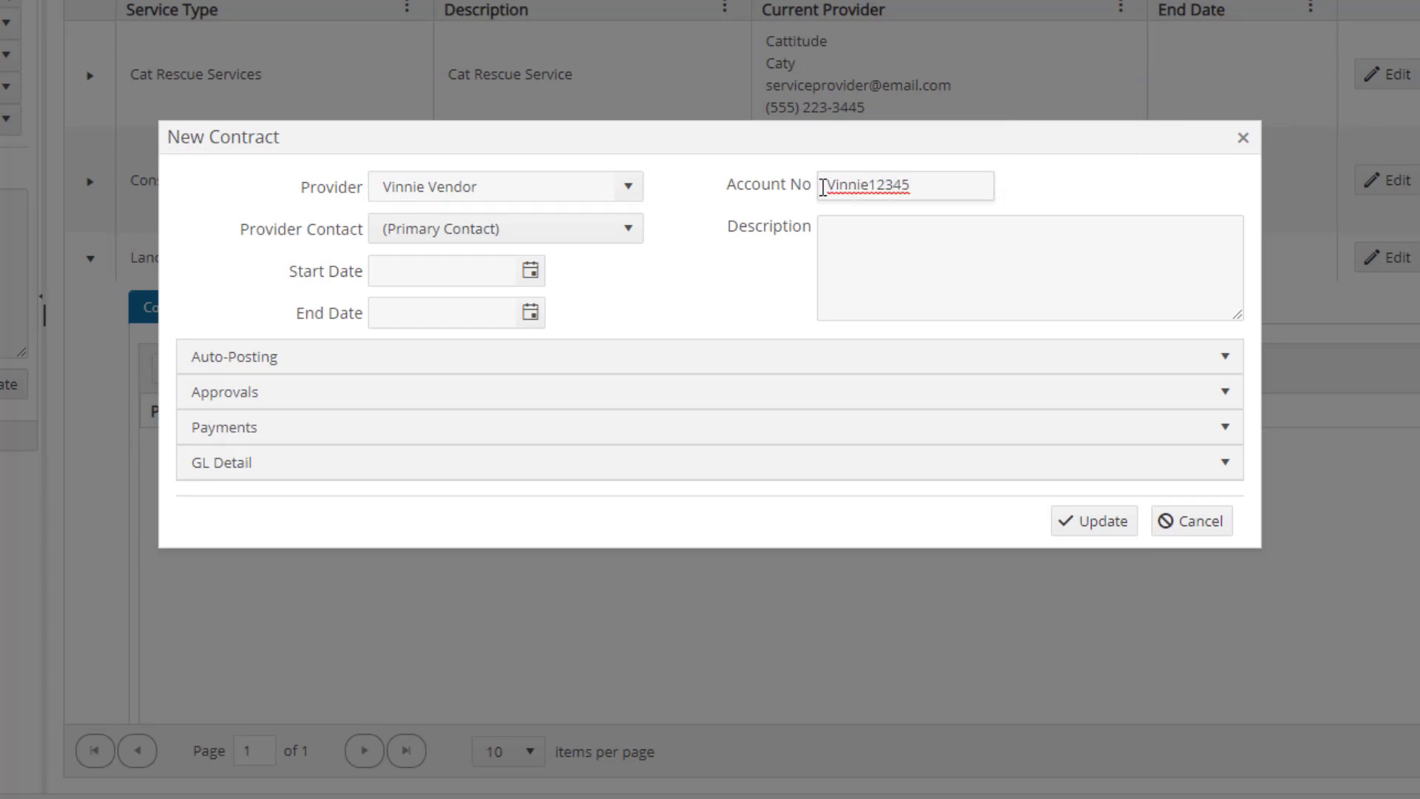
Step: Bring up the July 2019 calendar for the contract's start date
{"action": "left_click", "coordinate": [897, 185]}
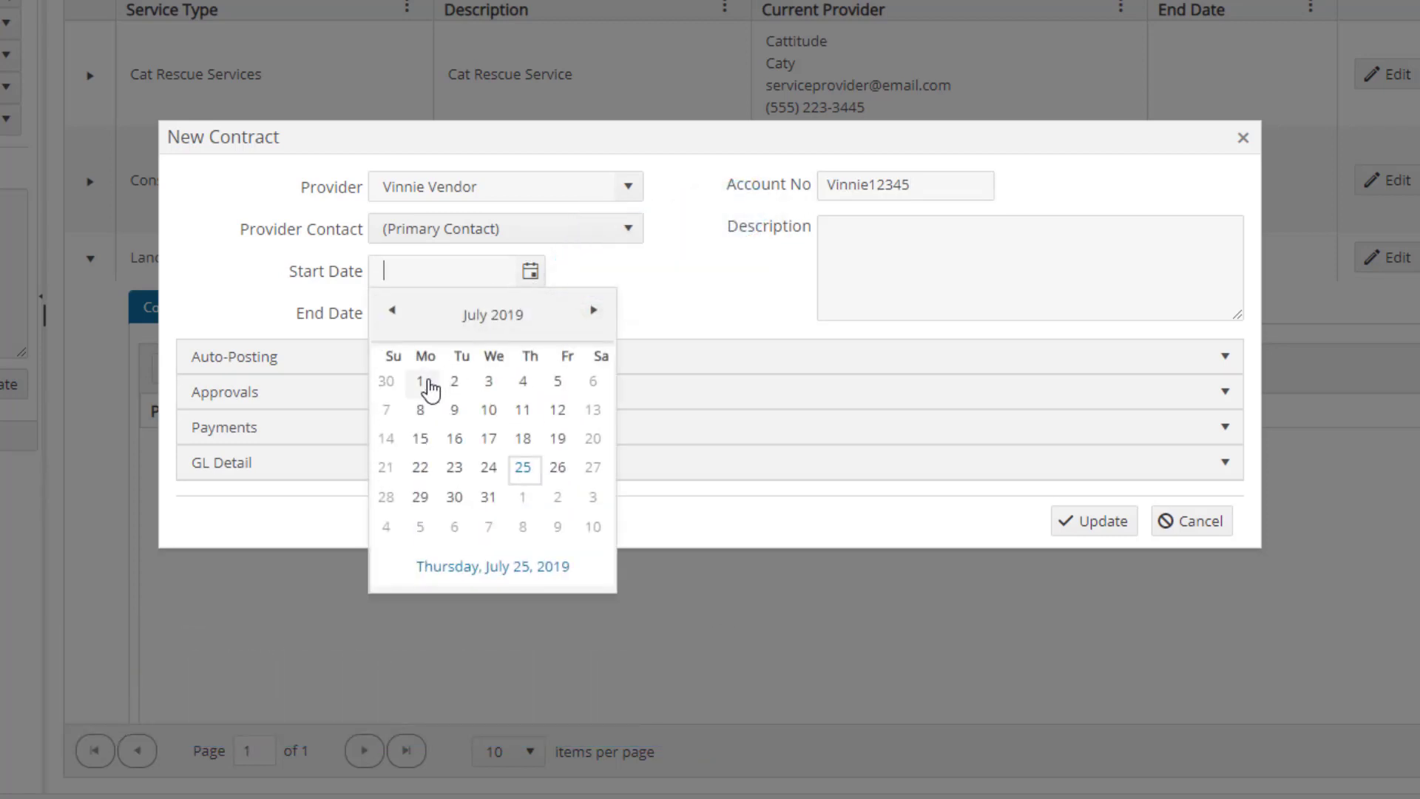
Step: Set start date 7/1/2019 and description 'Landscaping contract, auto approval under $500'
{"action": "left_click", "coordinate": [419, 380]}
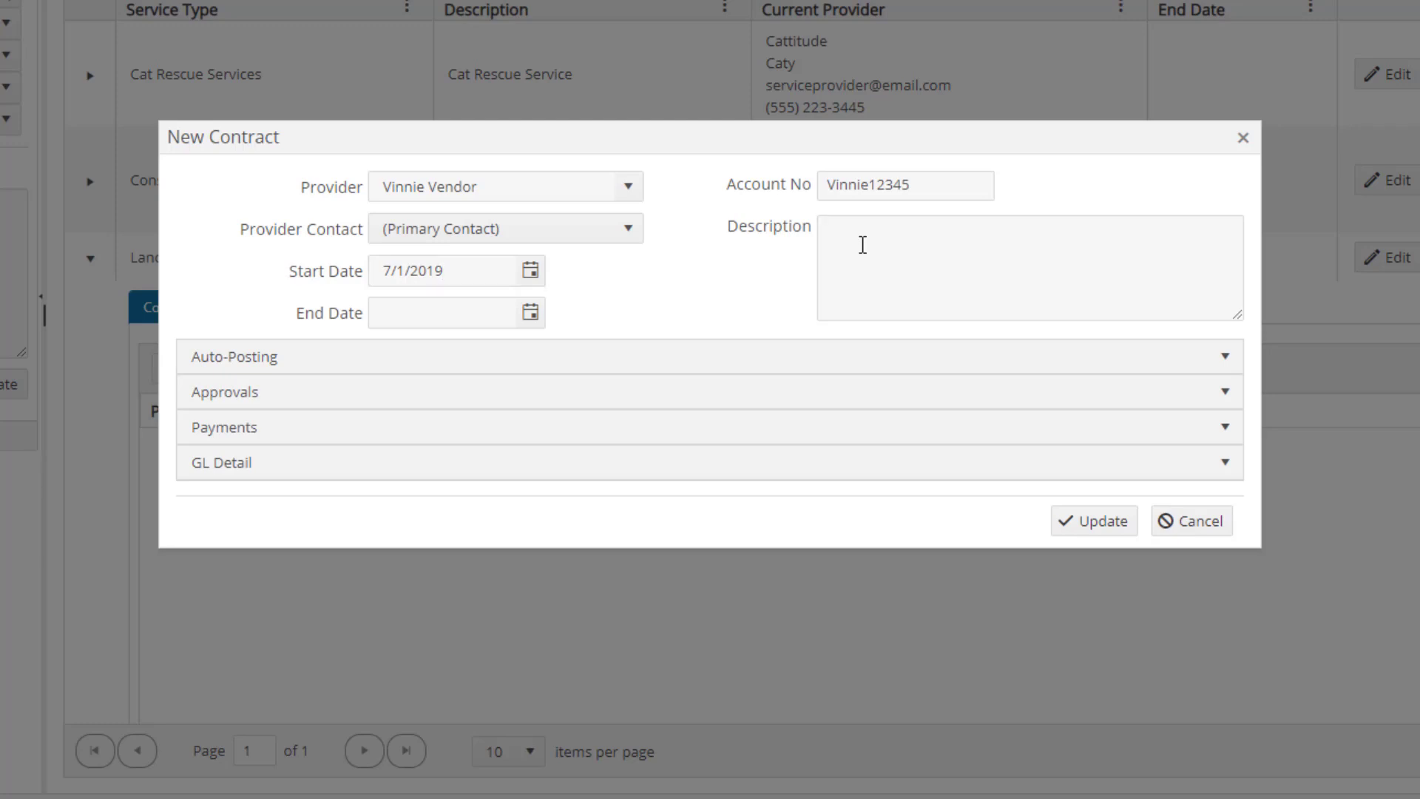
{"action": "type", "text": "Landscap"}
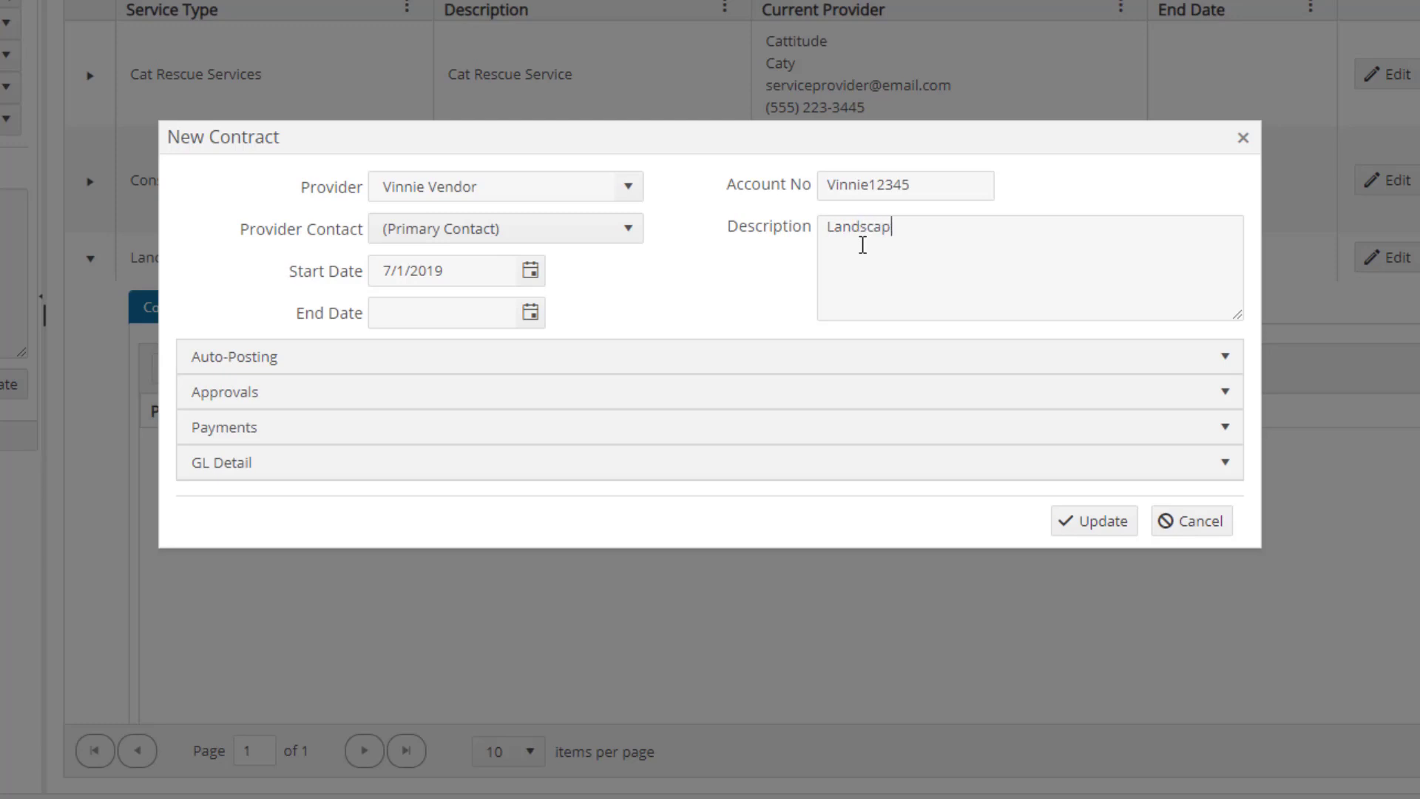
{"action": "type", "text": "ing contract"}
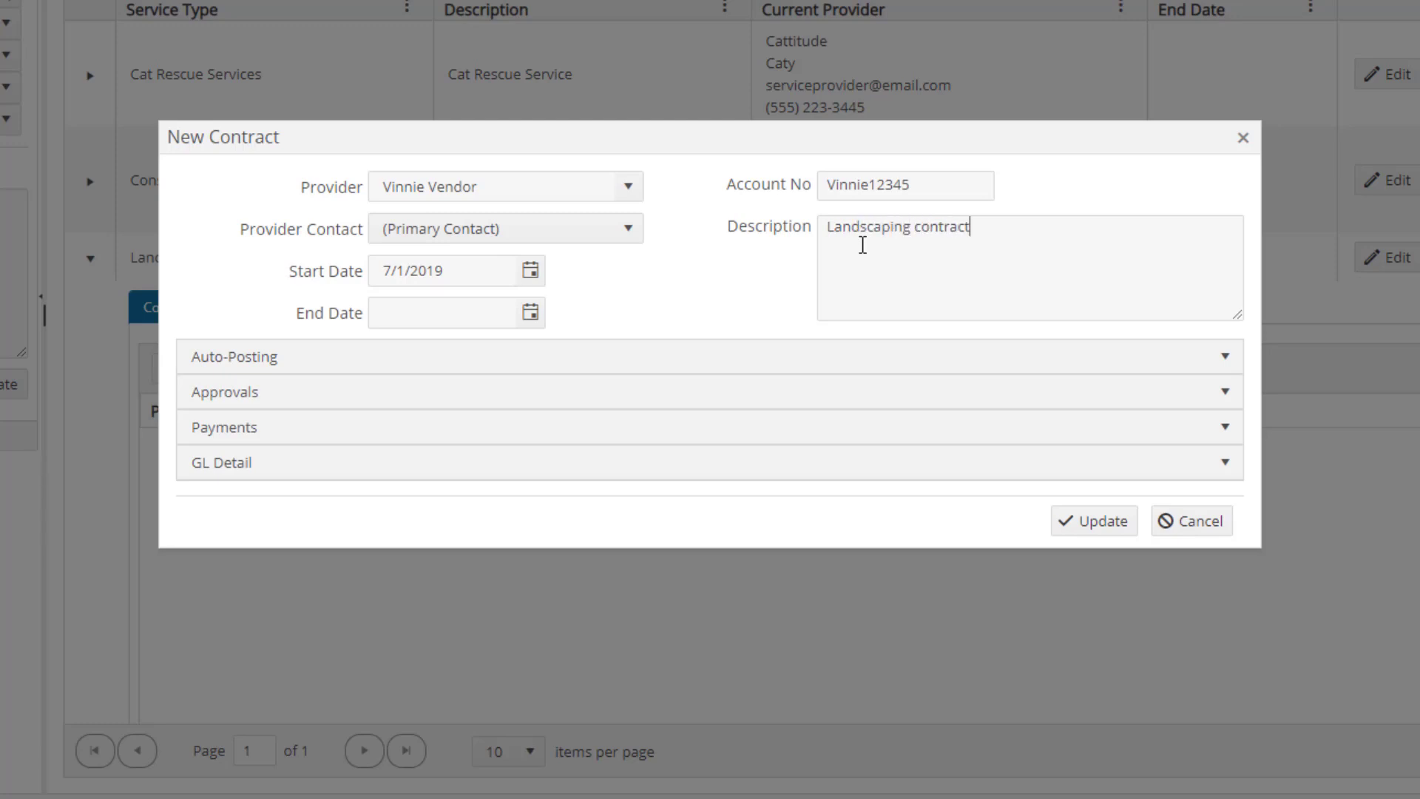
{"action": "type", "text": ", auto app"}
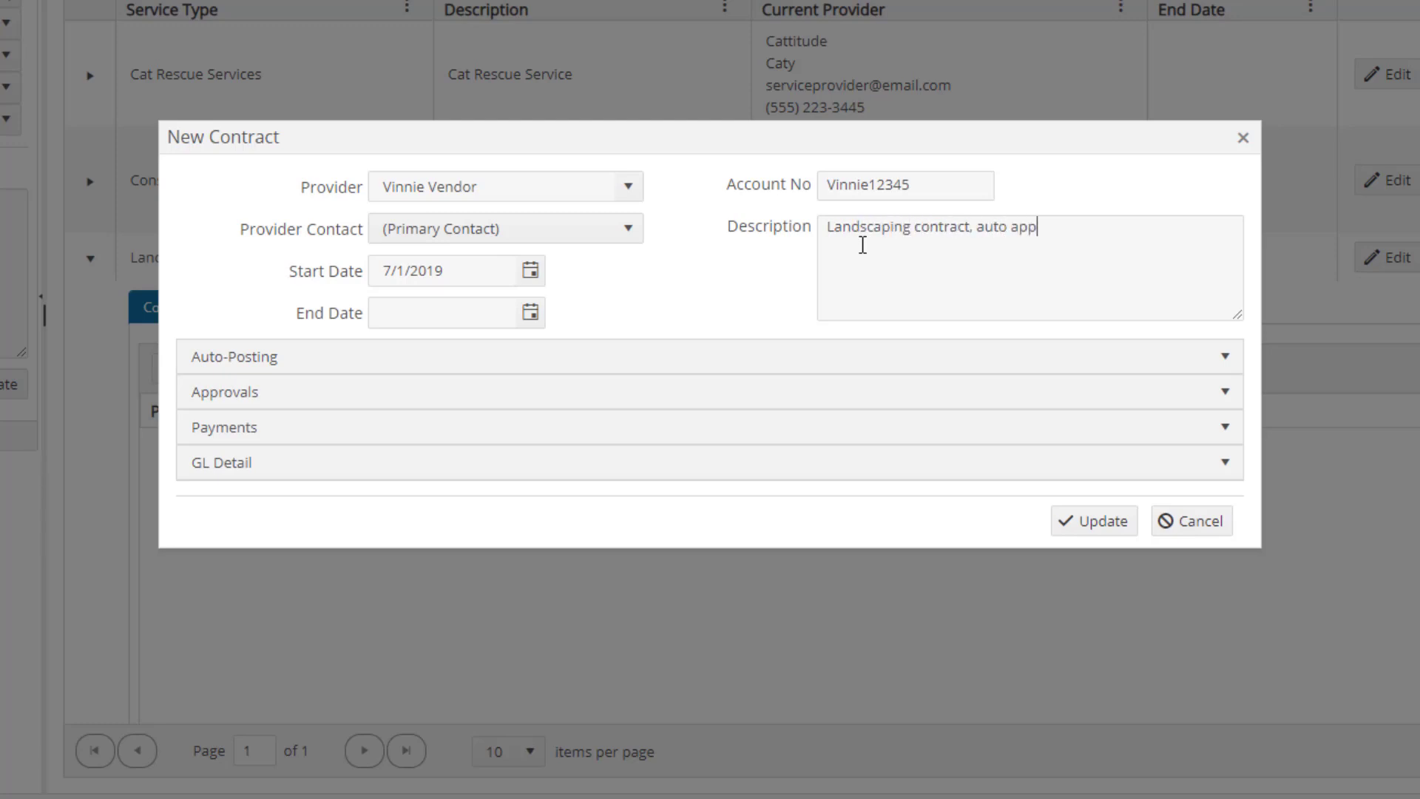
{"action": "type", "text": "roval under"}
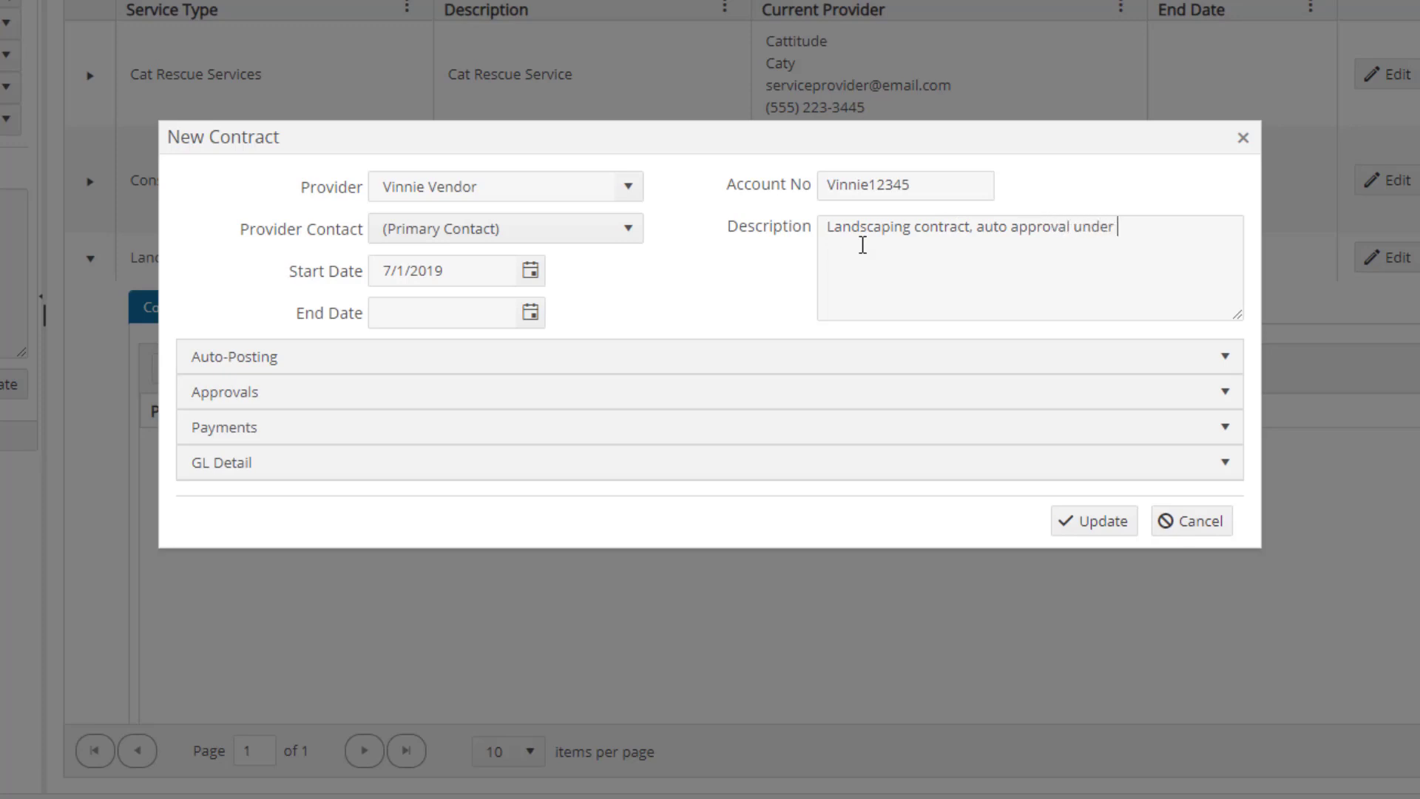
{"action": "type", "text": "$500"}
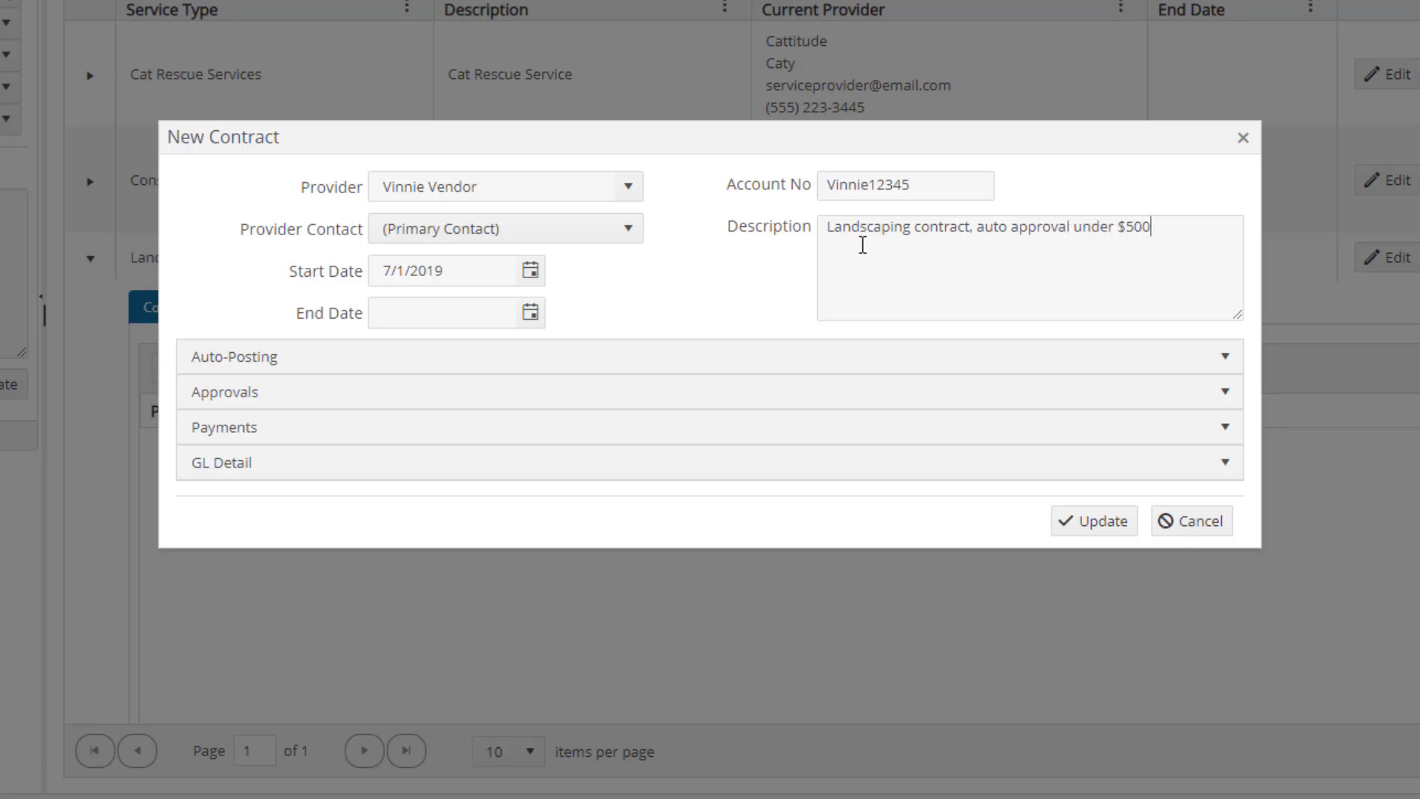
{"action": "mouse_move", "coordinate": [792, 409]}
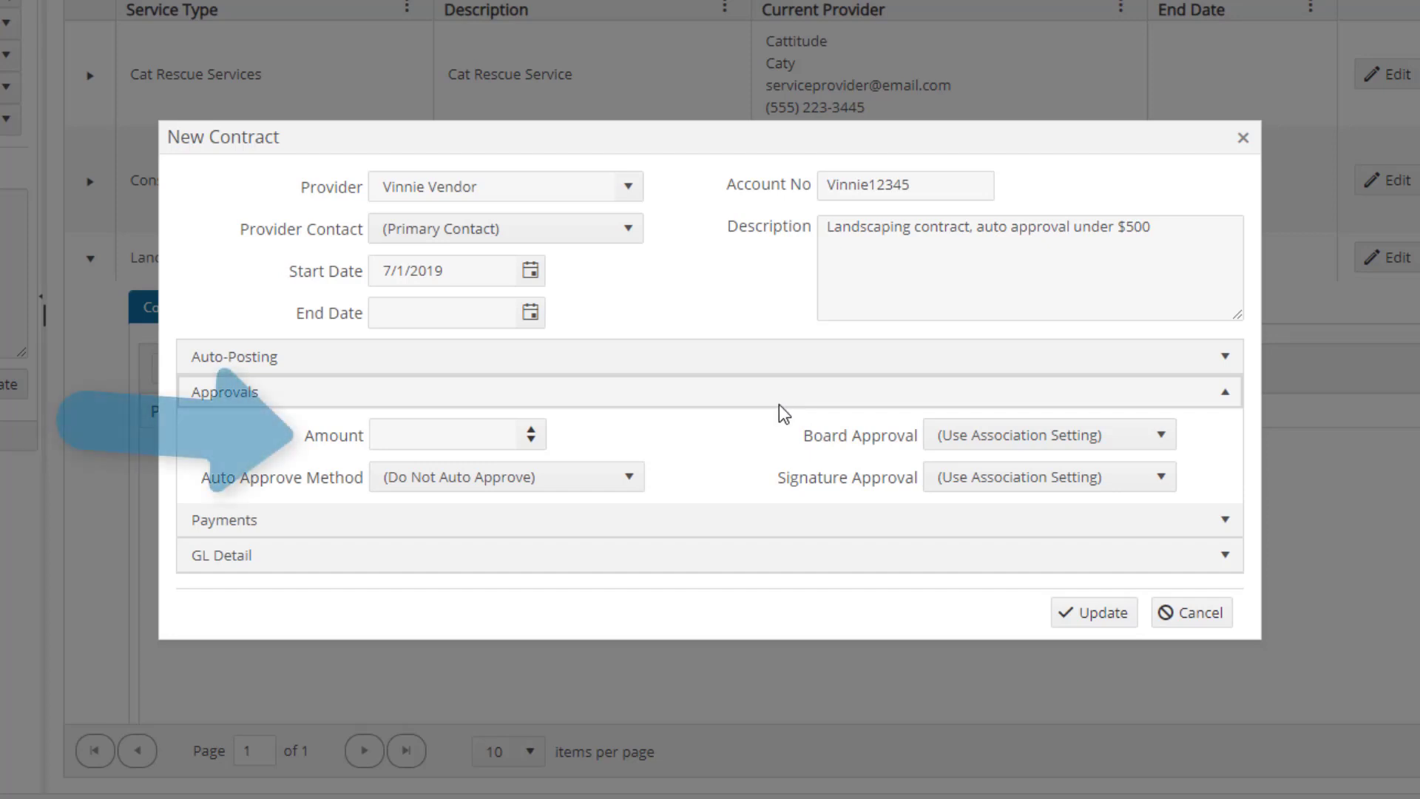
Step: Set the approval amount to $500.00 with auto-approve method Exact Amount
{"action": "type", "text": "500.00"}
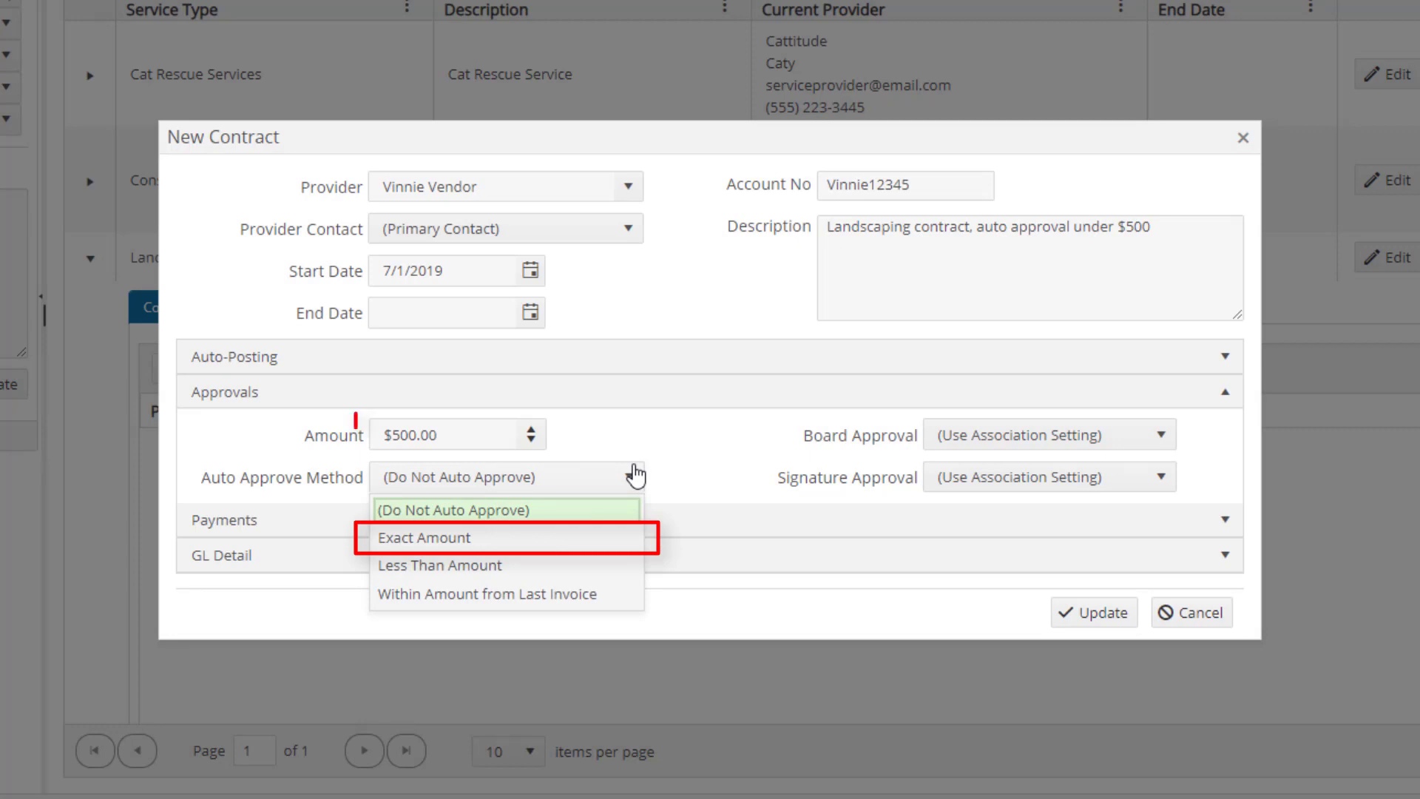
{"action": "left_click", "coordinate": [444, 434]}
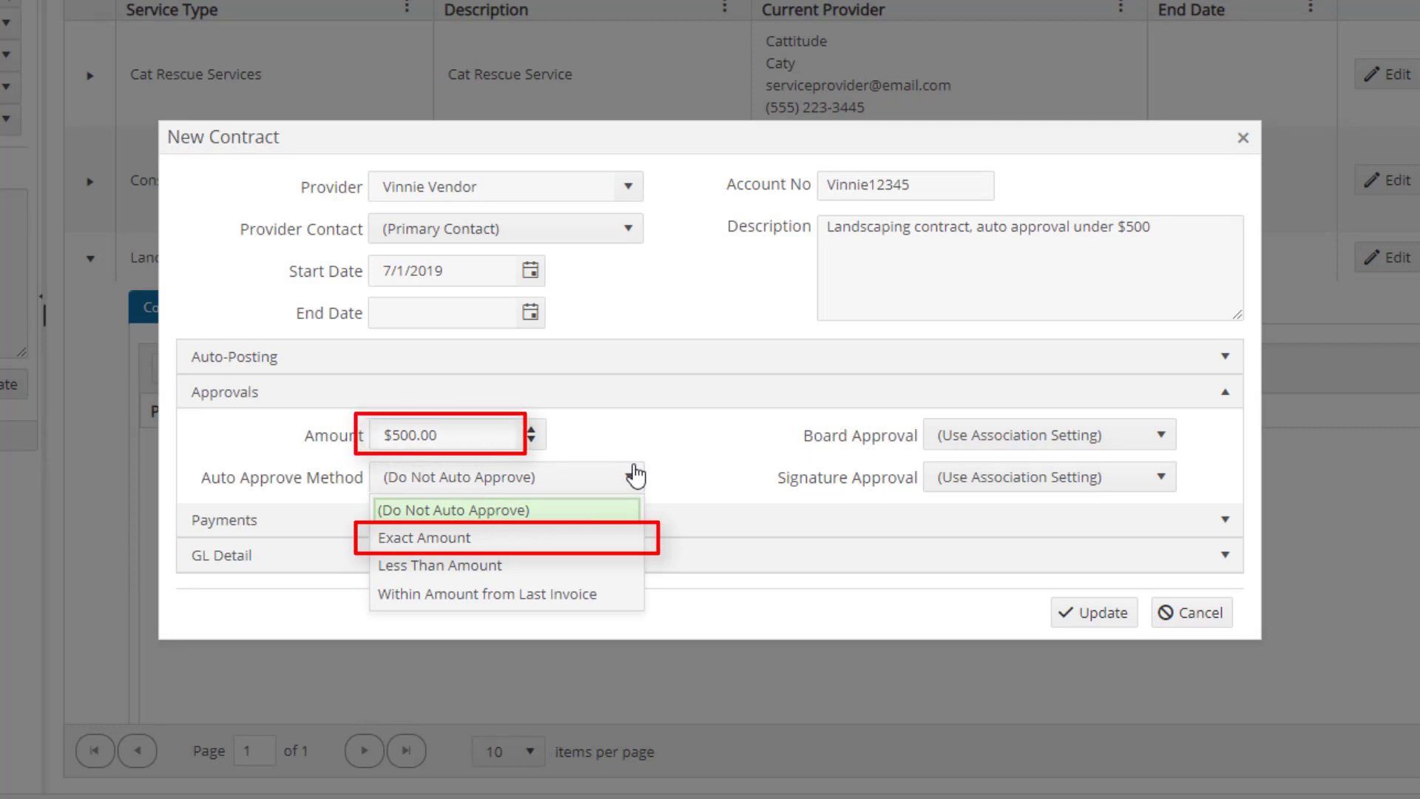
{"action": "mouse_move", "coordinate": [440, 564]}
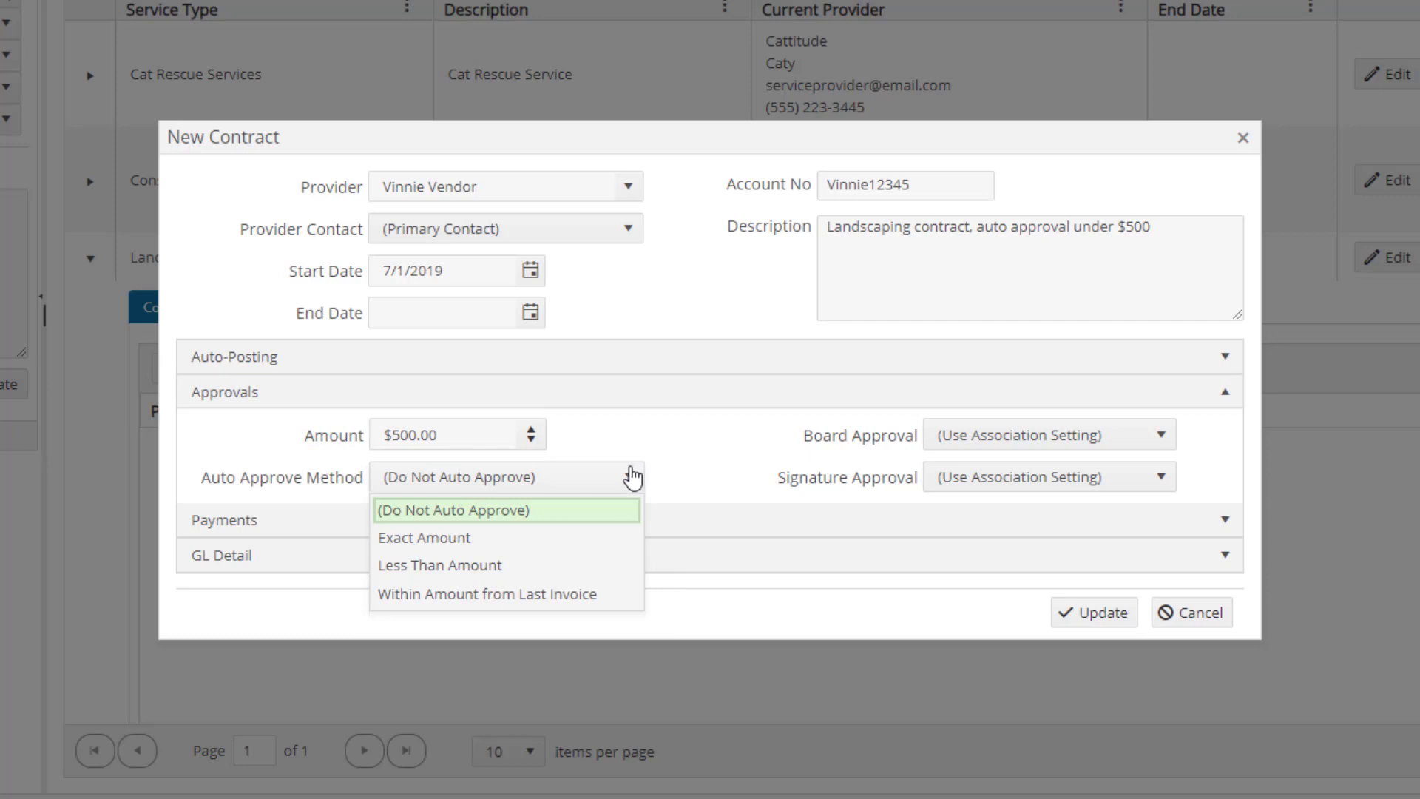
{"action": "left_click", "coordinate": [423, 537]}
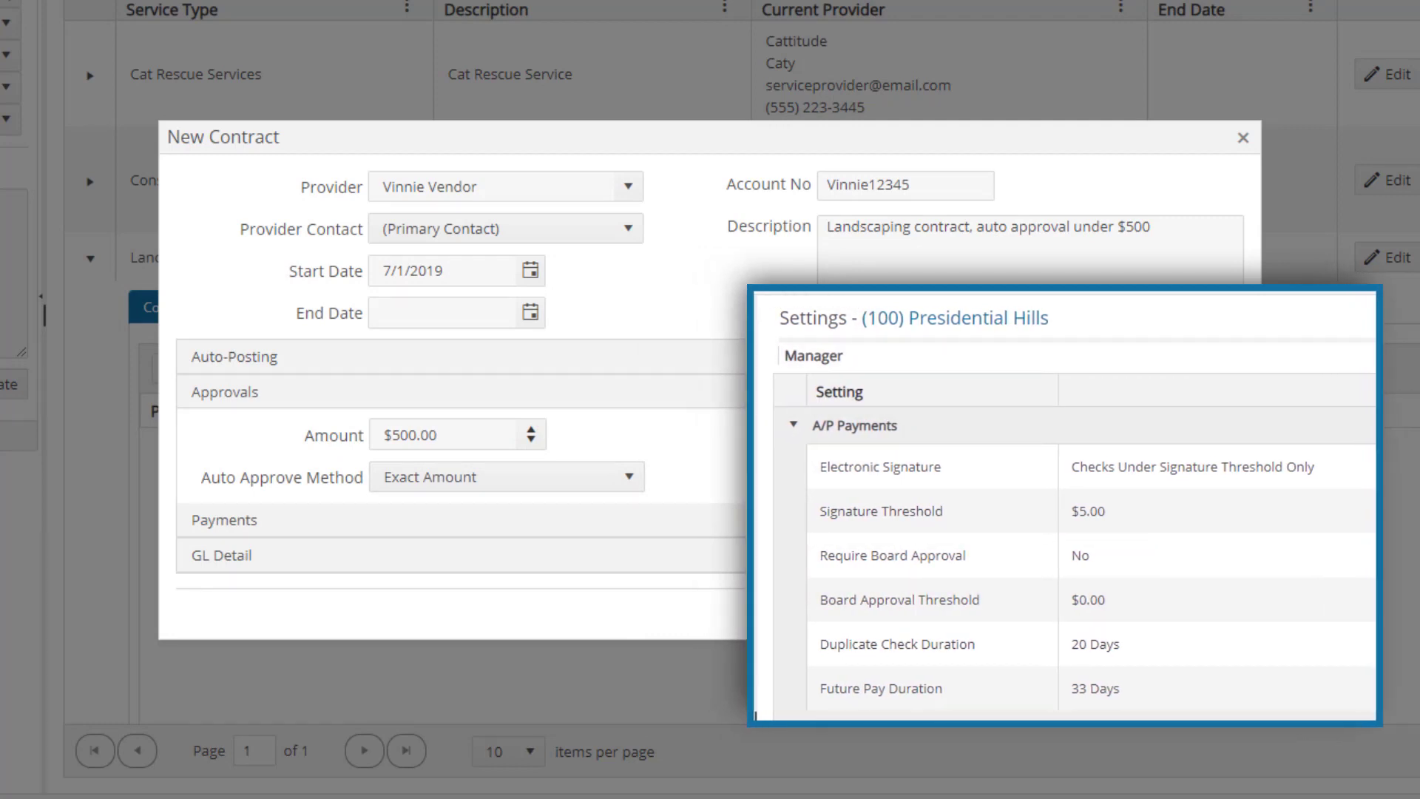
Step: Keep board approval on (Use Association Setting)
{"action": "left_click", "coordinate": [1167, 435]}
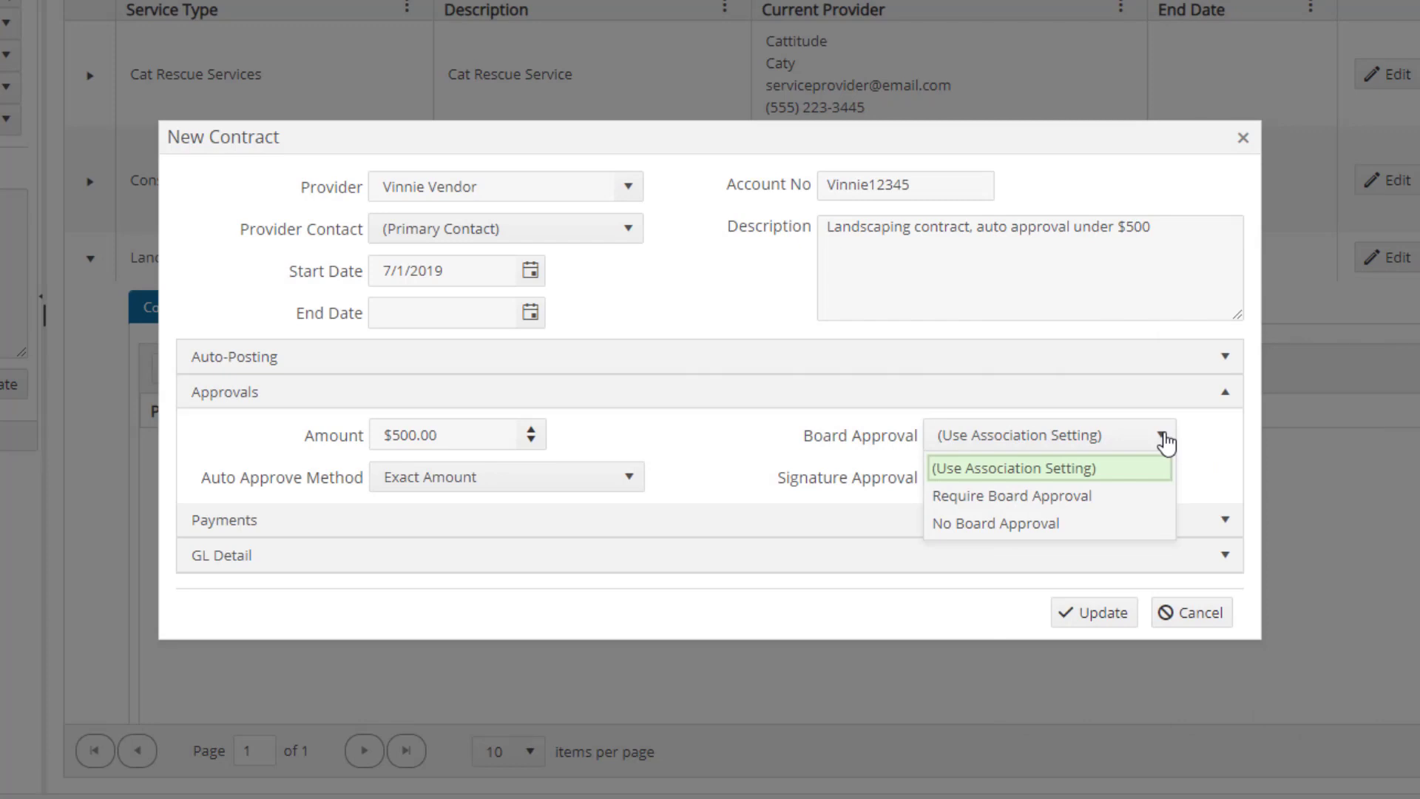
{"action": "mouse_move", "coordinate": [1012, 495]}
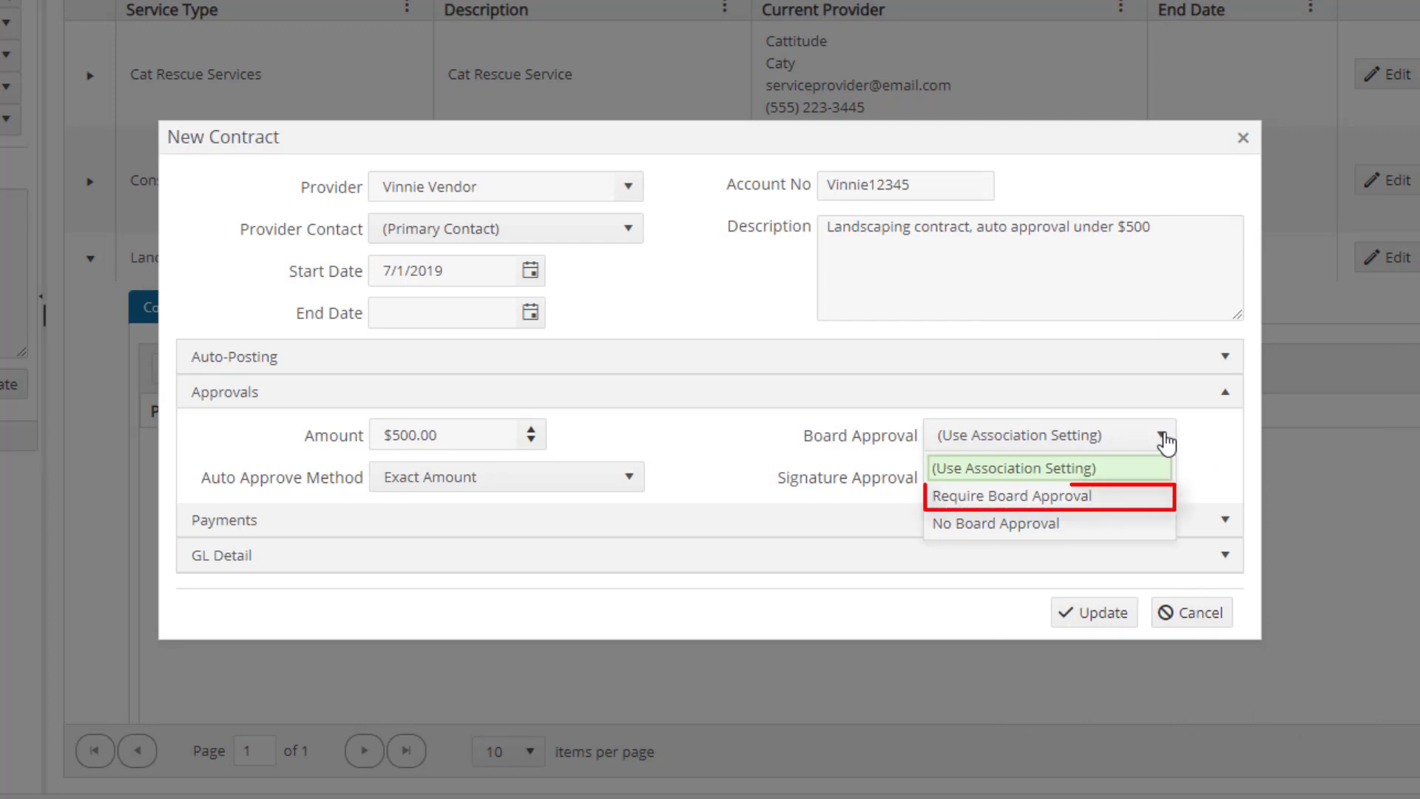
{"action": "mouse_move", "coordinate": [994, 522]}
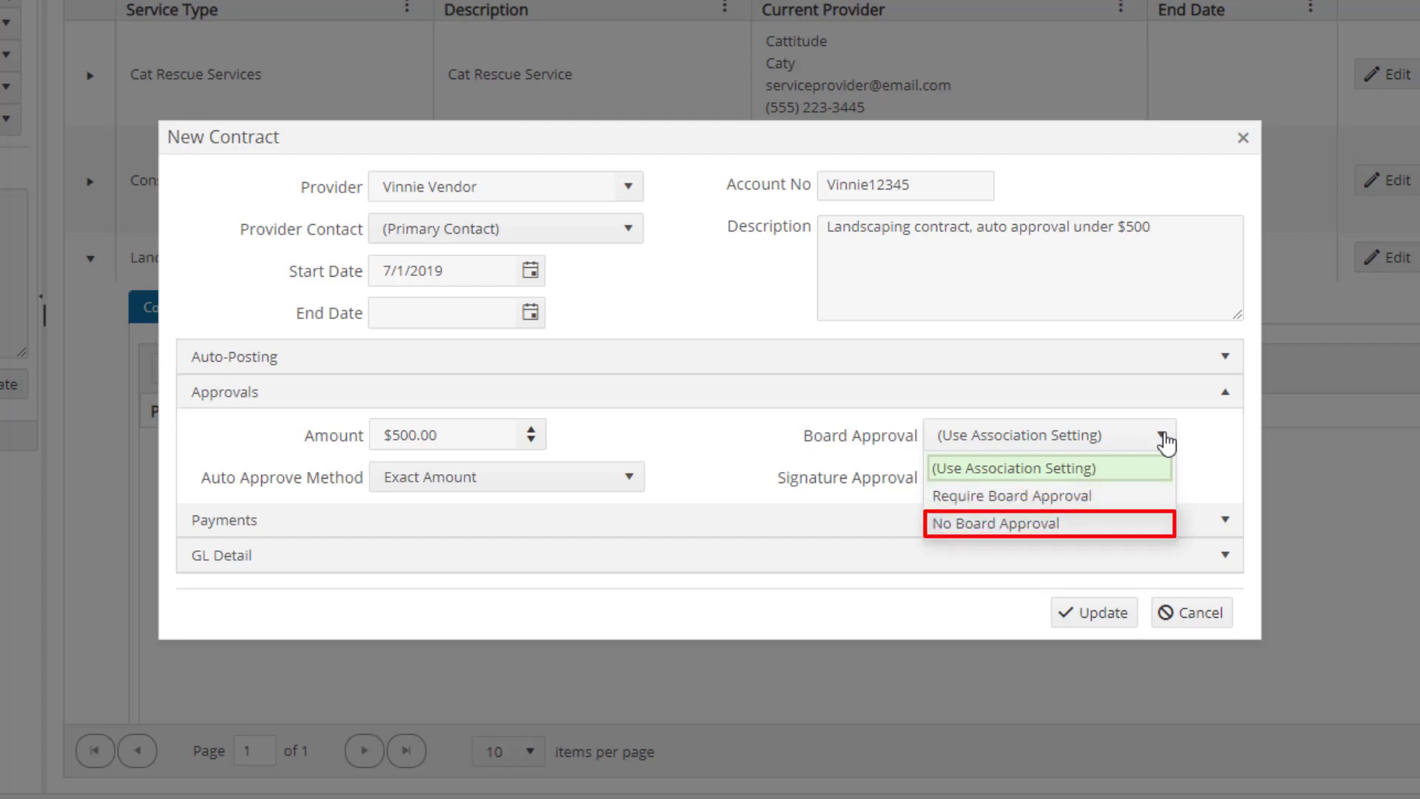
{"action": "mouse_move", "coordinate": [1048, 468]}
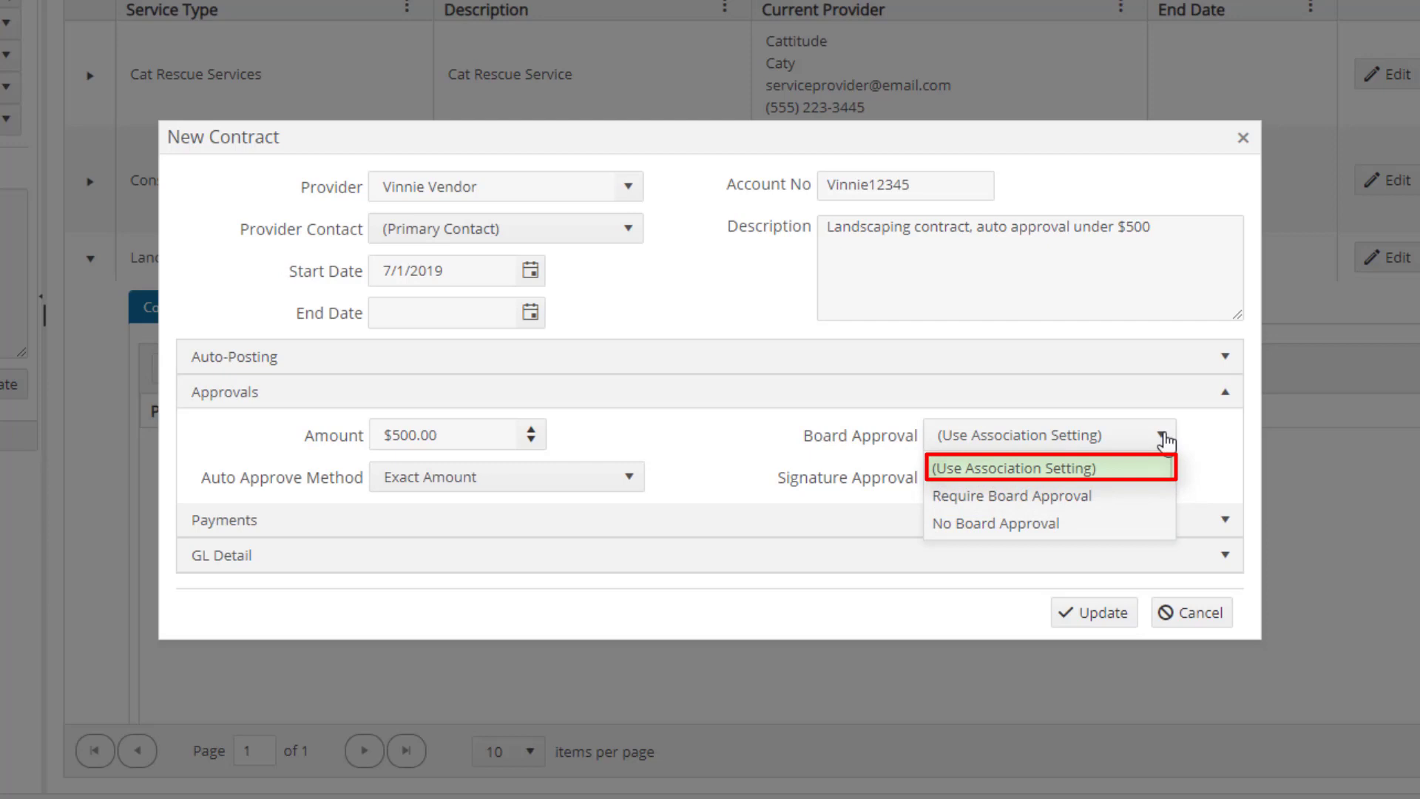
{"action": "left_click", "coordinate": [1049, 468]}
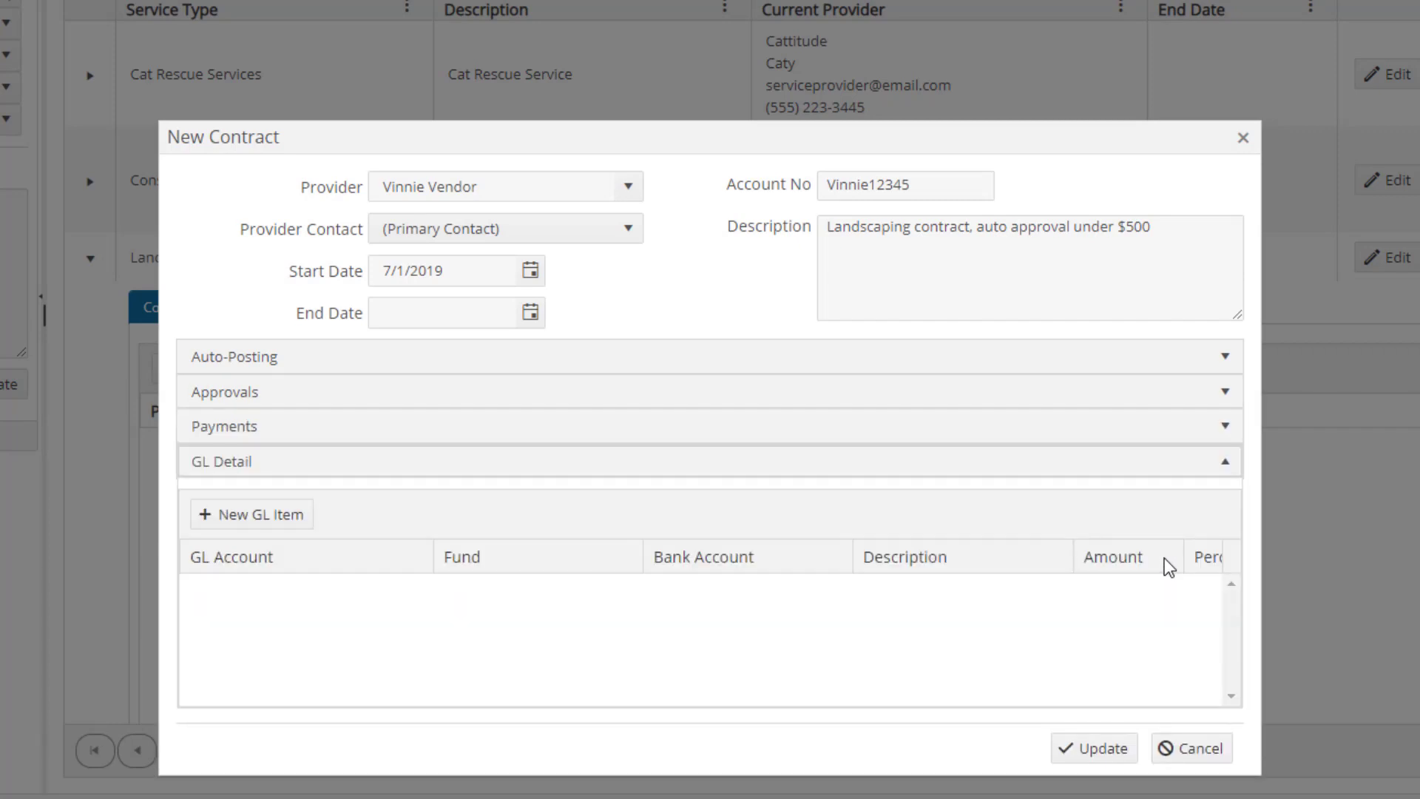
Step: Add a GL line for 7350 - Landscape Contract charged to the Reserve fund
{"action": "left_click", "coordinate": [251, 514]}
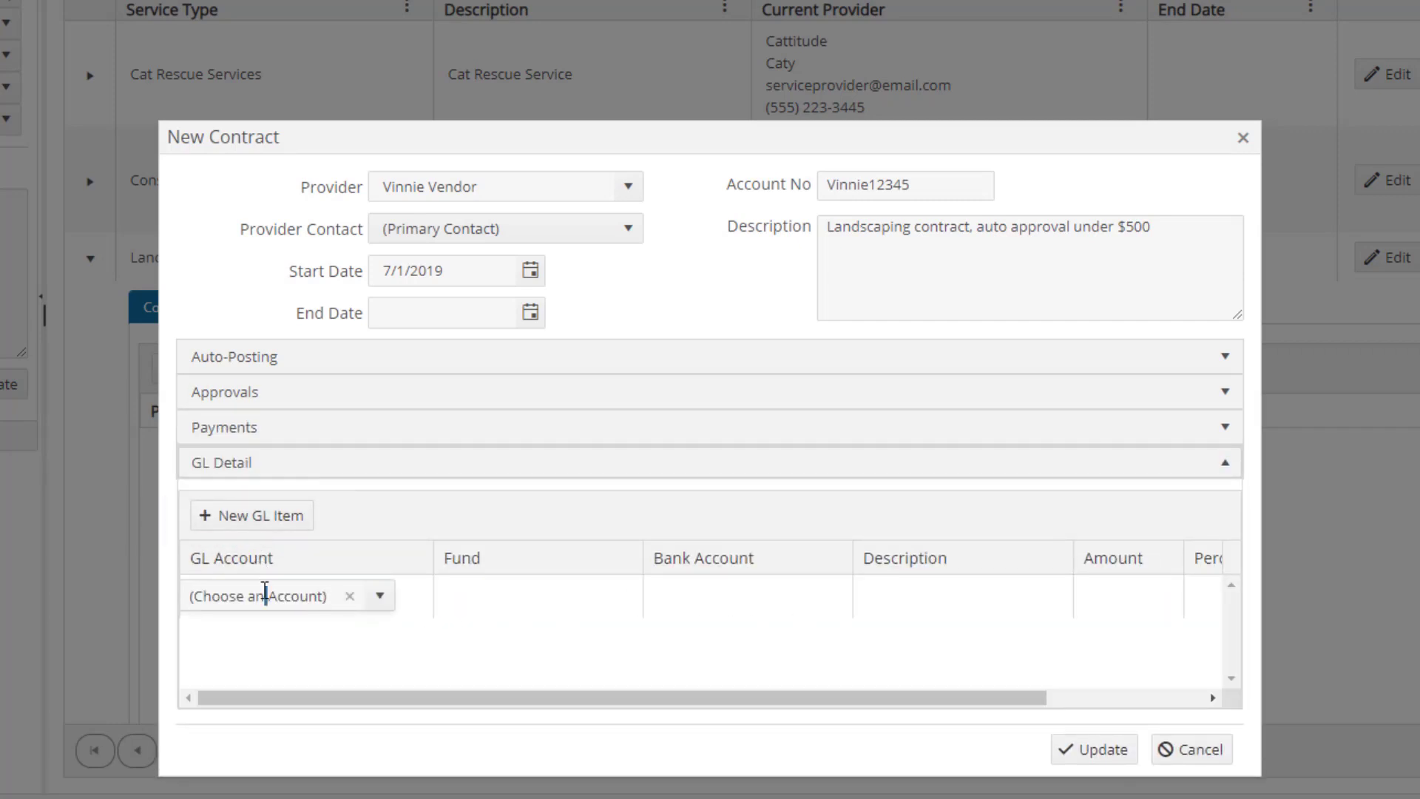
{"action": "left_click", "coordinate": [256, 594]}
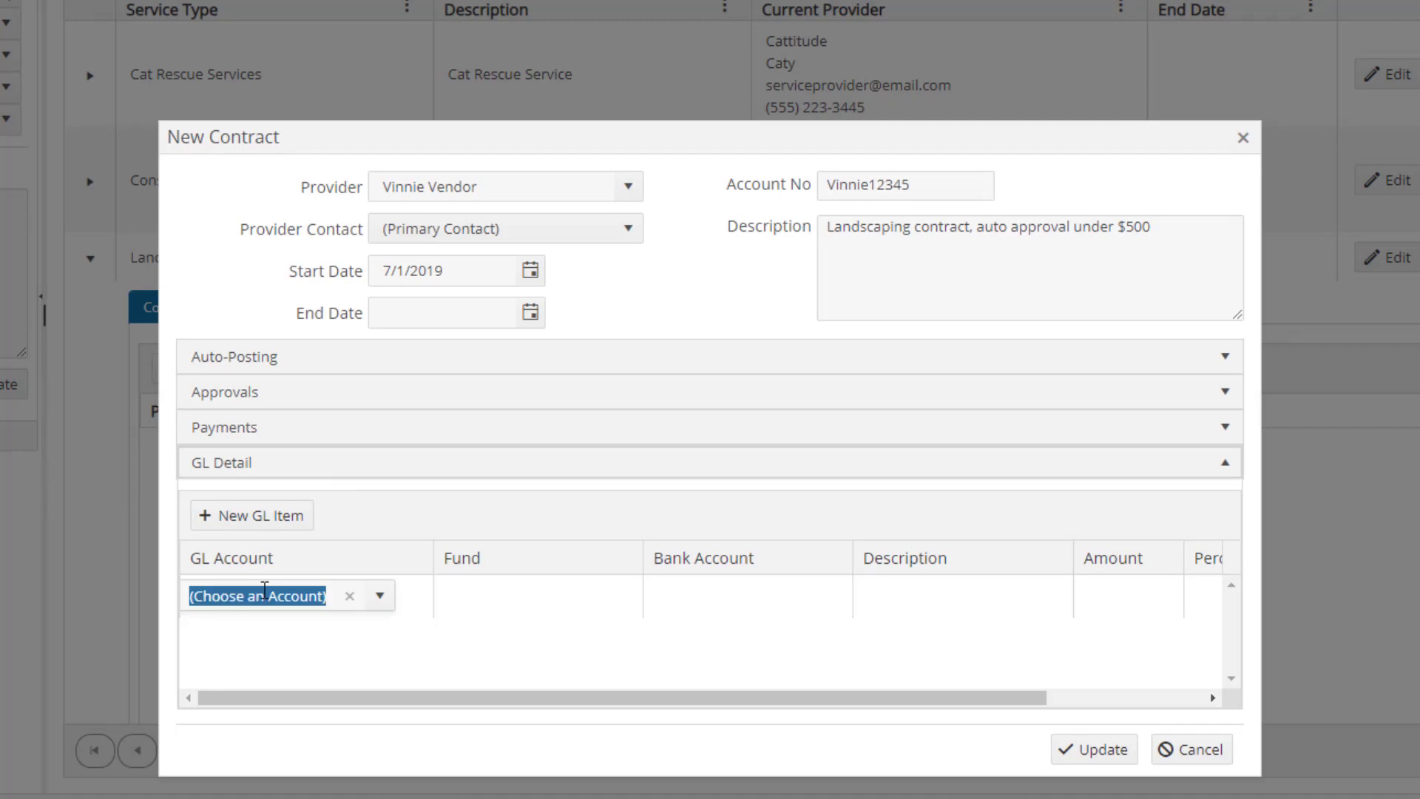
{"action": "type", "text": "7350"}
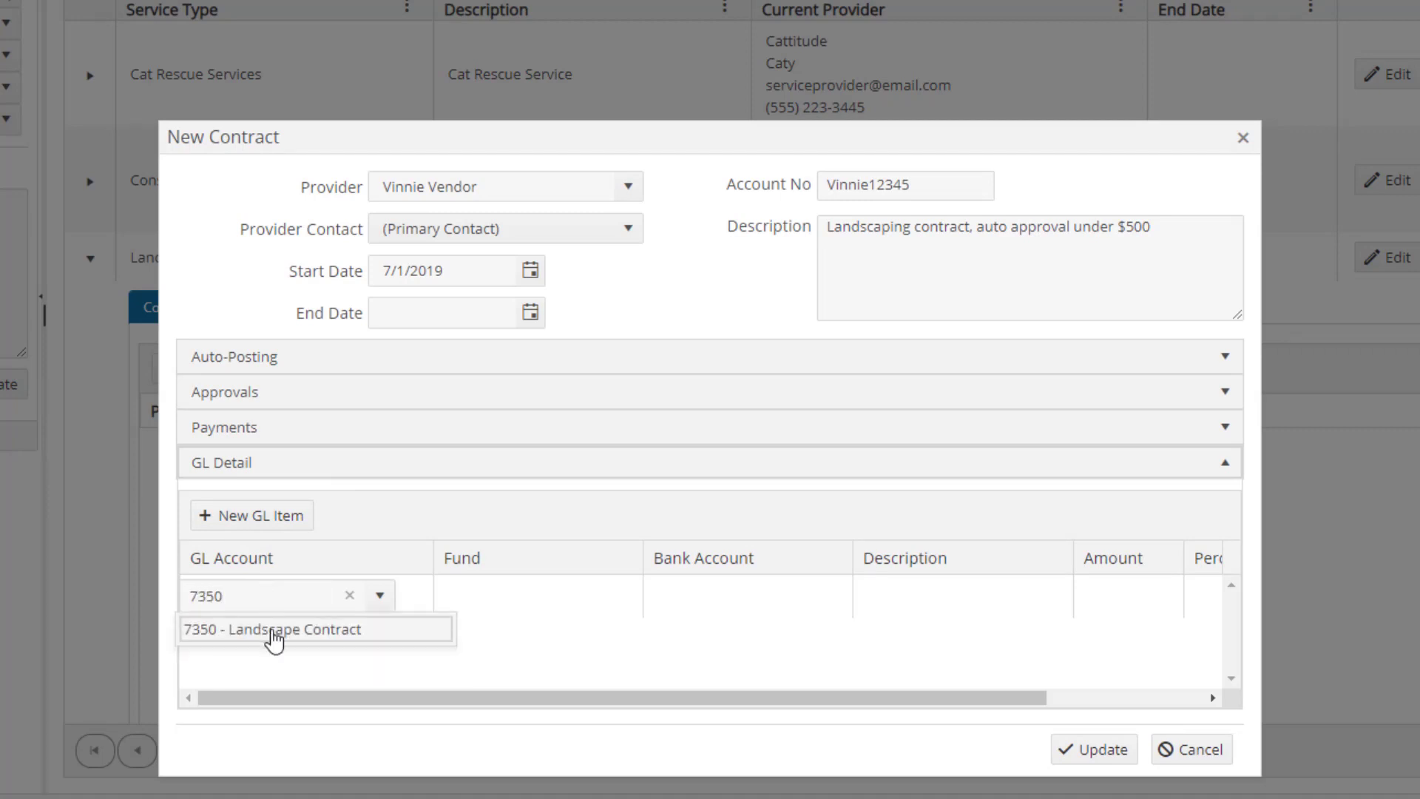
{"action": "left_click", "coordinate": [274, 629]}
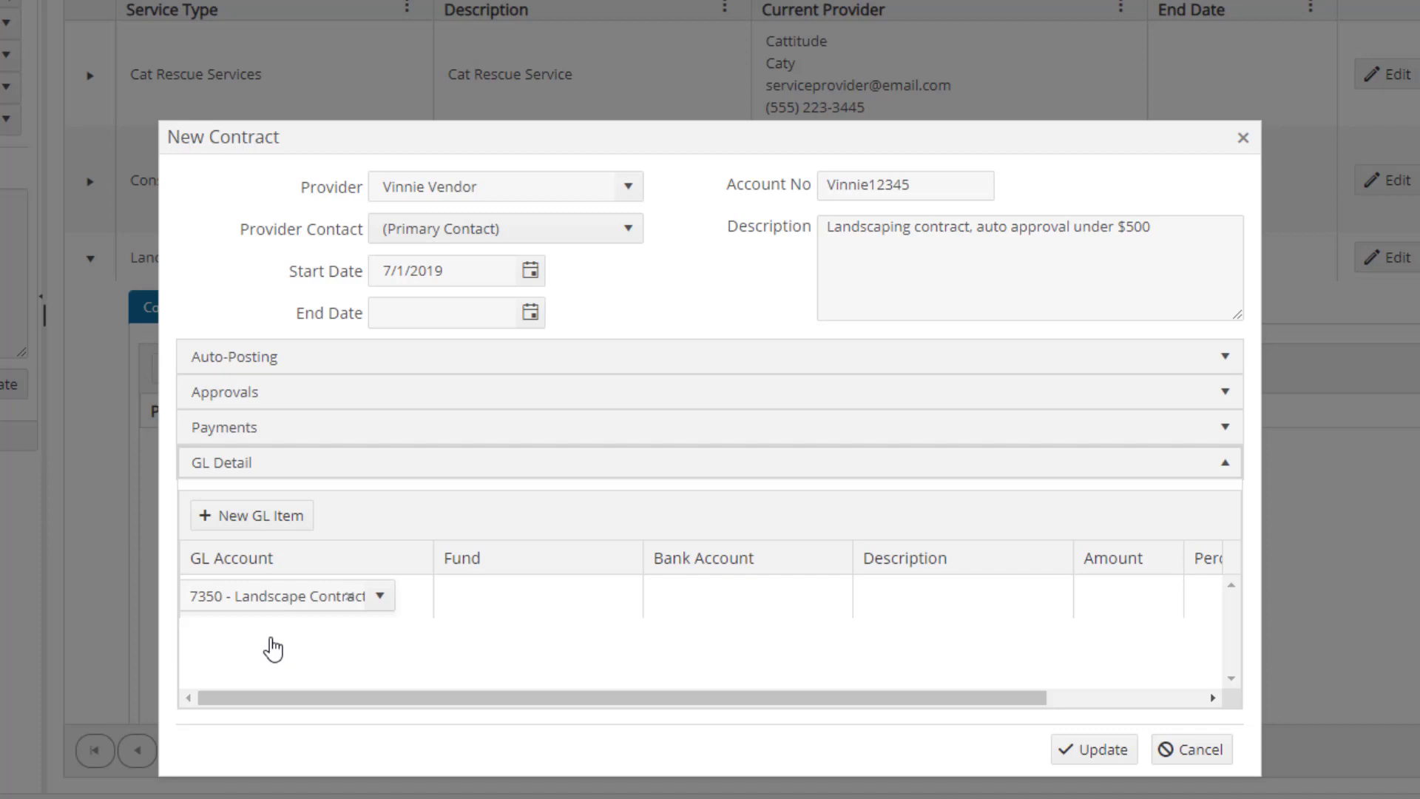
{"action": "mouse_move", "coordinate": [369, 661]}
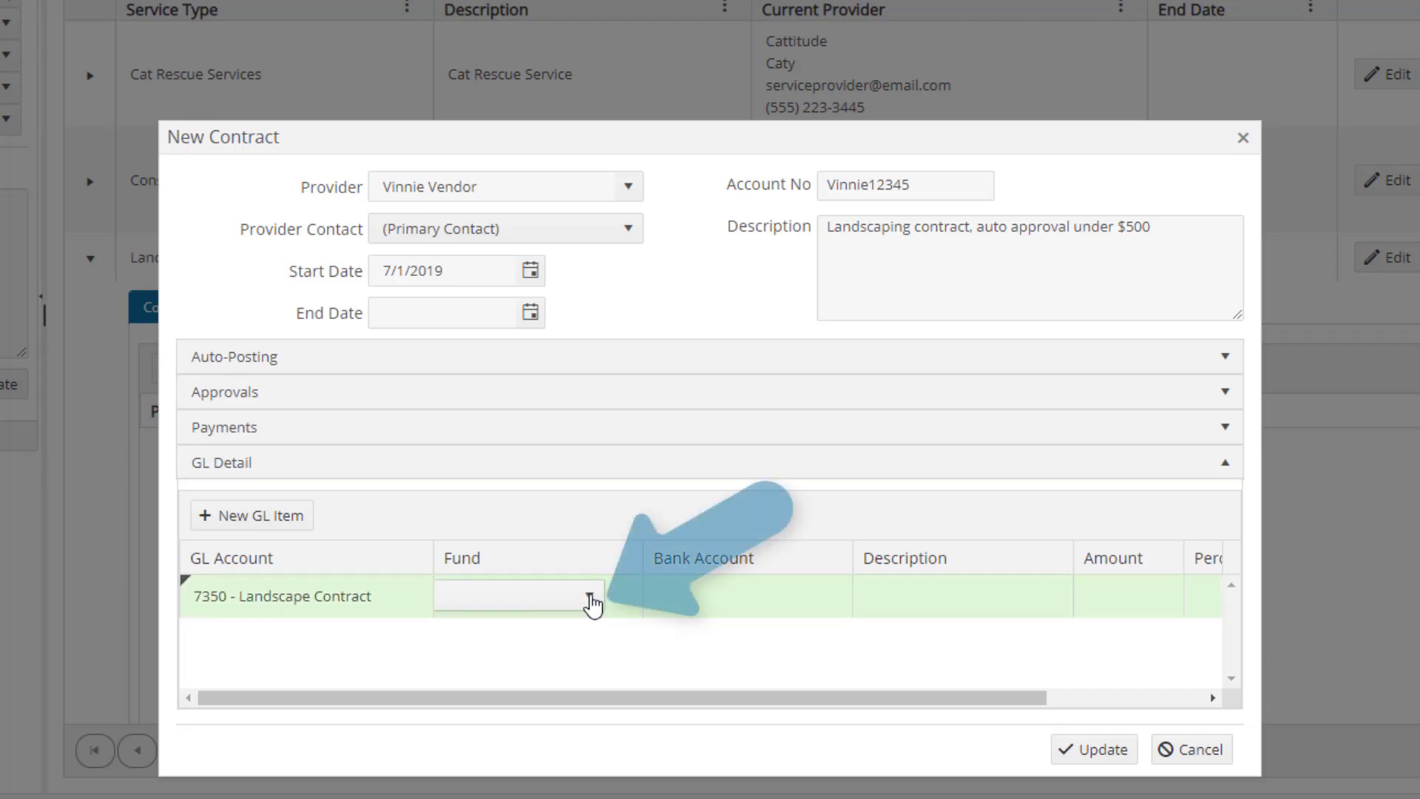
{"action": "left_click", "coordinate": [508, 595]}
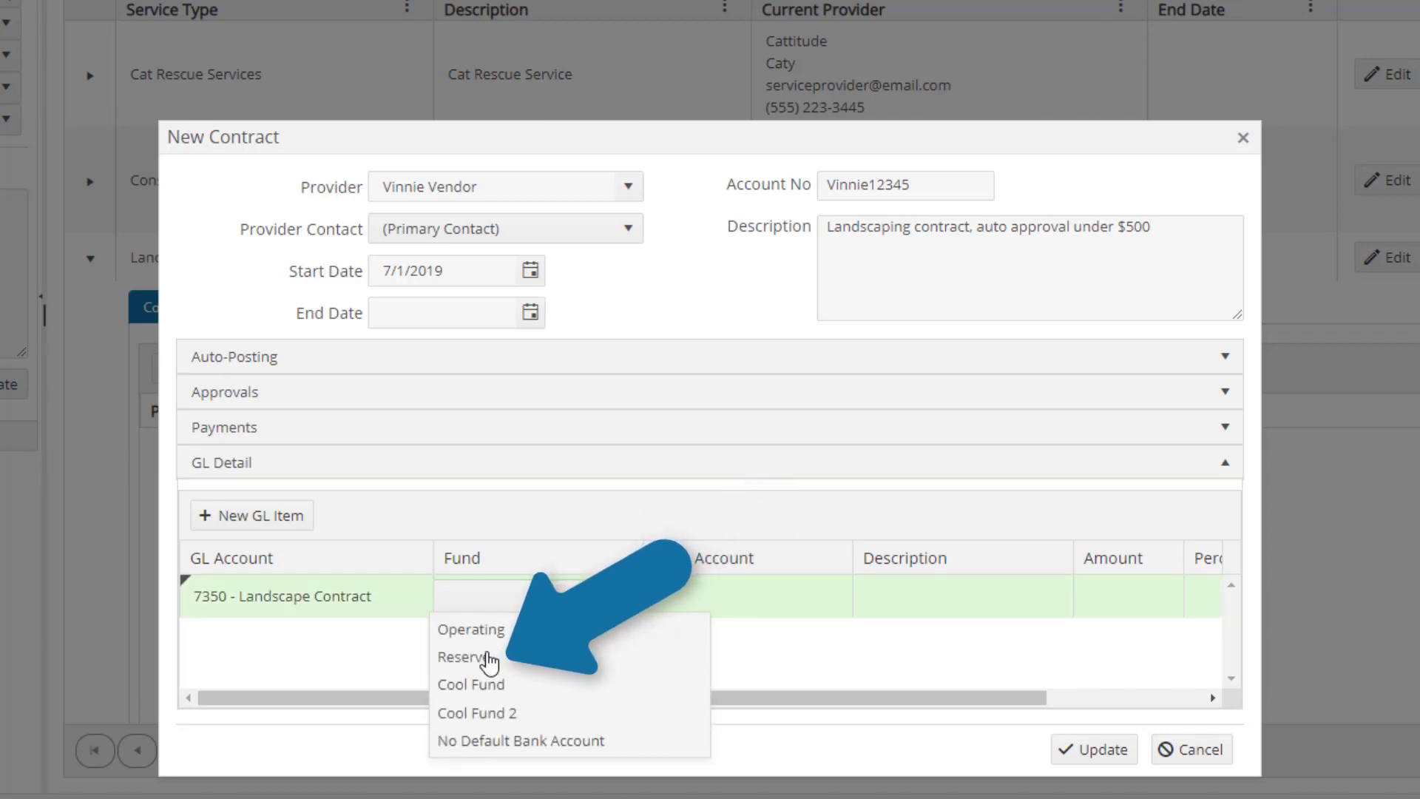
{"action": "left_click", "coordinate": [468, 657]}
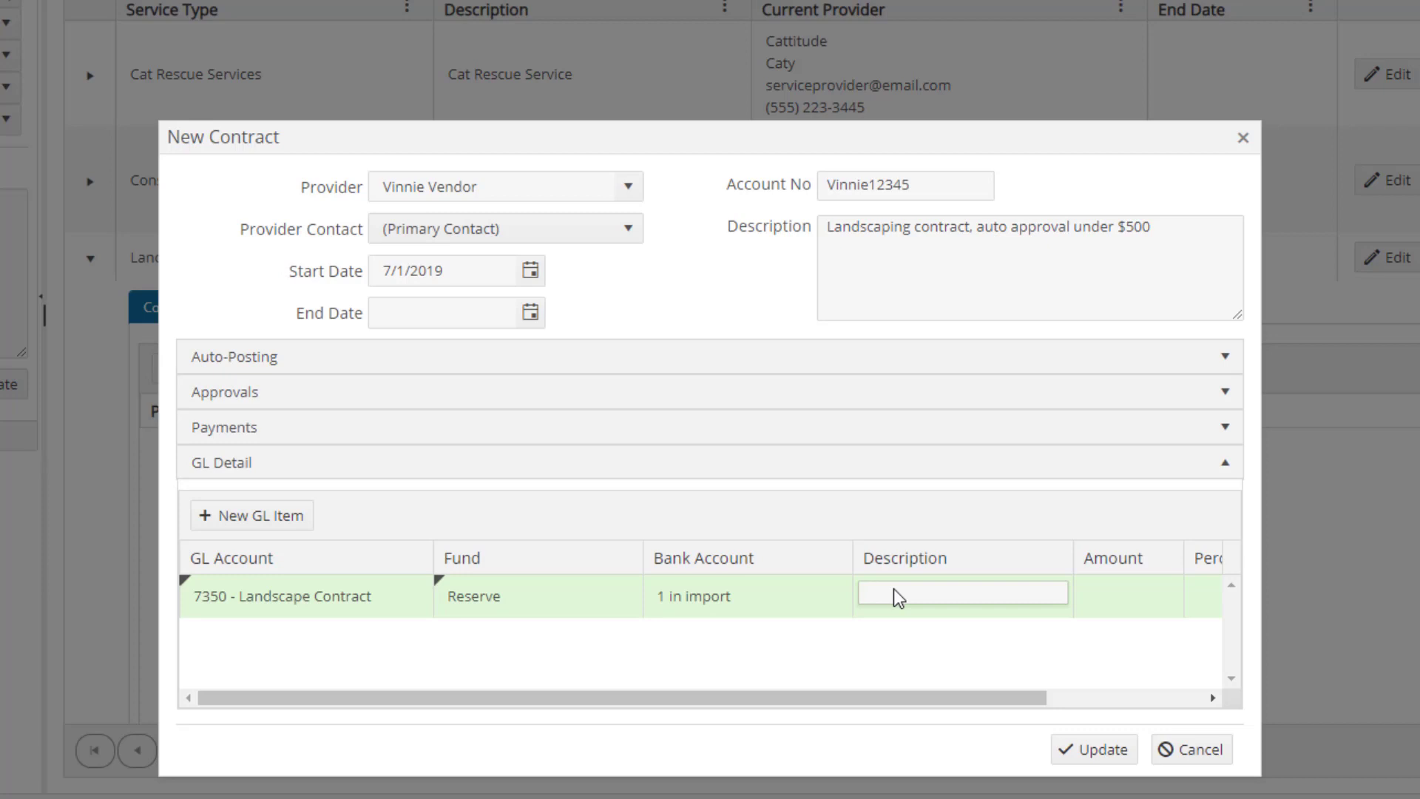
{"action": "mouse_move", "coordinate": [1110, 602]}
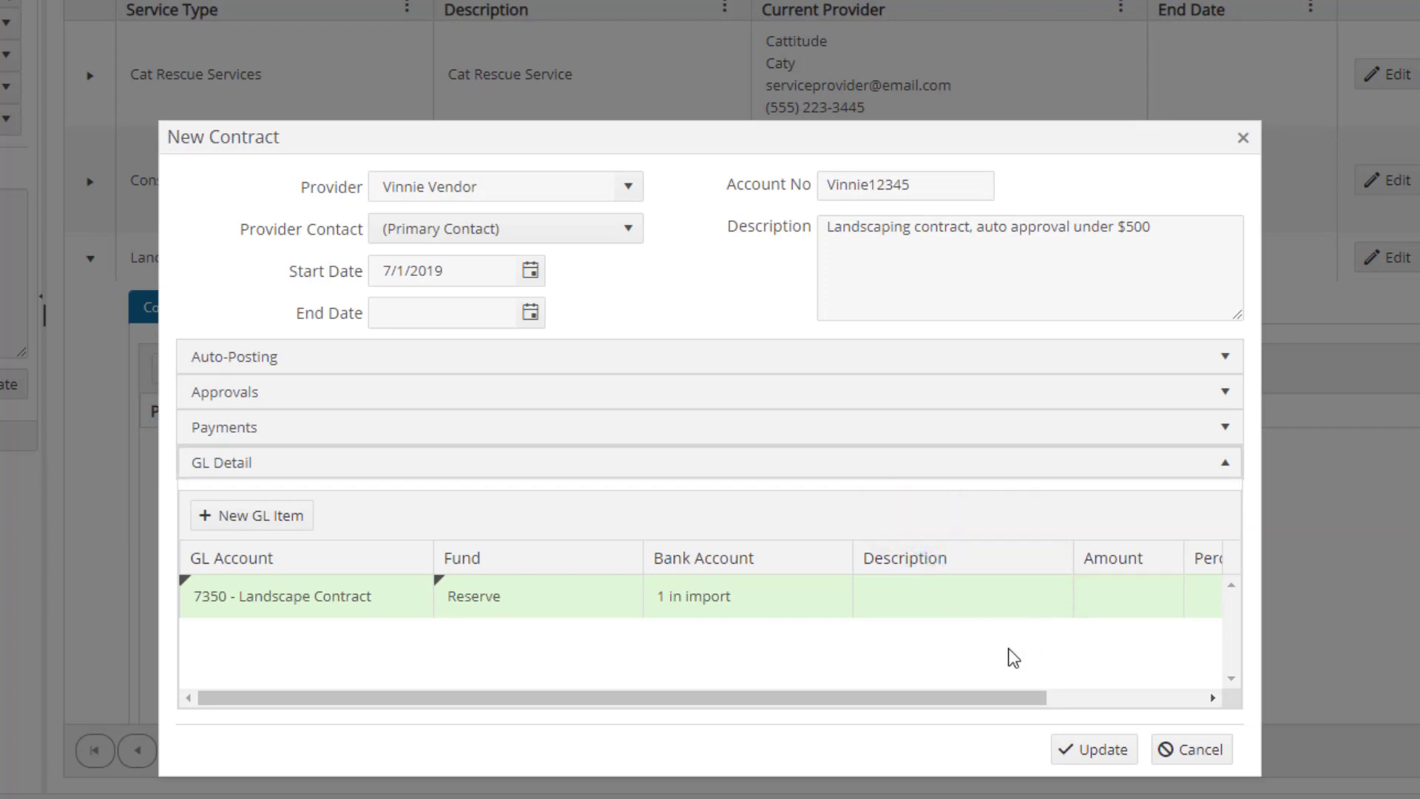
{"action": "mouse_move", "coordinate": [985, 662]}
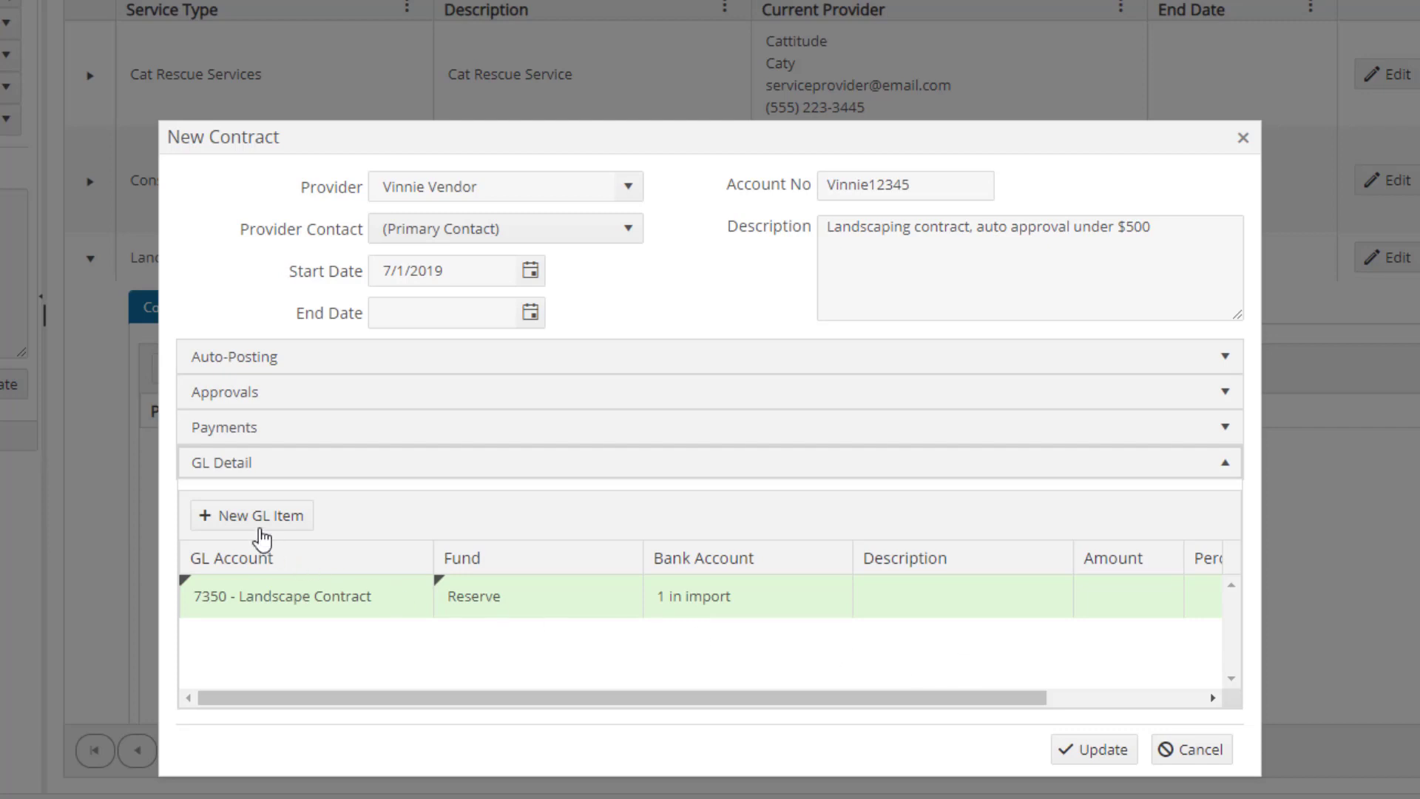
Step: Add a second GL line for 7340 - Landscape (Other) on Operating at 50 percent
{"action": "left_click", "coordinate": [251, 515]}
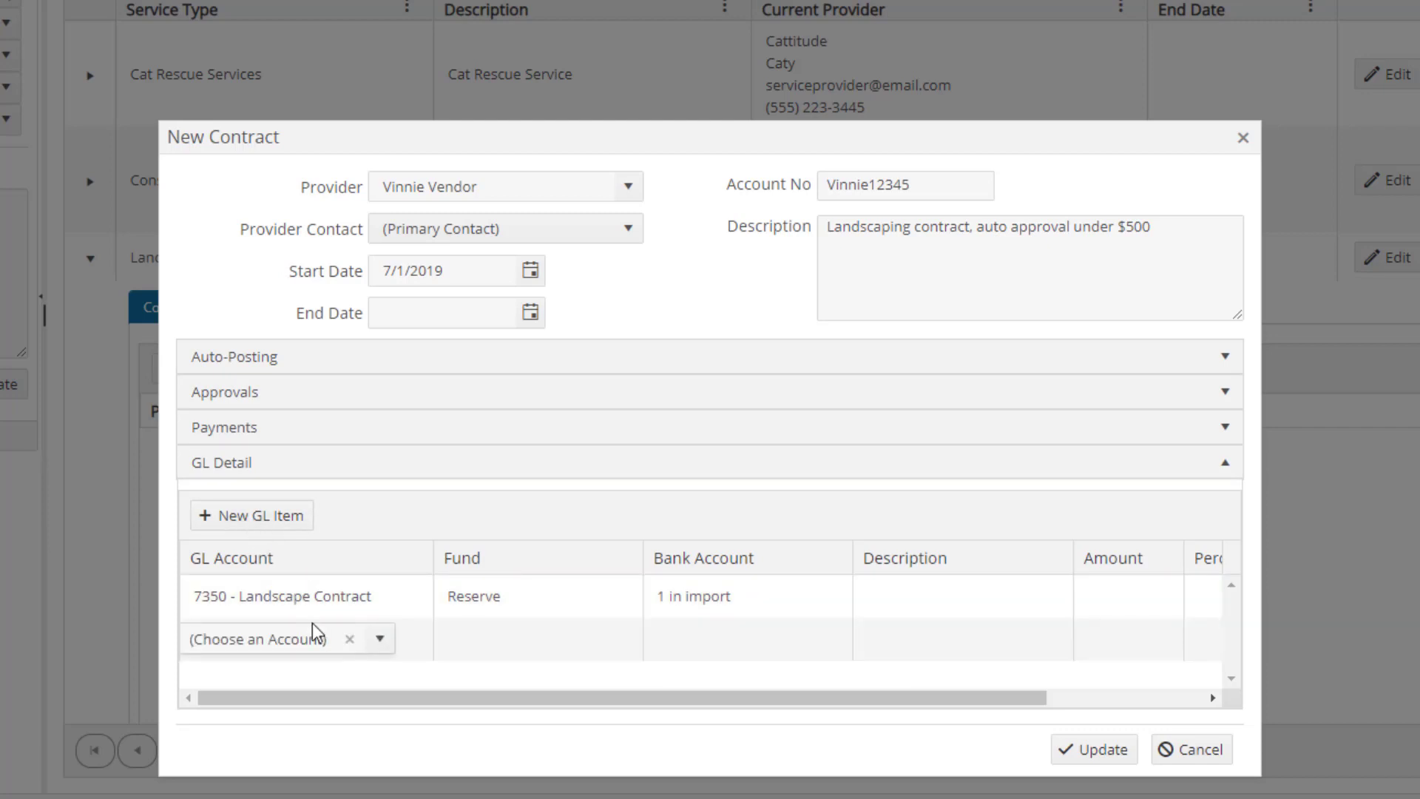
{"action": "left_click", "coordinate": [348, 639]}
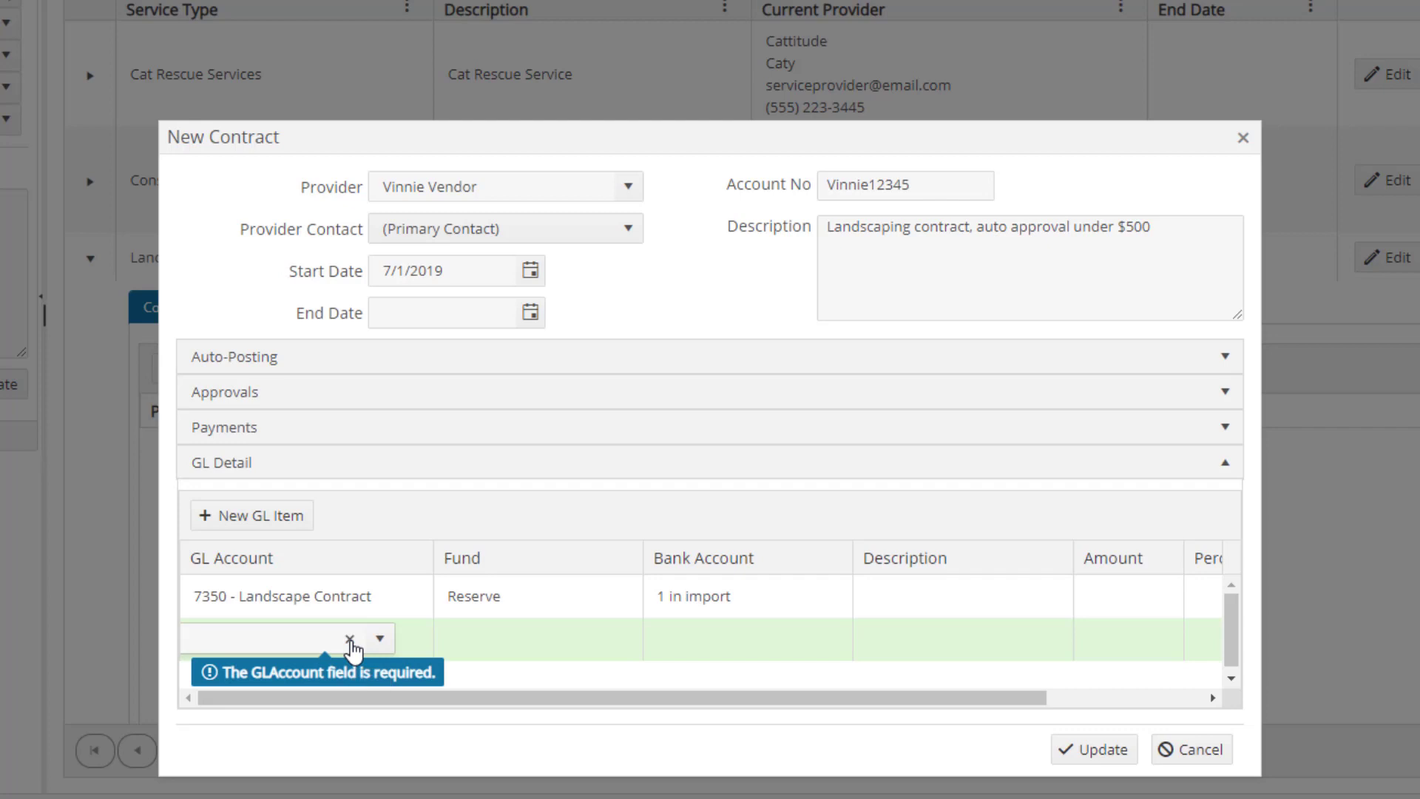
{"action": "type", "text": "7340 - Landscape (Other"}
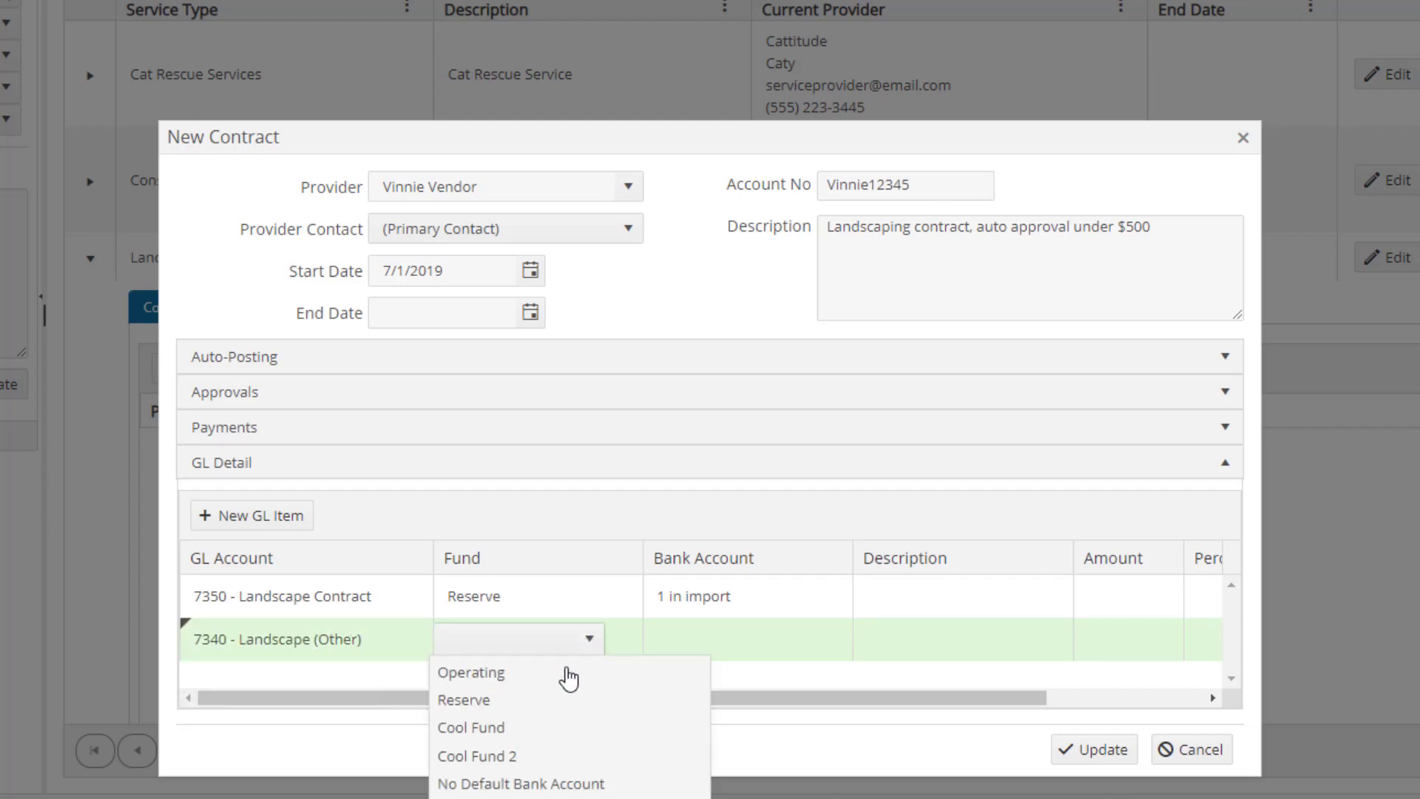
{"action": "left_click", "coordinate": [470, 672]}
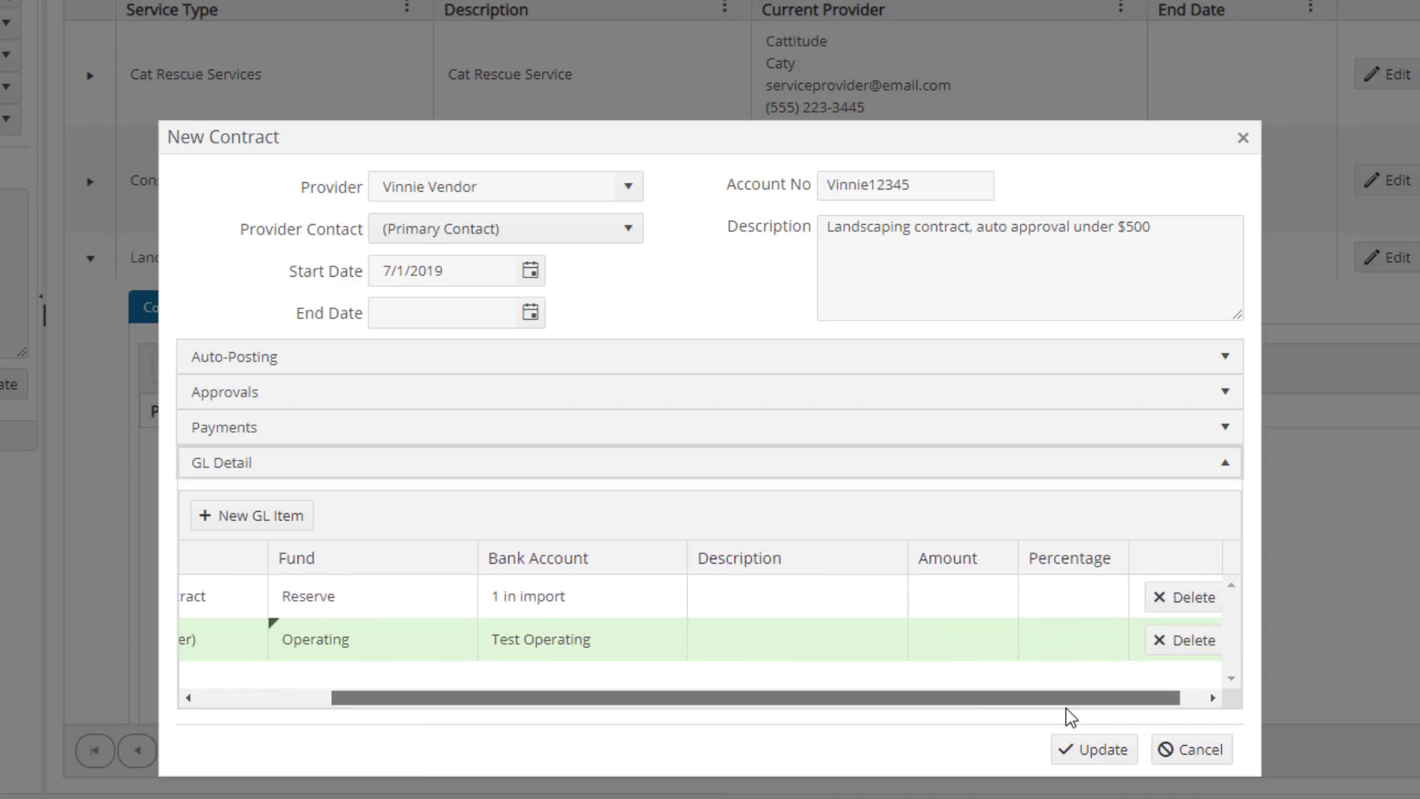
{"action": "left_click", "coordinate": [1069, 638]}
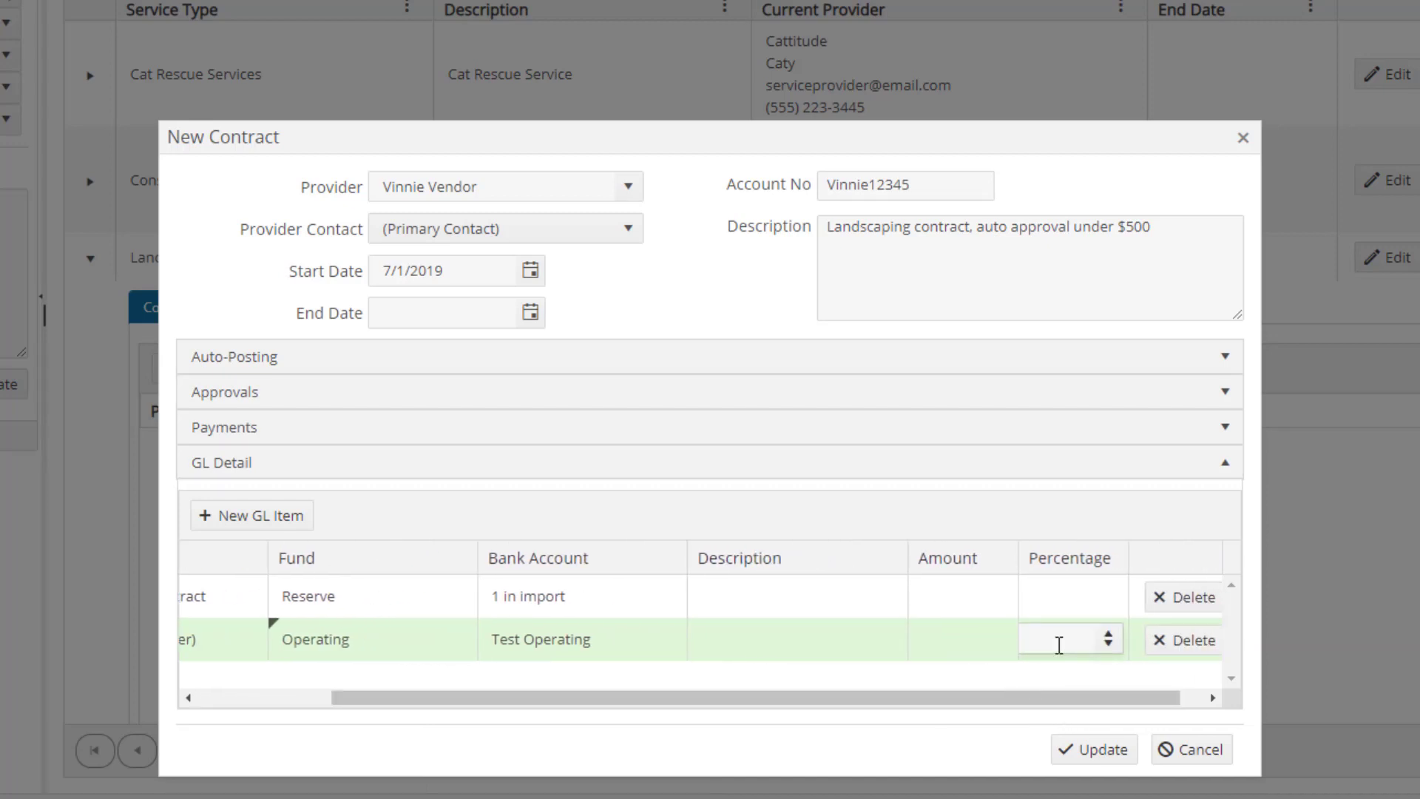
{"action": "type", "text": "50.0000"}
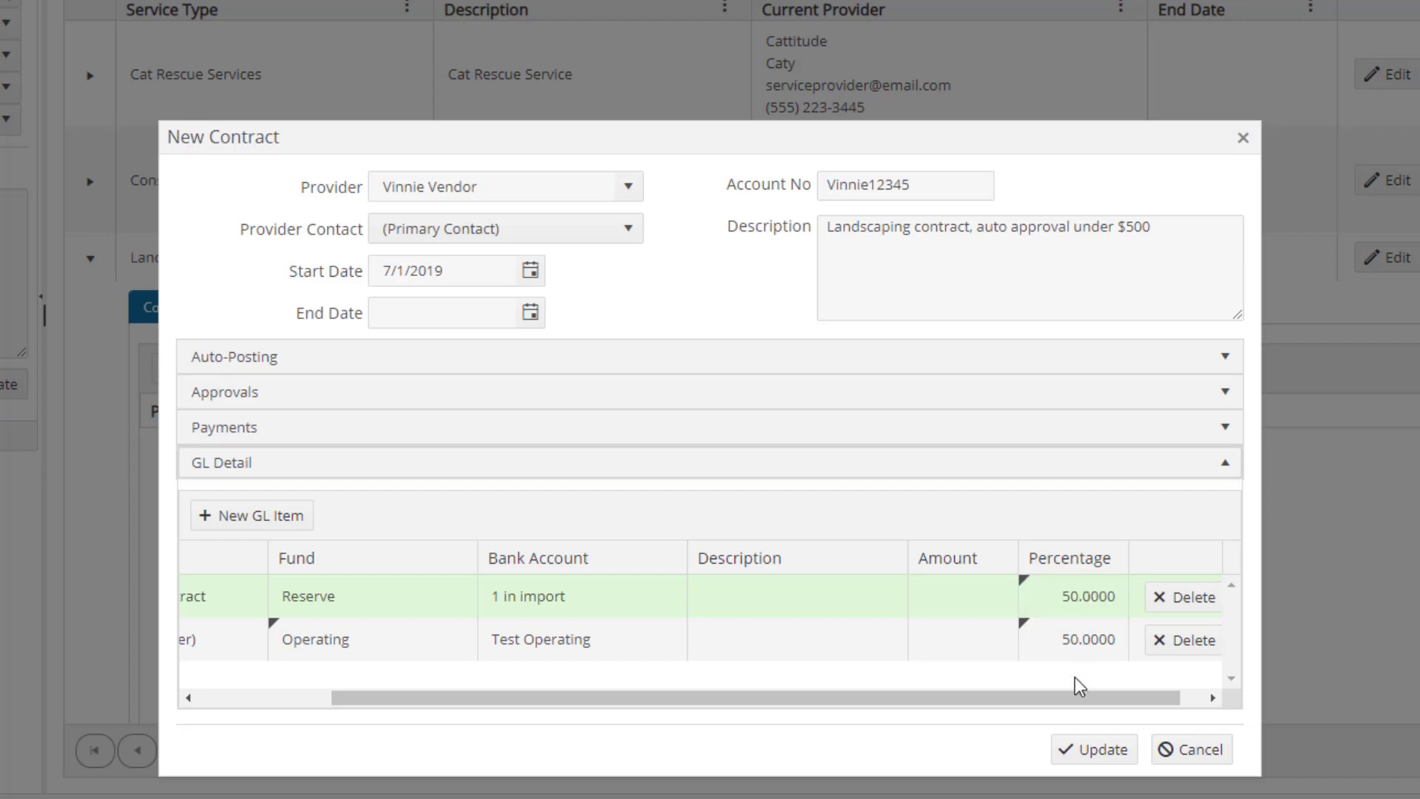
Step: Save the contract, then invoice Vinnie Vendor account Vinnie12345 for $500.00, auto-filling two $250.00 GL lines
{"action": "left_click", "coordinate": [1092, 748]}
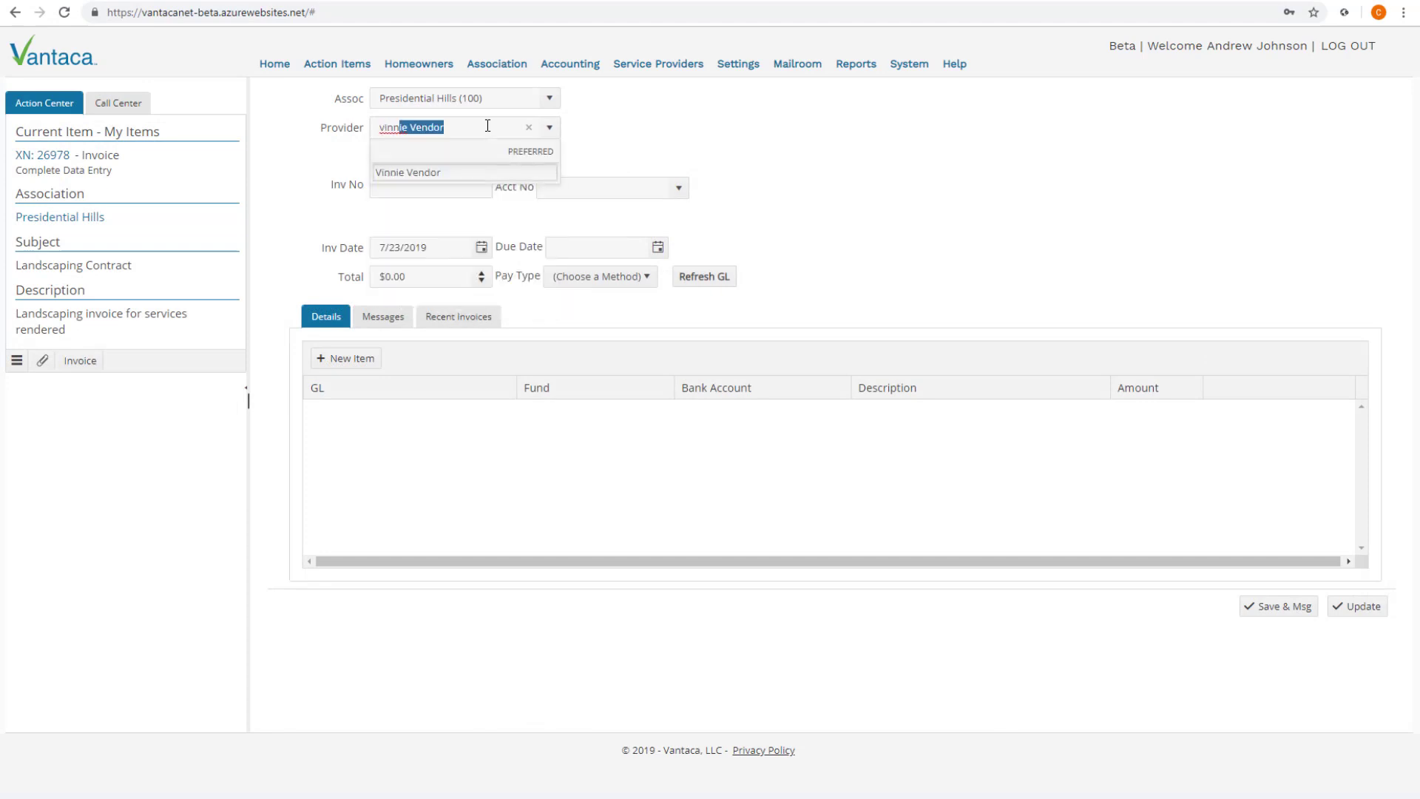
{"action": "left_click", "coordinate": [408, 173]}
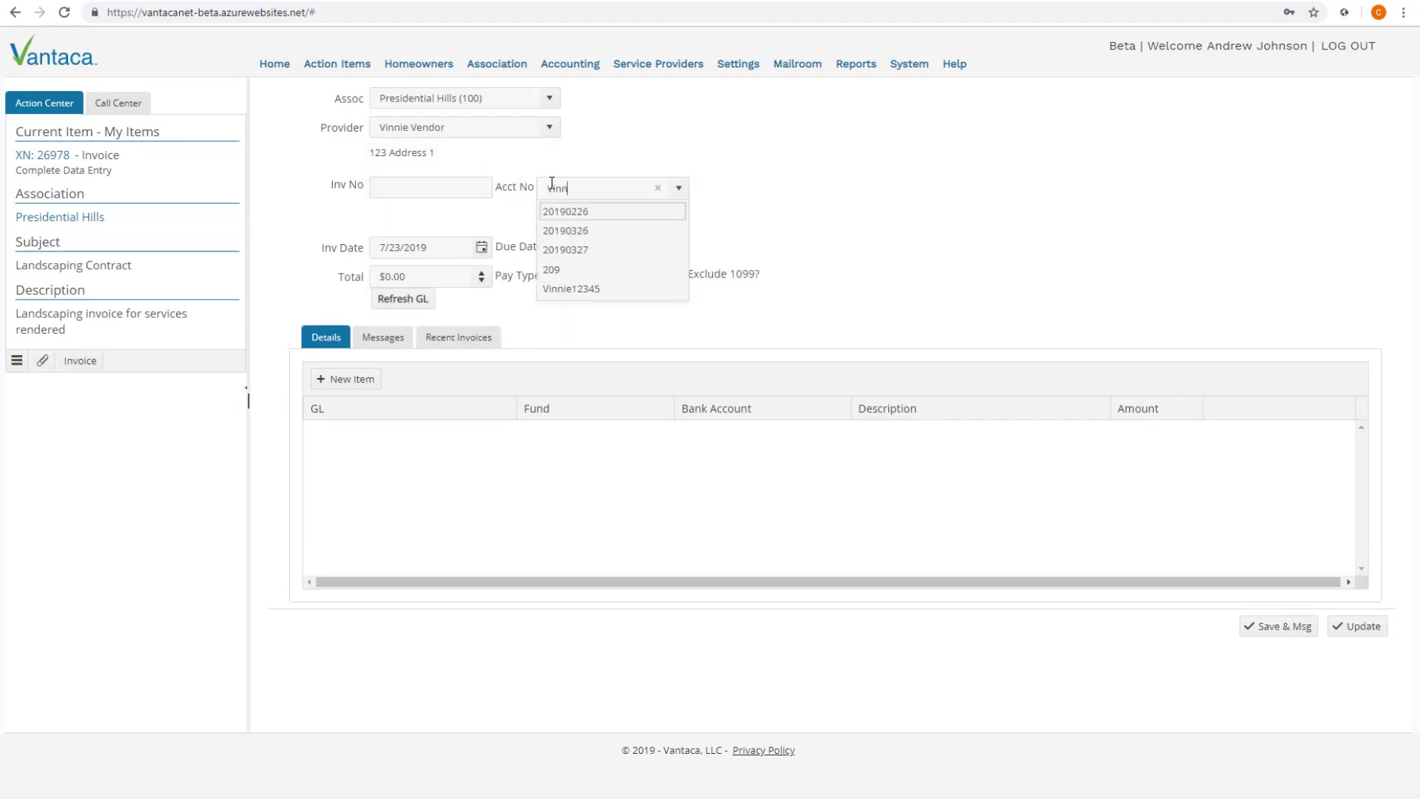
{"action": "left_click", "coordinate": [570, 288]}
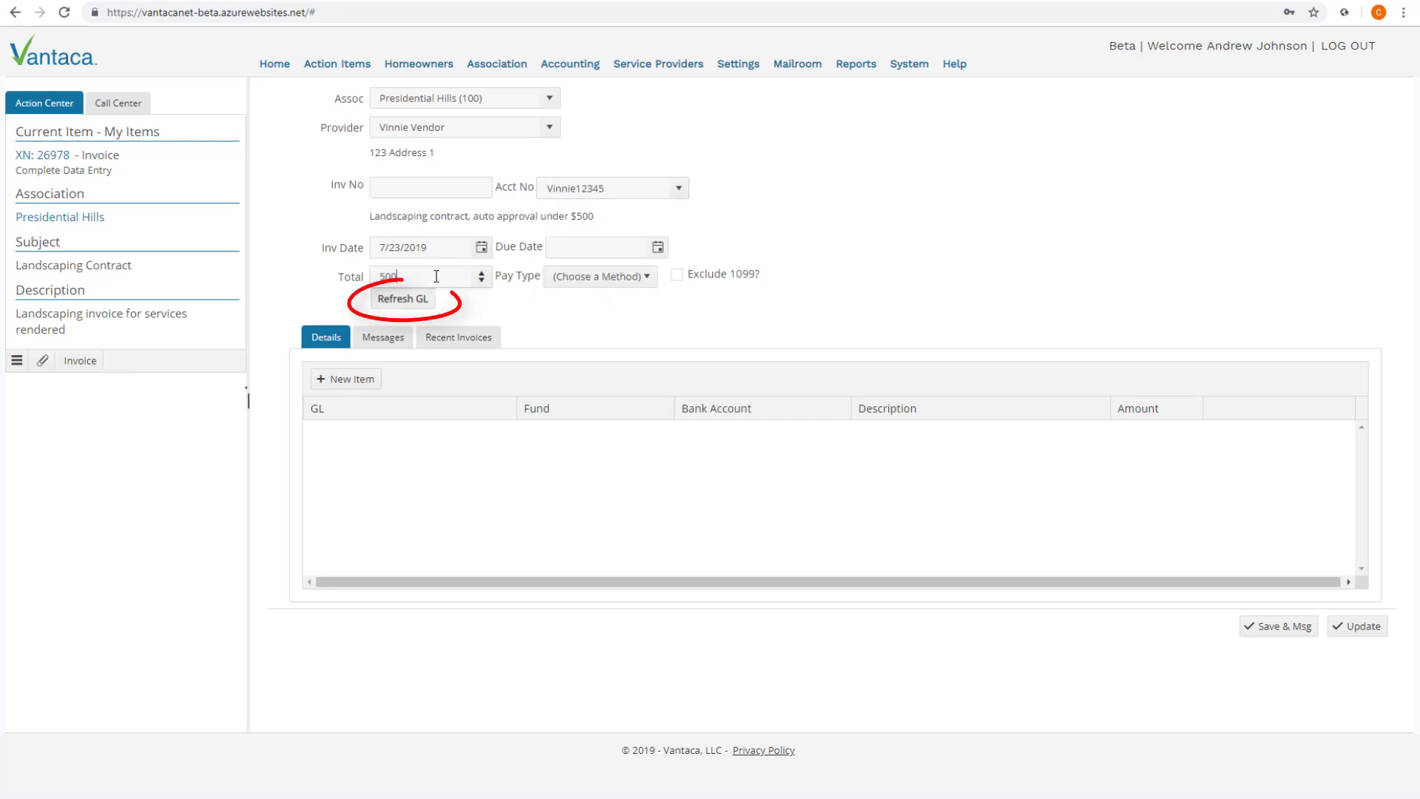
{"action": "left_click", "coordinate": [403, 299]}
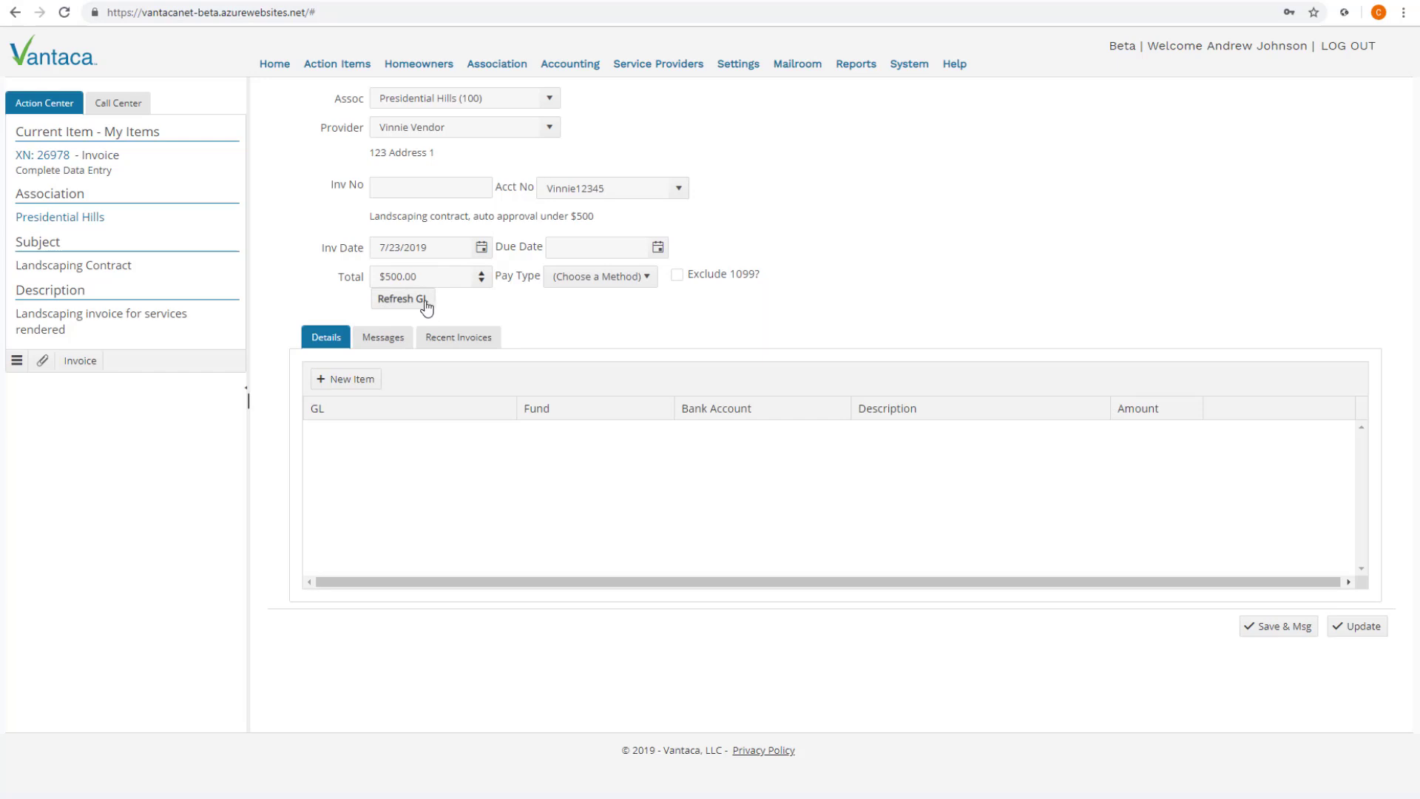
{"action": "left_click", "coordinate": [403, 298]}
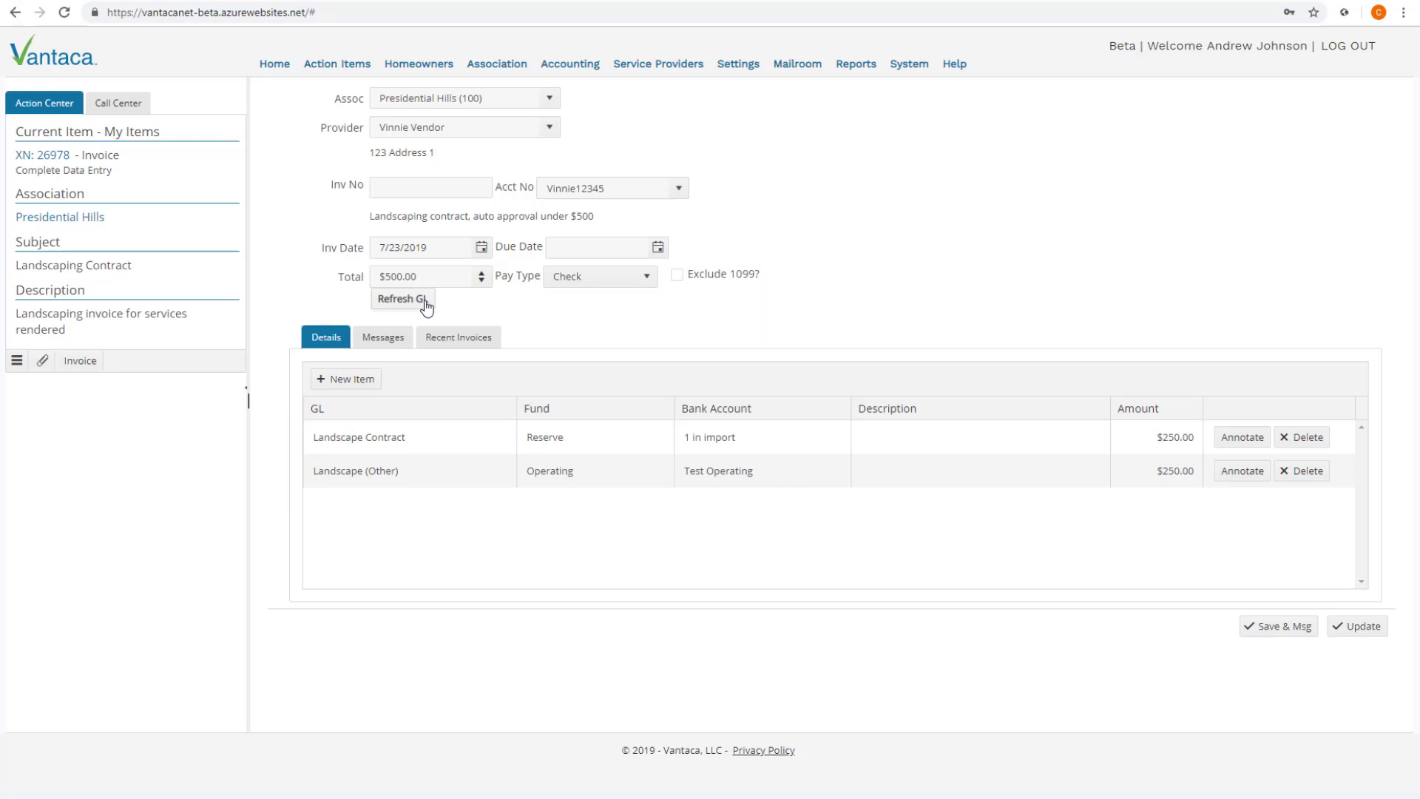
Step: Return to the services list and save the Electric Utility service described as electric utility
{"action": "left_click", "coordinate": [496, 64]}
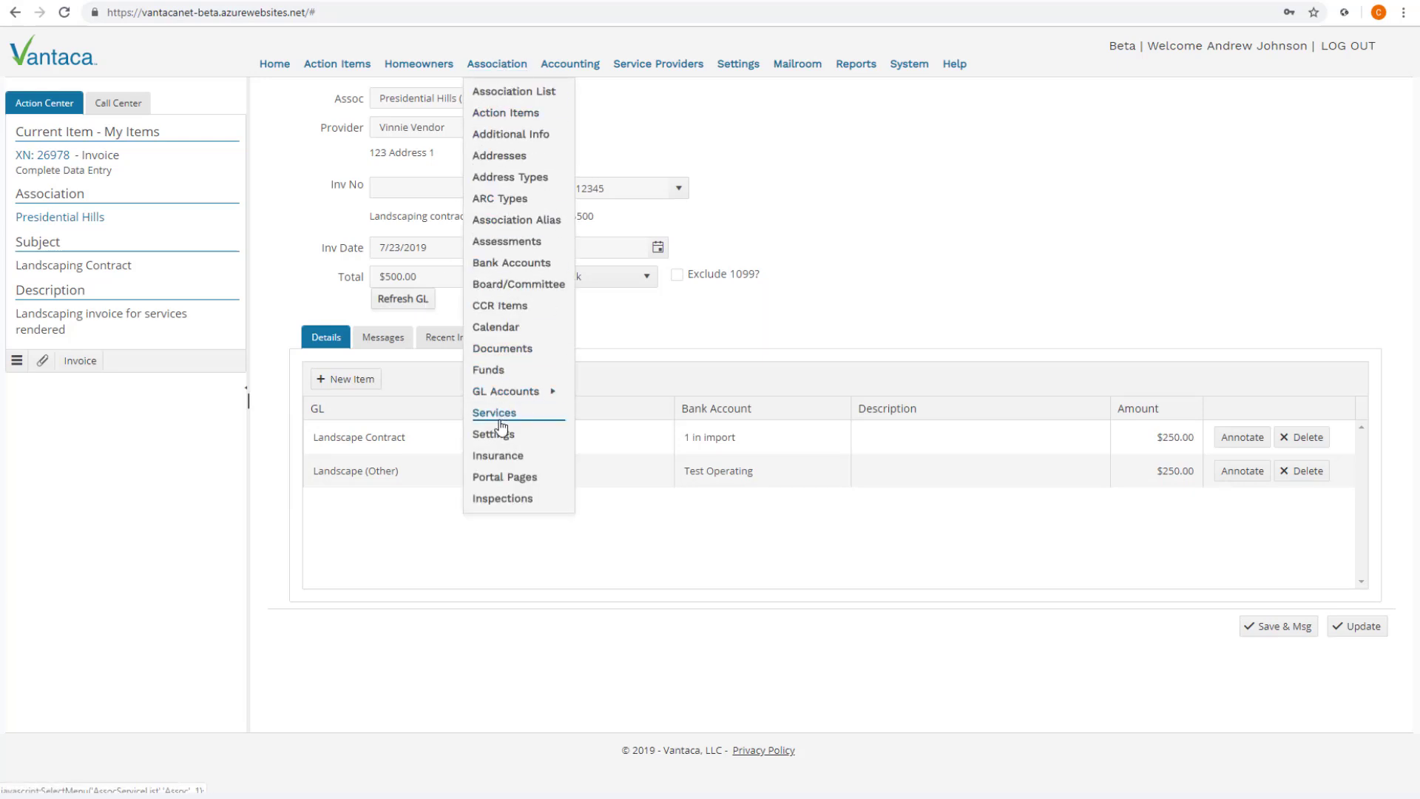
{"action": "left_click", "coordinate": [495, 415]}
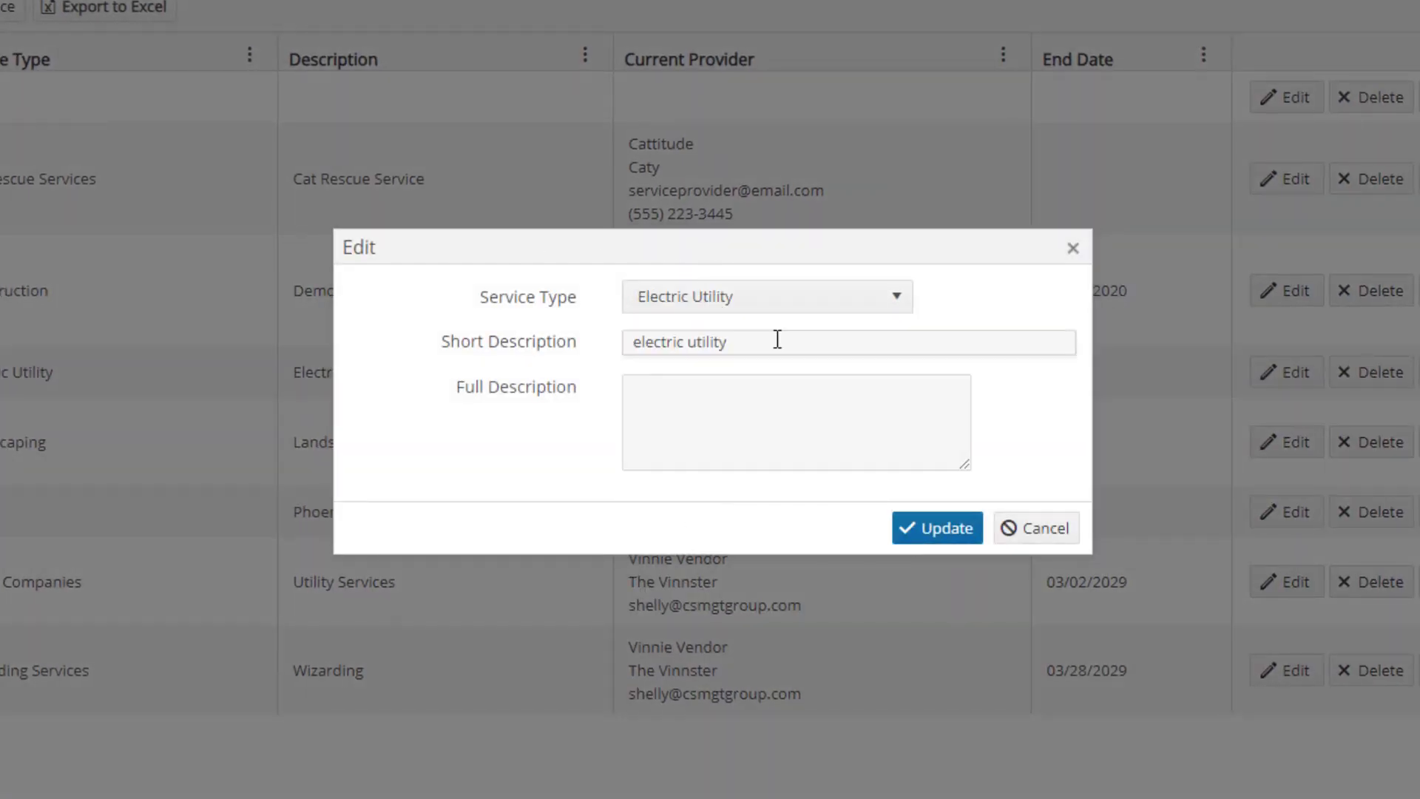
{"action": "left_click", "coordinate": [935, 528]}
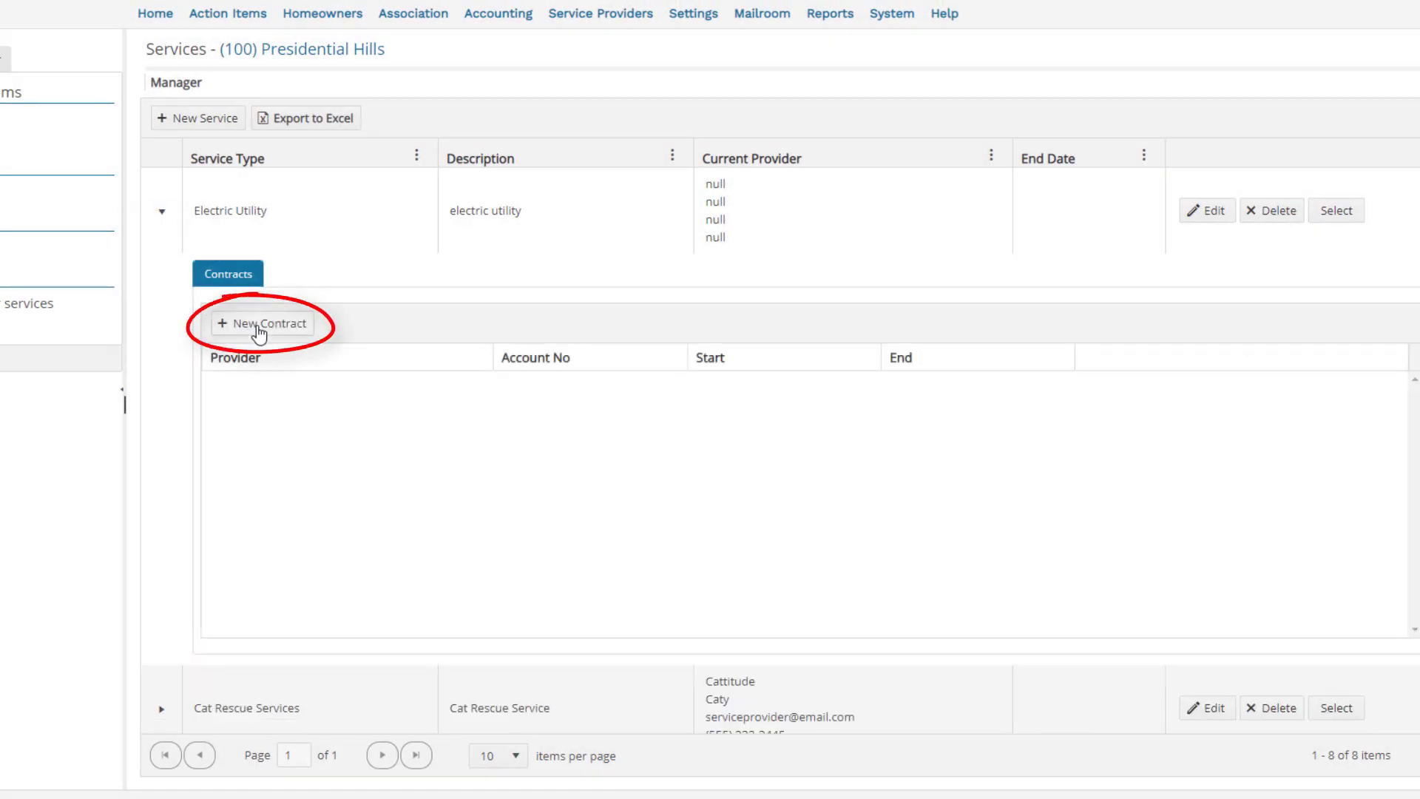
Step: Start a new Electric Utility contract for provider test - Utilities, account test123456, starting 7/1/2019
{"action": "left_click", "coordinate": [262, 323]}
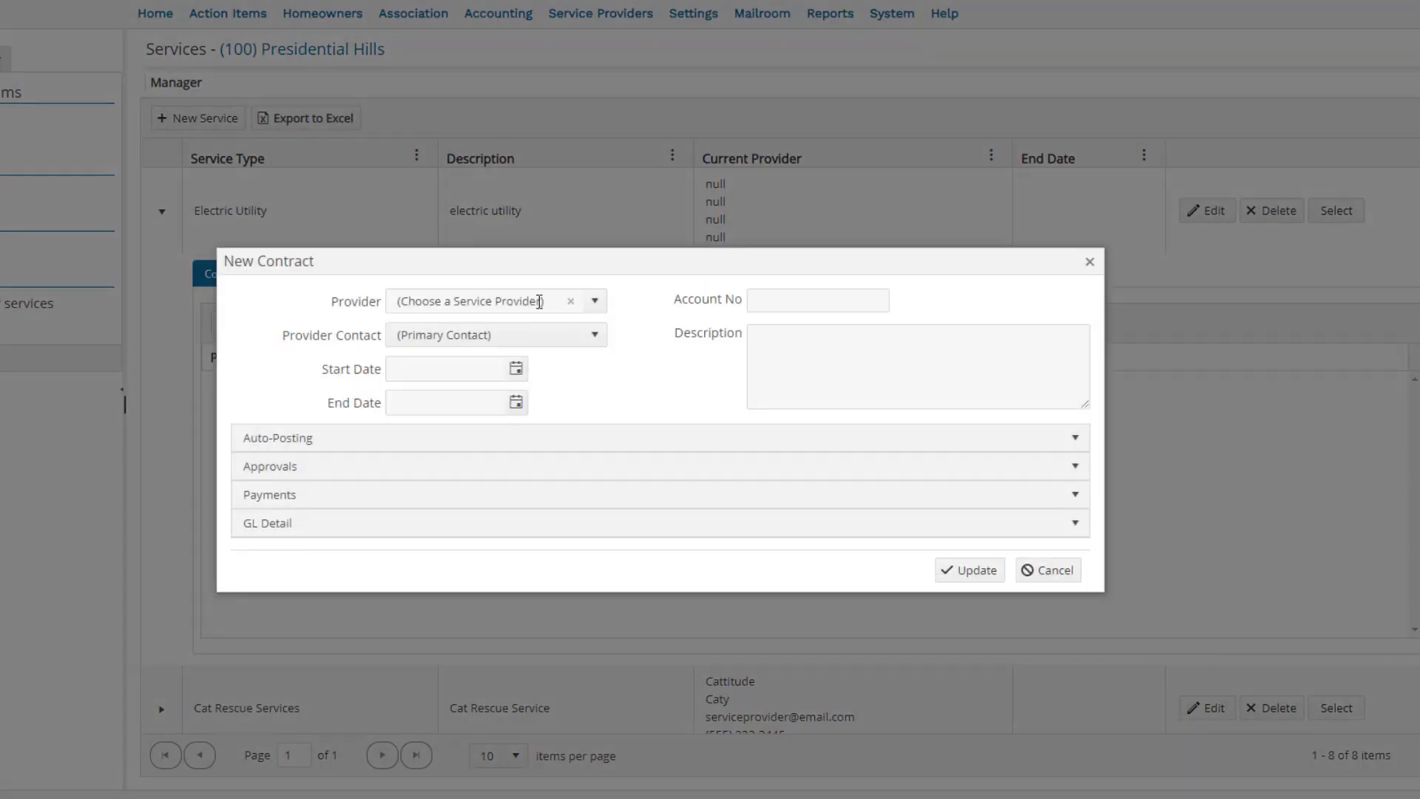
{"action": "type", "text": "test123456"}
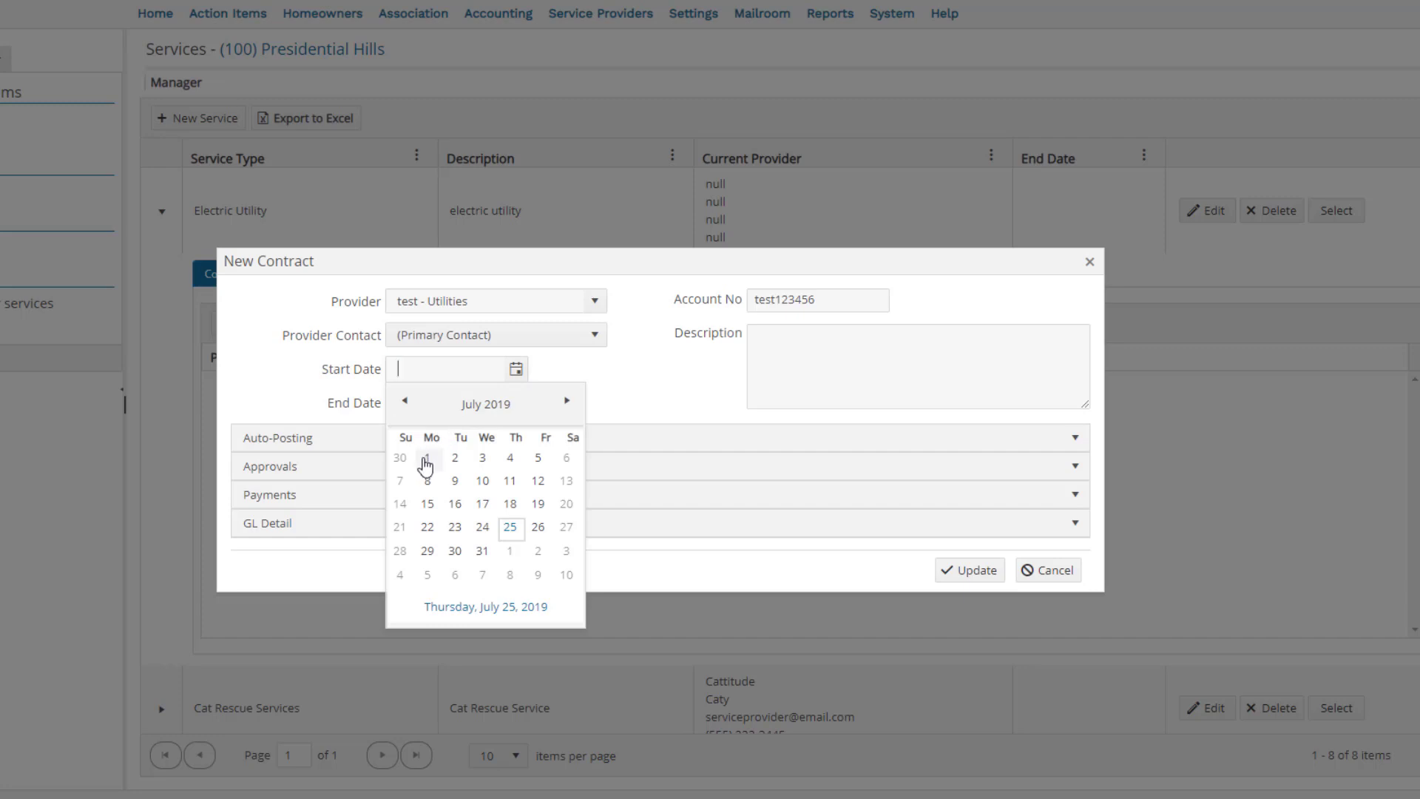
{"action": "left_click", "coordinate": [431, 457]}
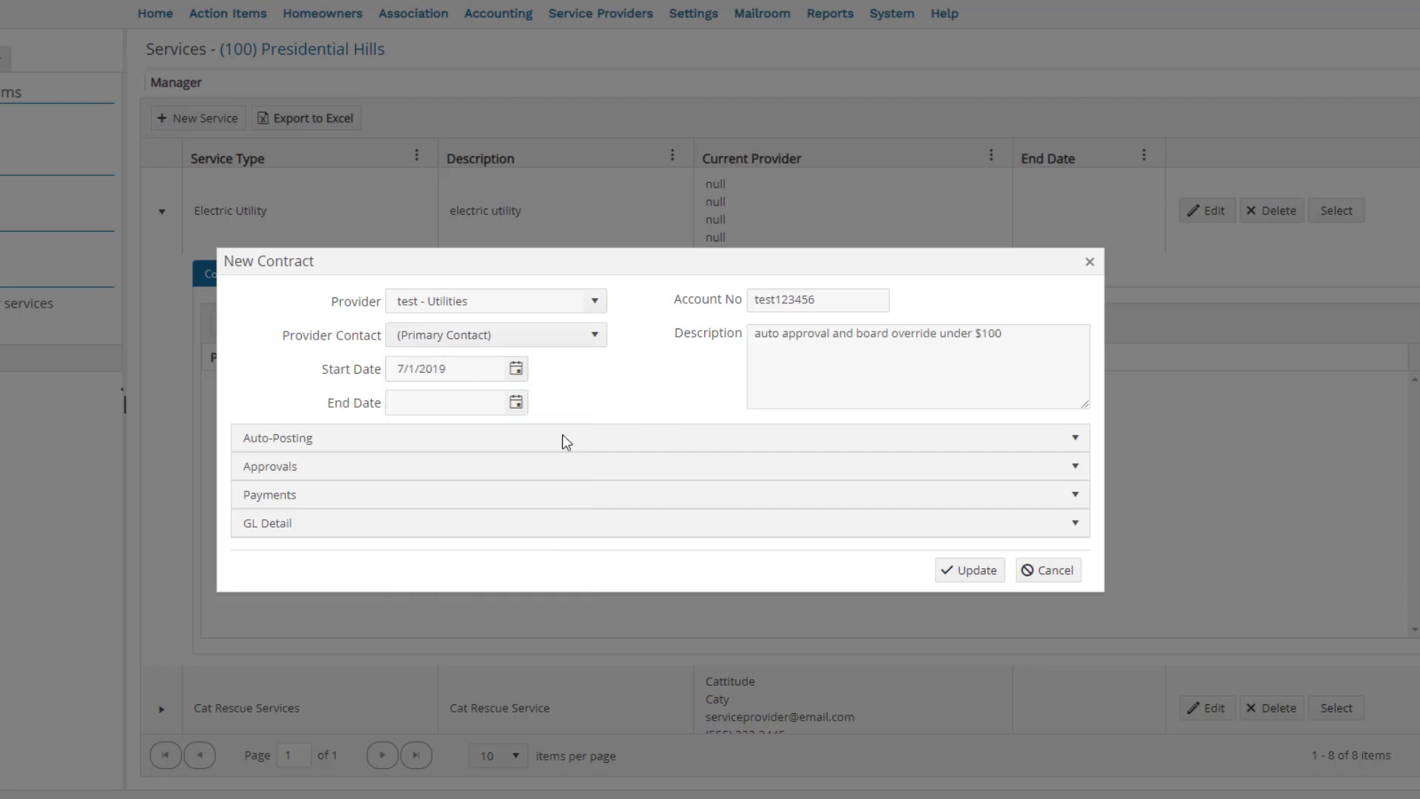
{"action": "mouse_move", "coordinate": [545, 479]}
{"action": "type", "text": "100"}
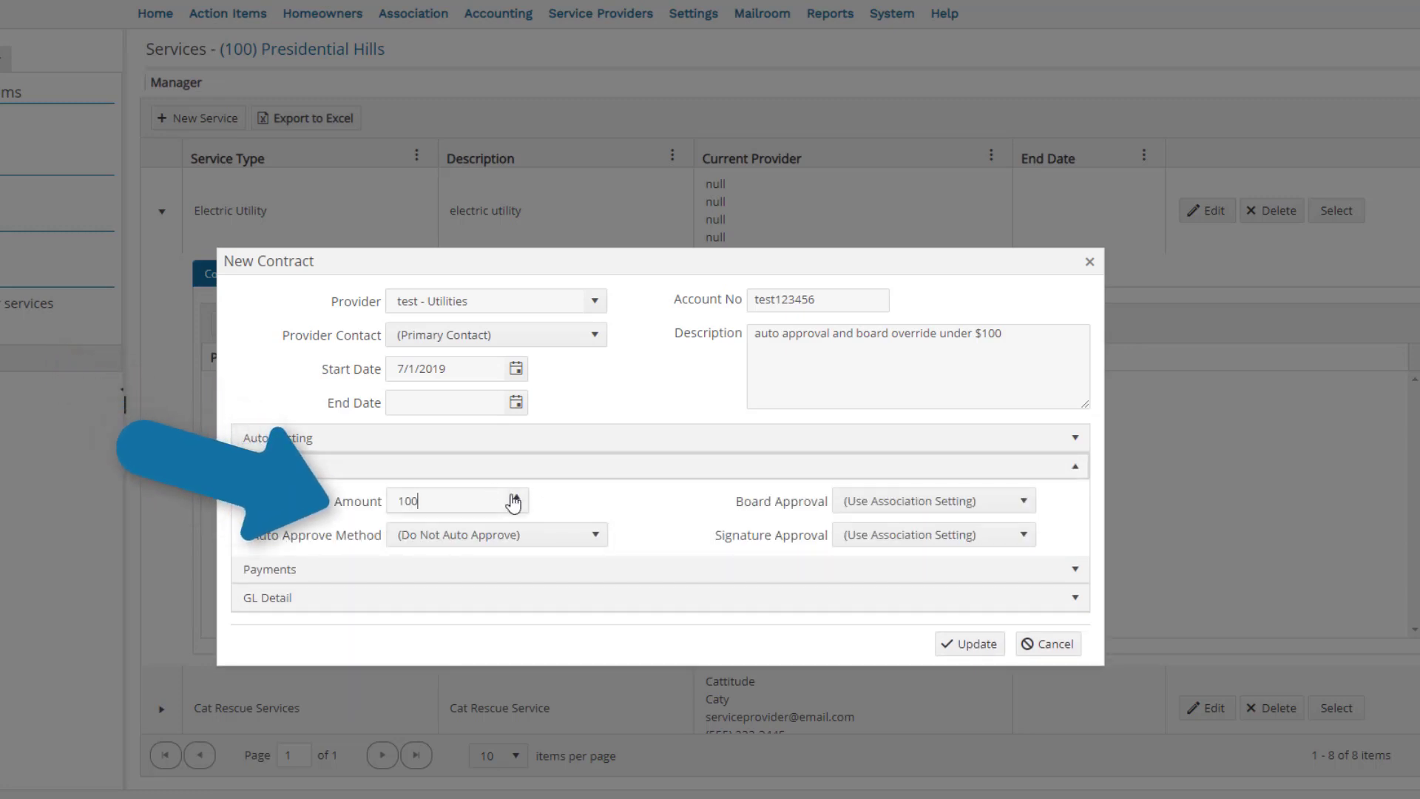
Step: Auto-approve invoices less than $100.00 and require no board approval
{"action": "left_click", "coordinate": [593, 534]}
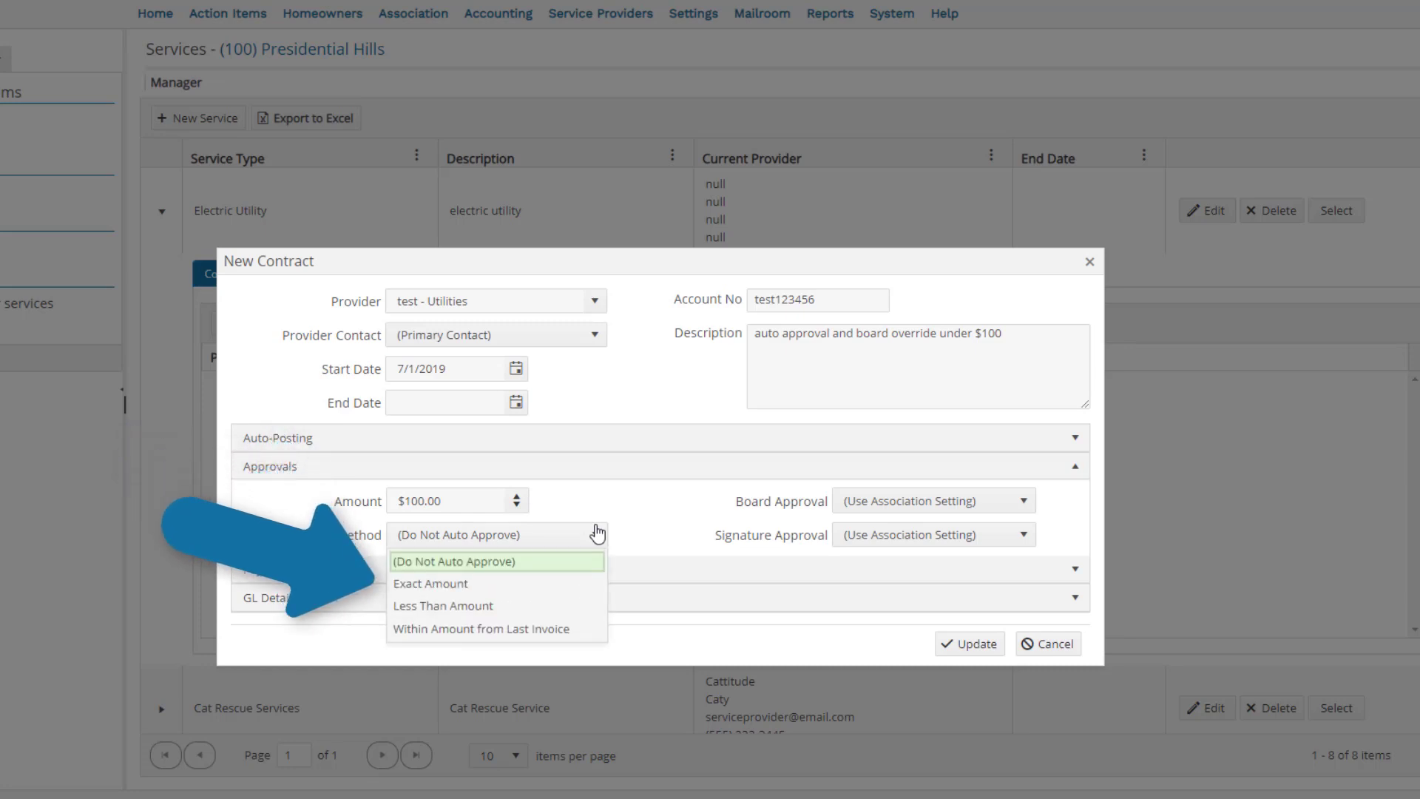
{"action": "left_click", "coordinate": [443, 605]}
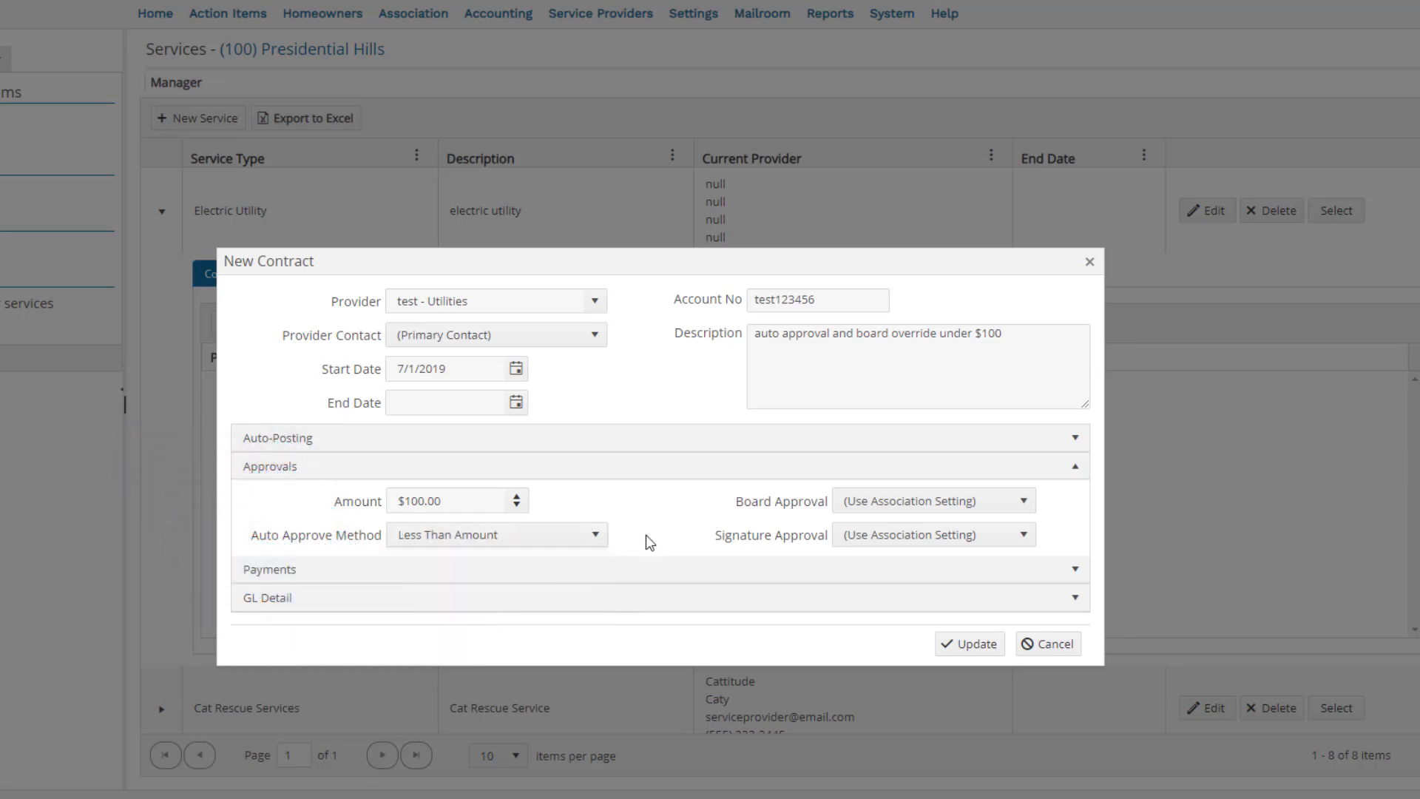
{"action": "mouse_move", "coordinate": [690, 528]}
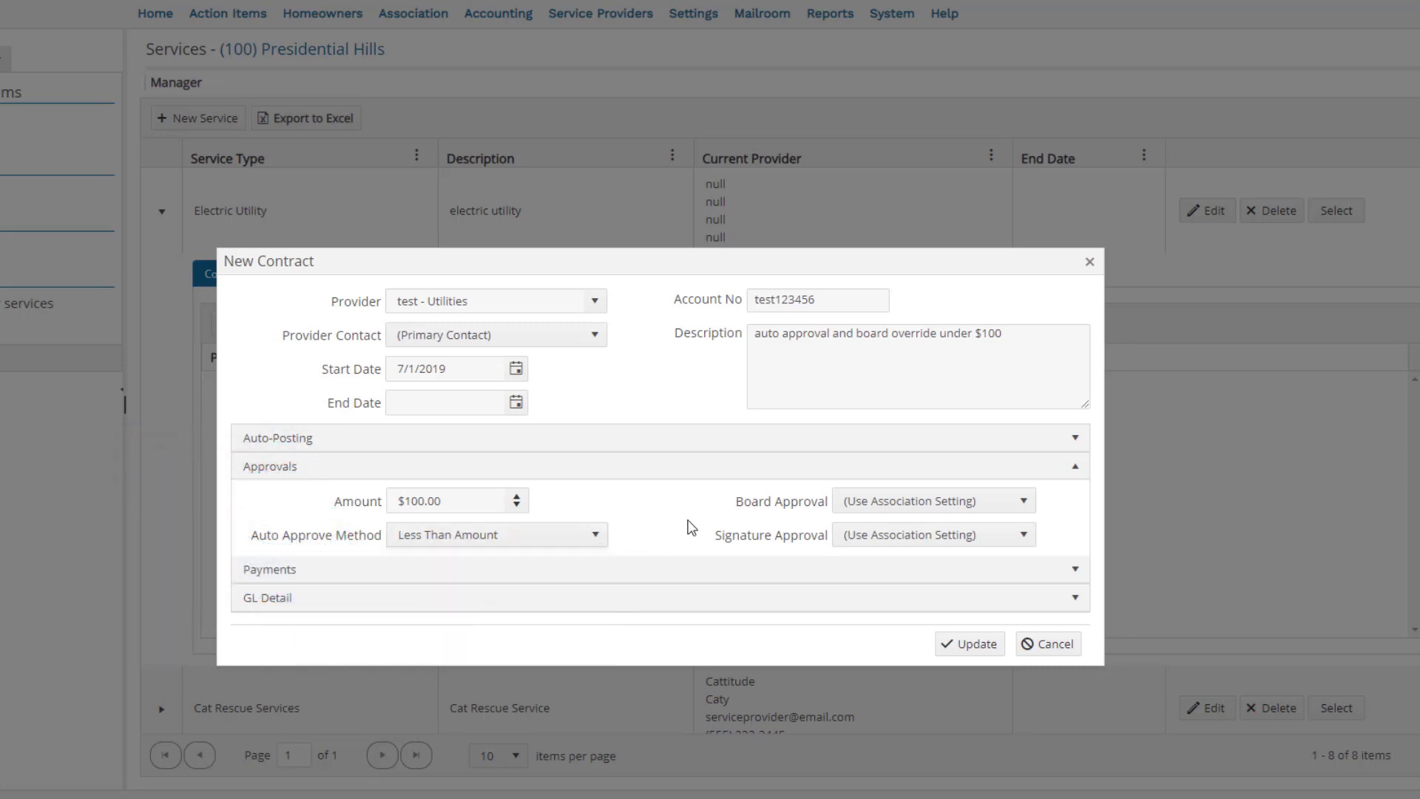
{"action": "left_click", "coordinate": [1025, 501]}
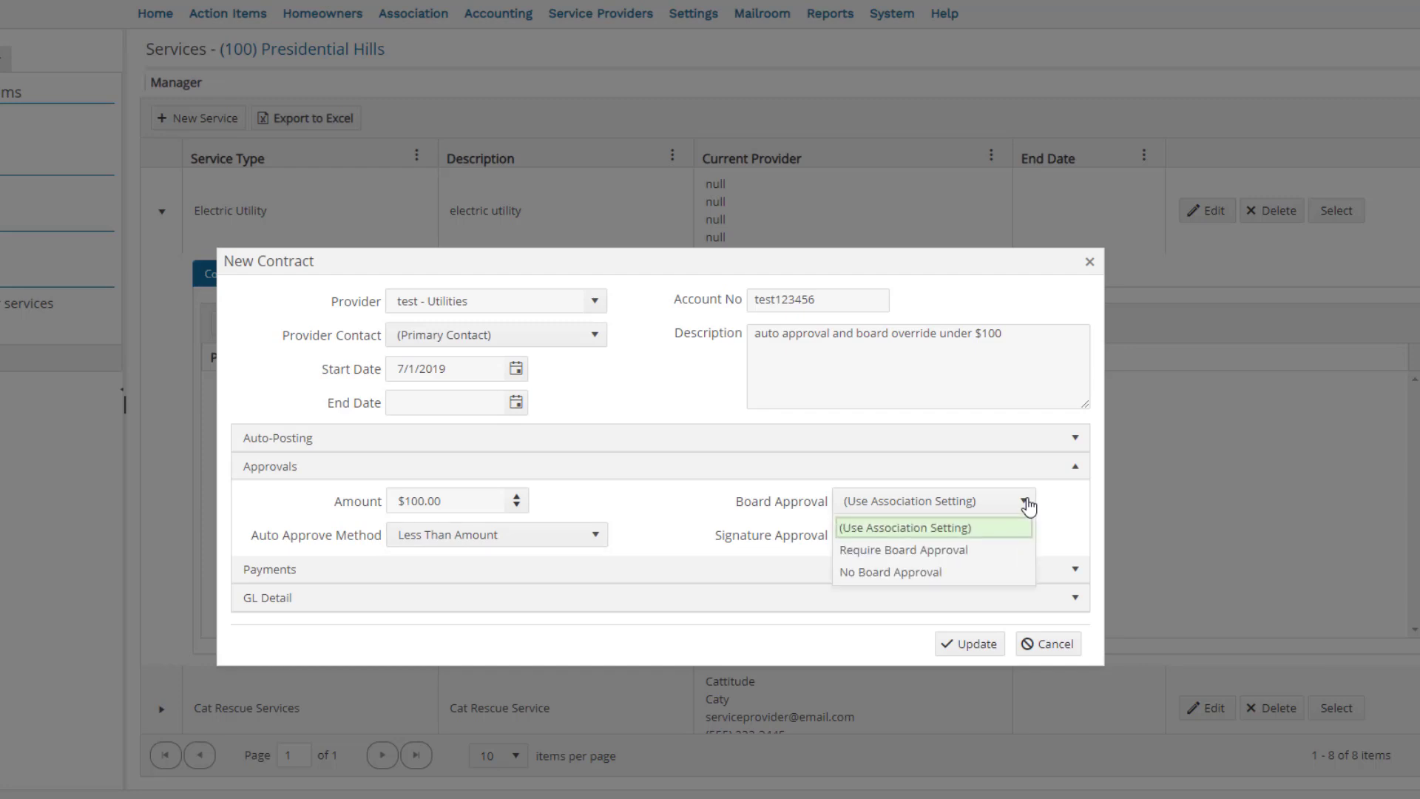
{"action": "mouse_move", "coordinate": [1016, 554]}
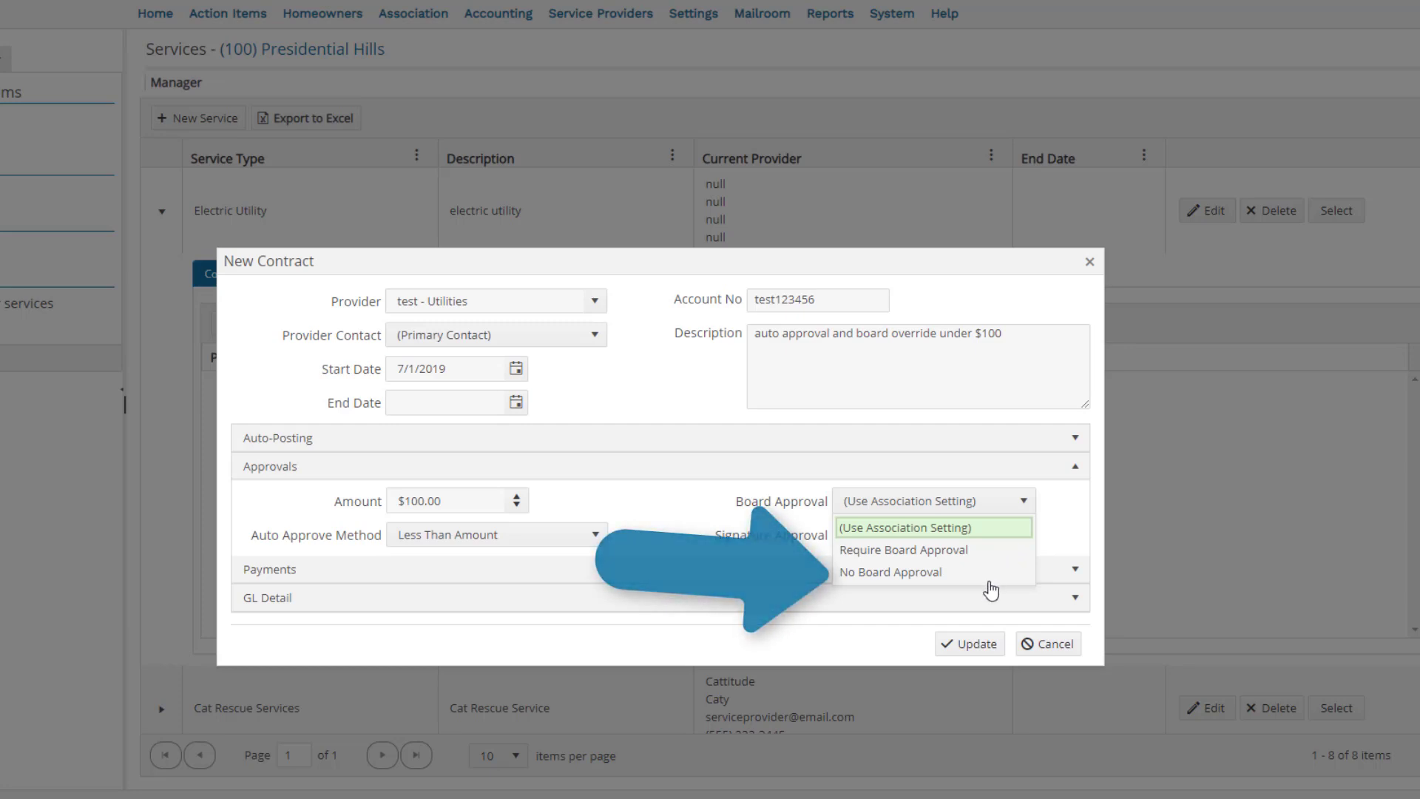
{"action": "left_click", "coordinate": [889, 572]}
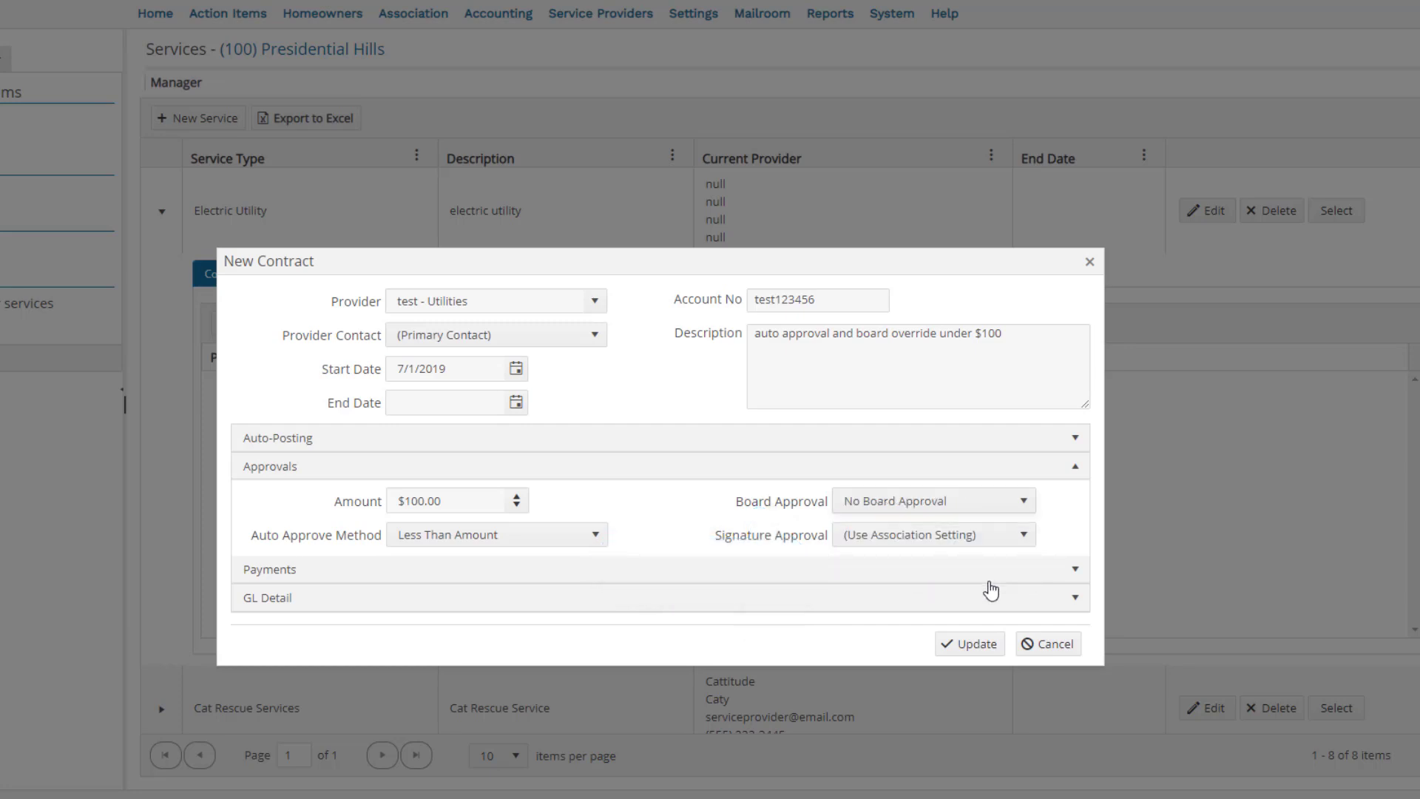
{"action": "mouse_move", "coordinate": [898, 602]}
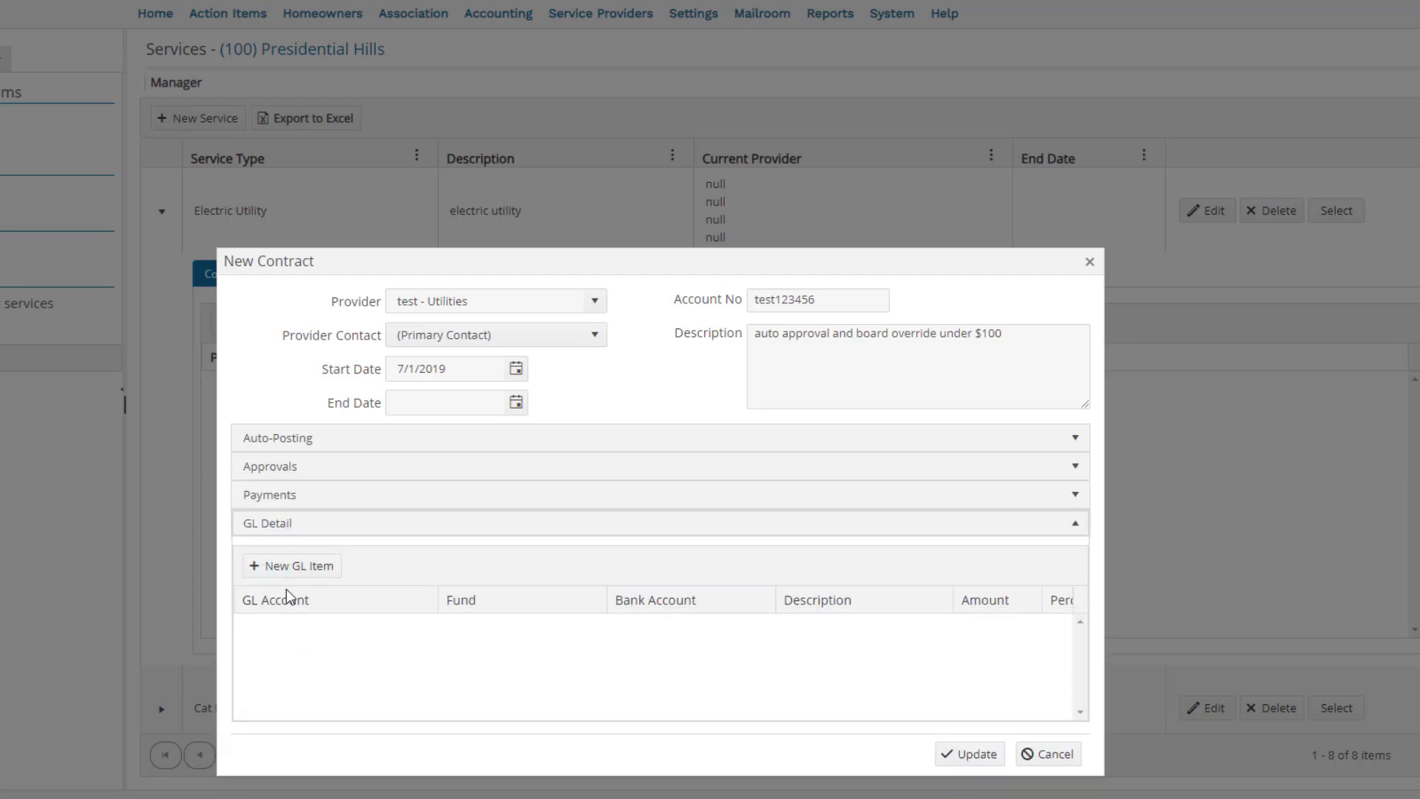
Step: Add a GL line for 6222 - Electricity described as electric utilities
{"action": "left_click", "coordinate": [291, 566]}
{"action": "type", "text": "electric utilities"}
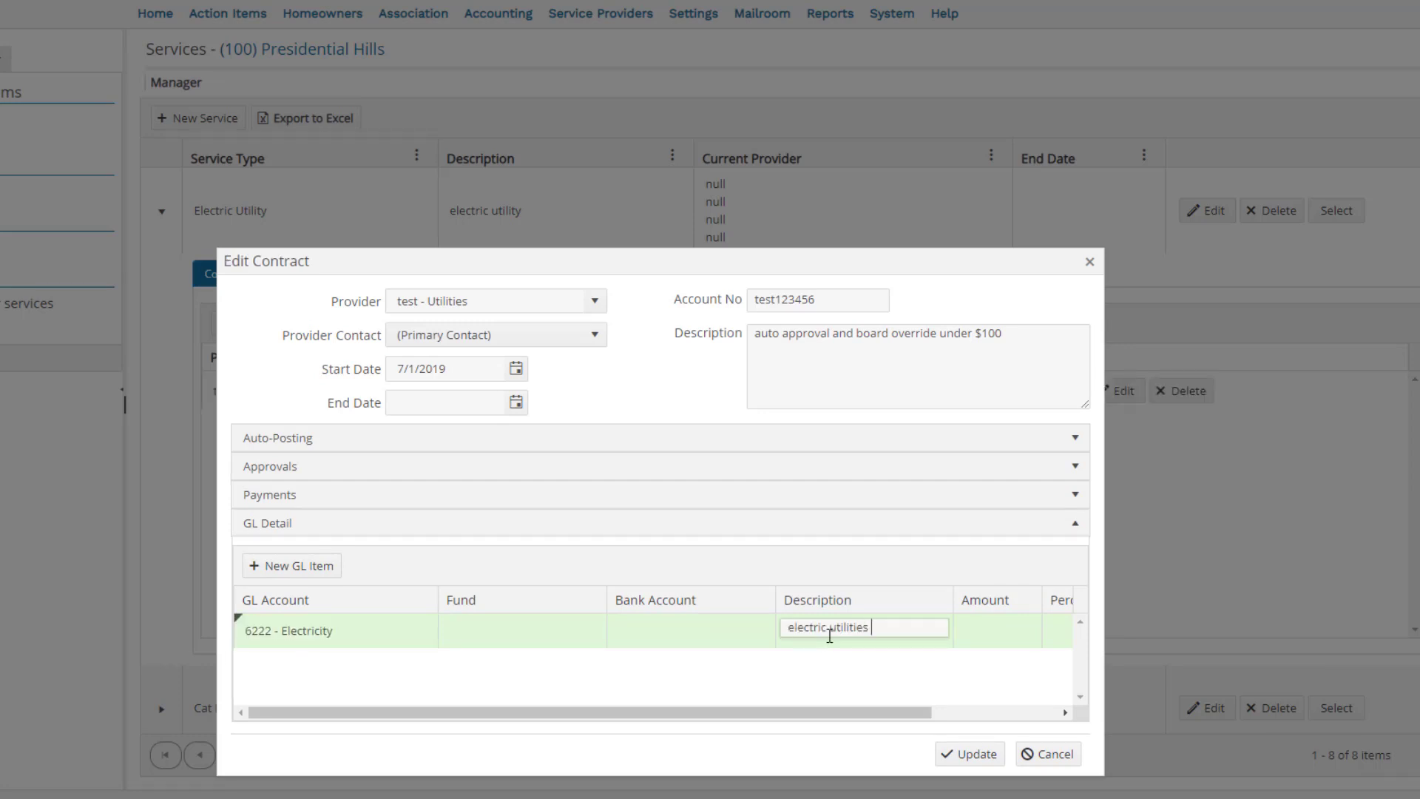
{"action": "left_click", "coordinate": [996, 630]}
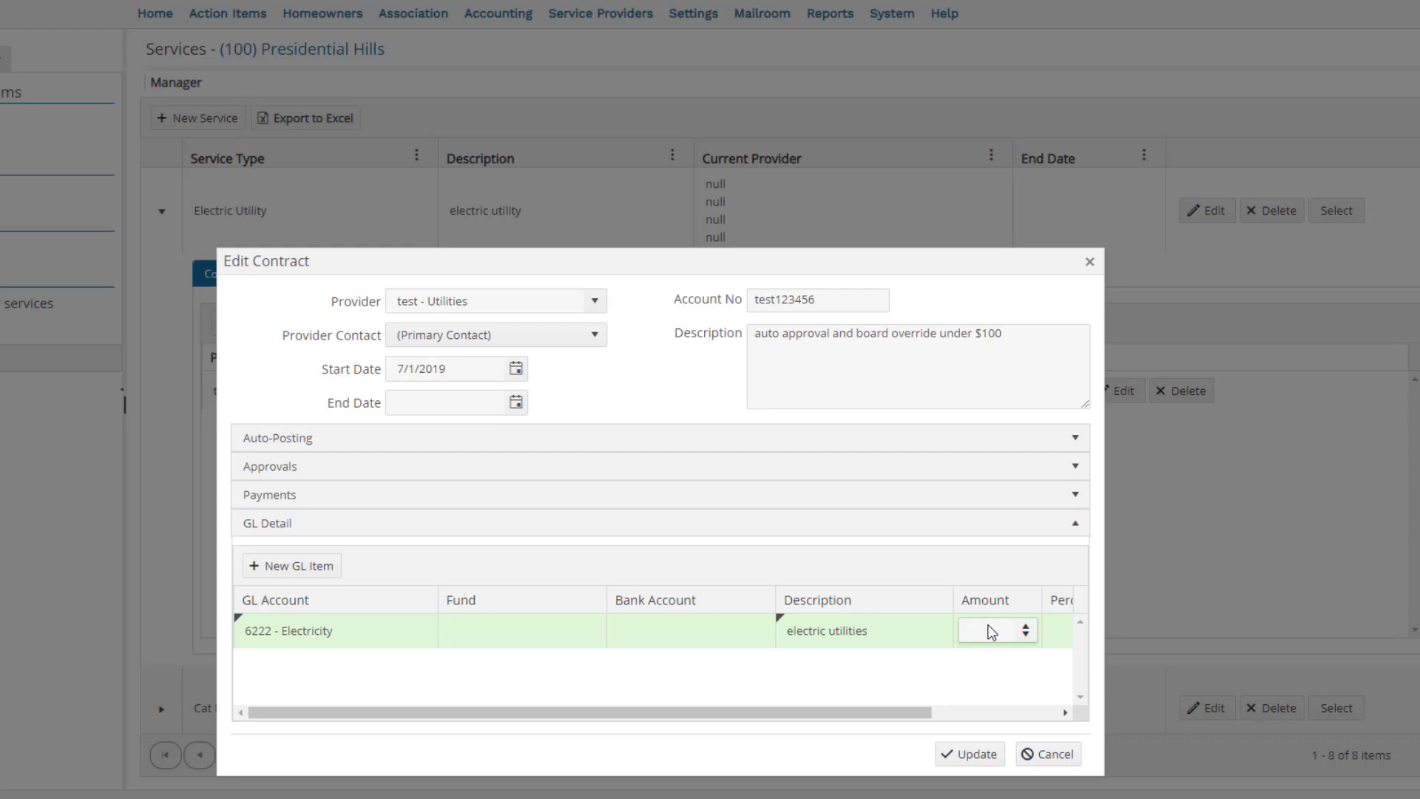